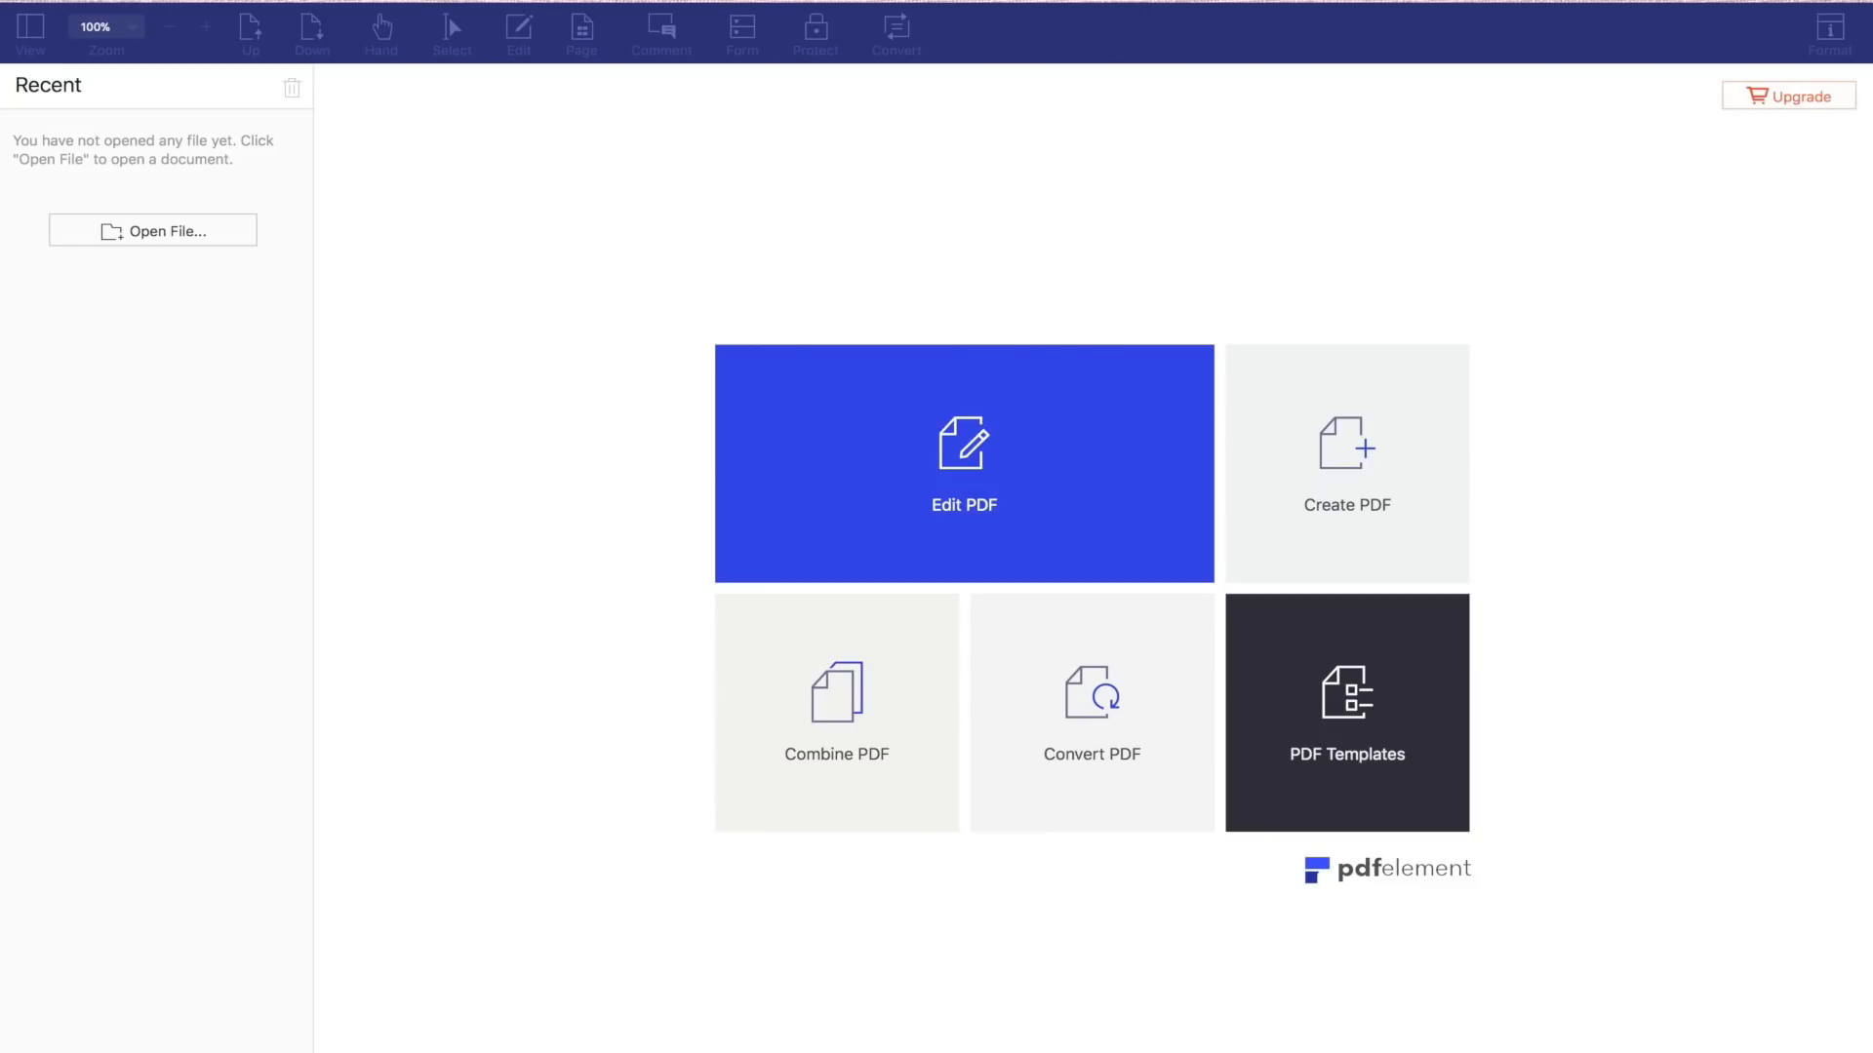
pyautogui.moveTo(721, 975)
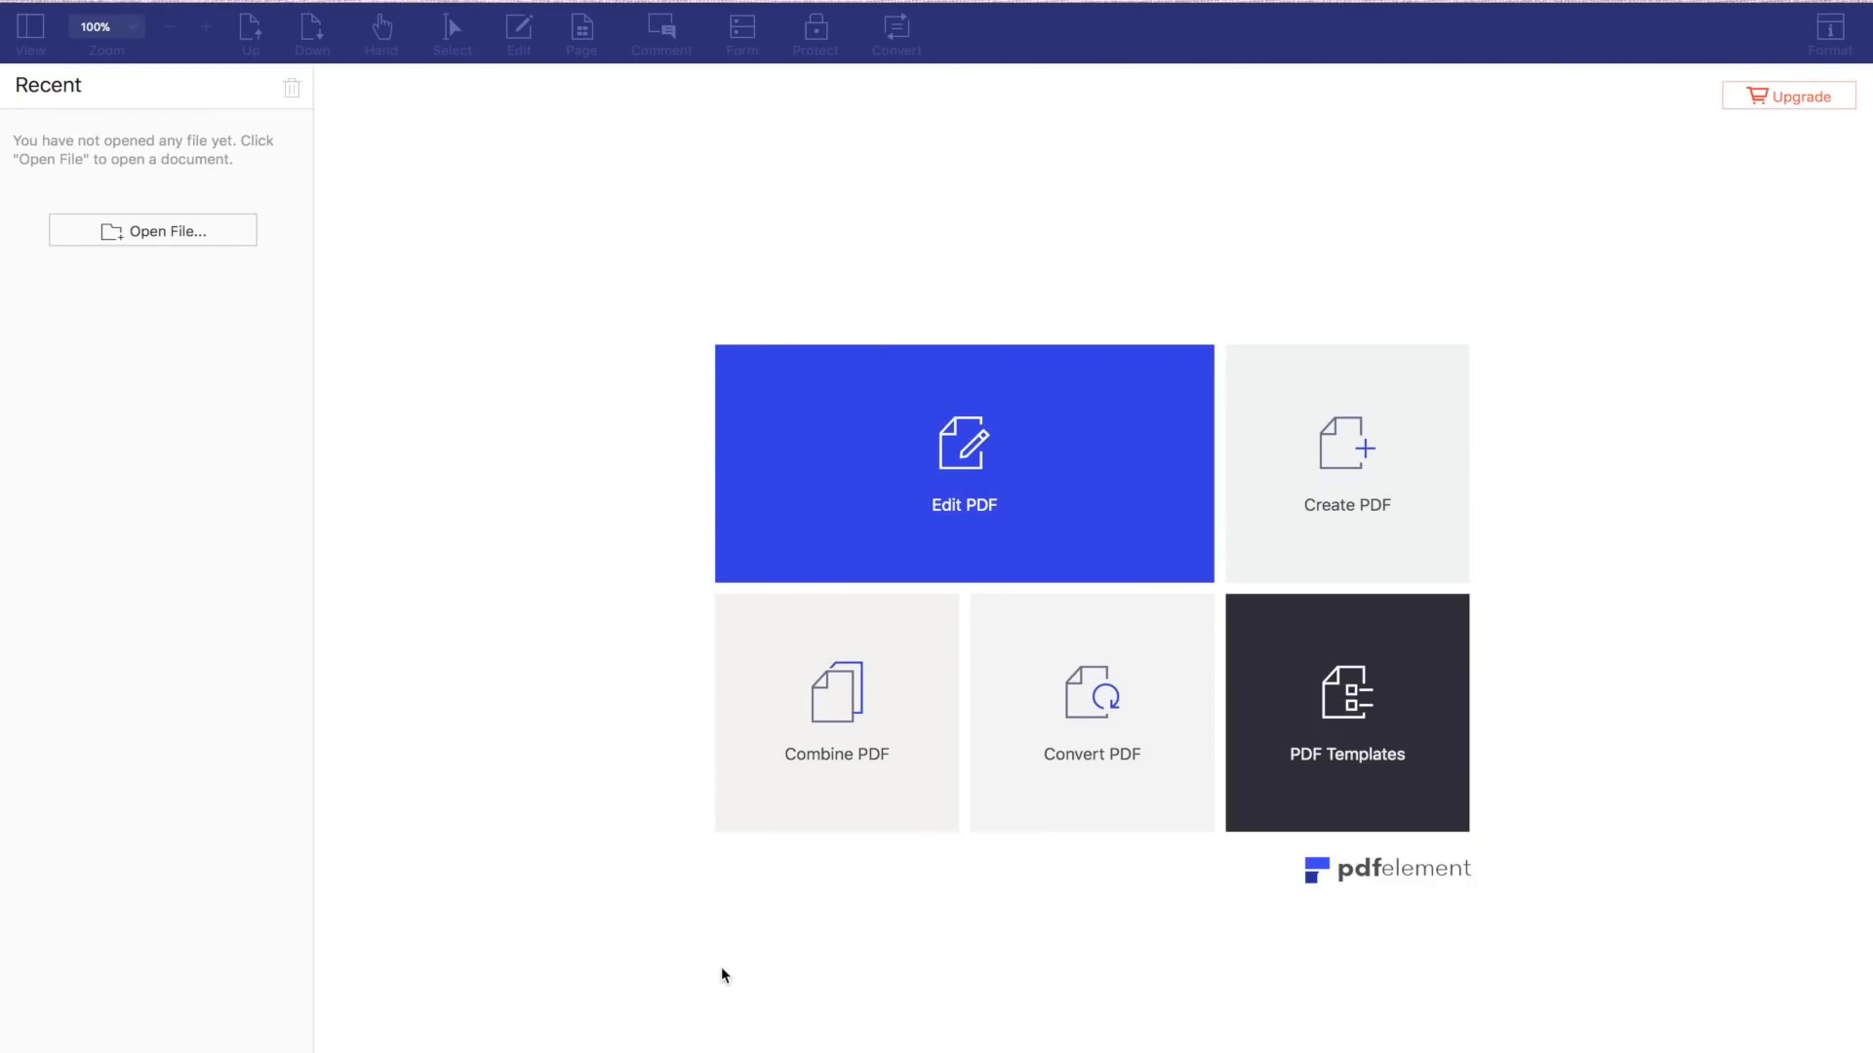
# Step: Browse Documents > LL.M. > Intellectual Property and open the Scarlet Extended judgment
pyautogui.click(195, 14)
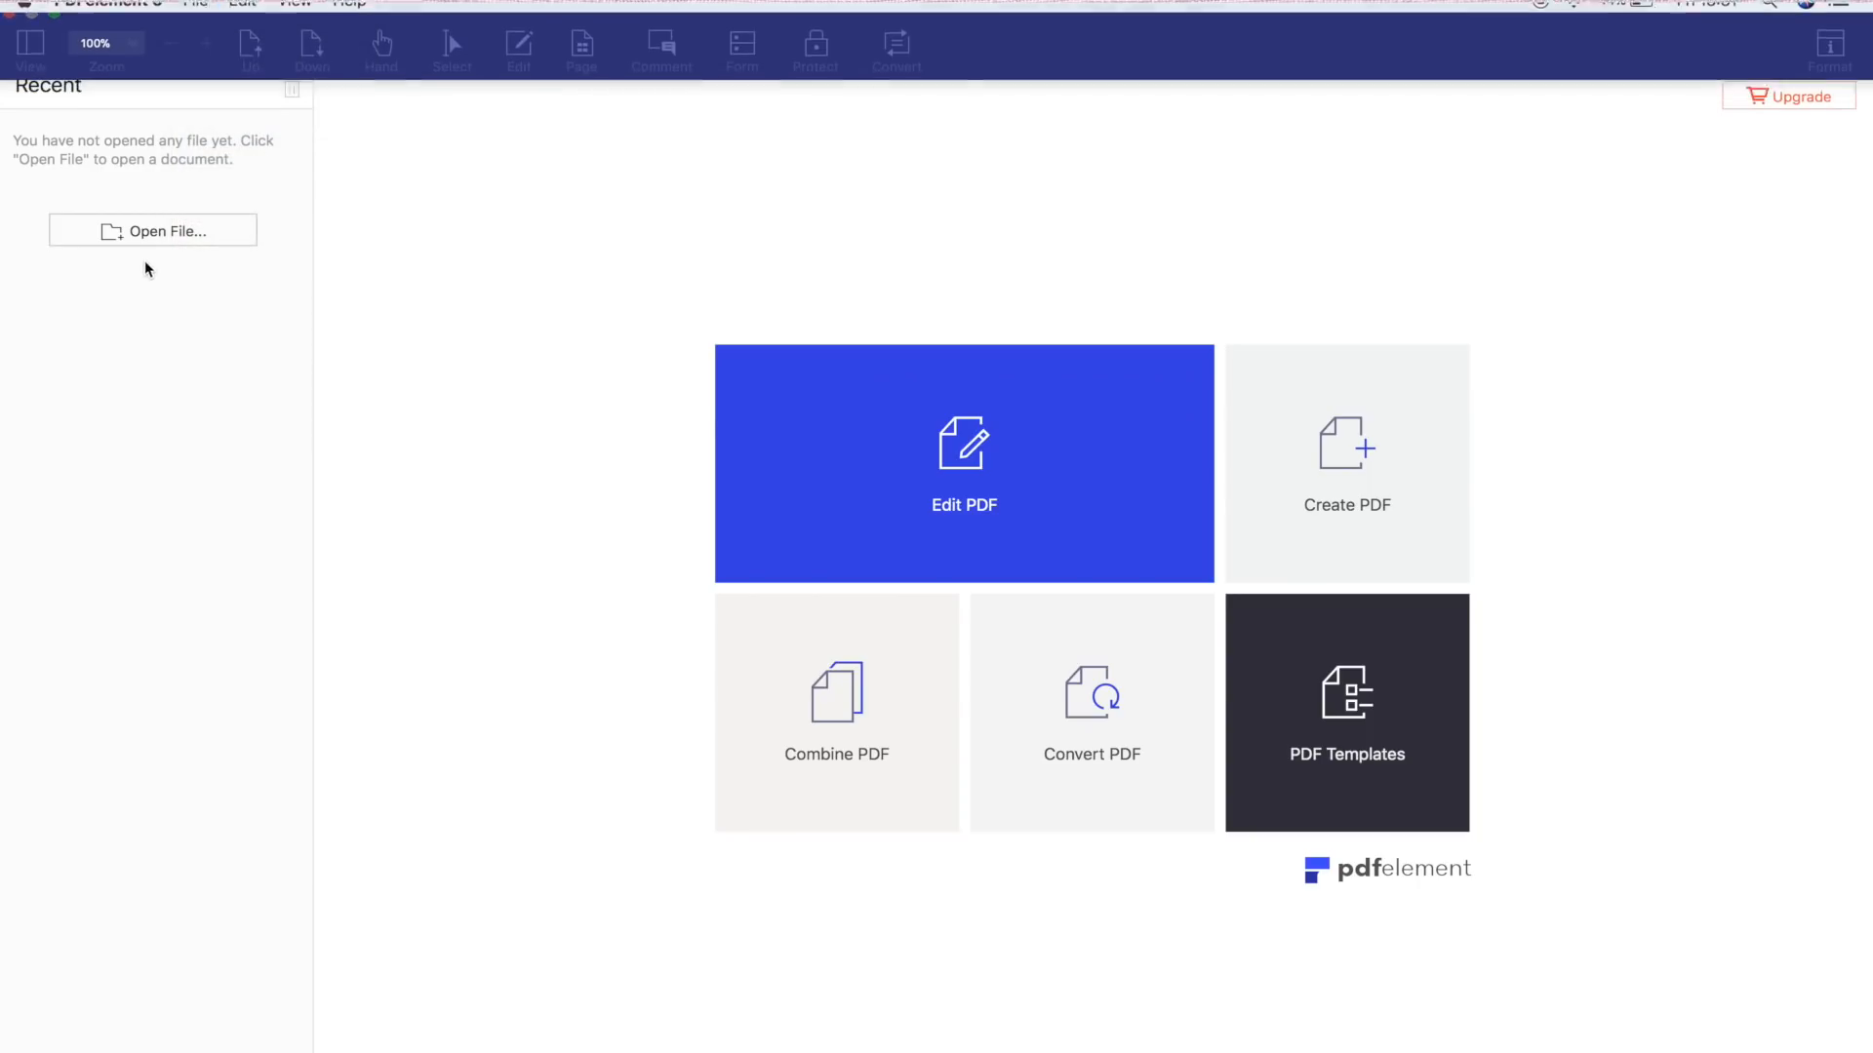
pyautogui.click(152, 230)
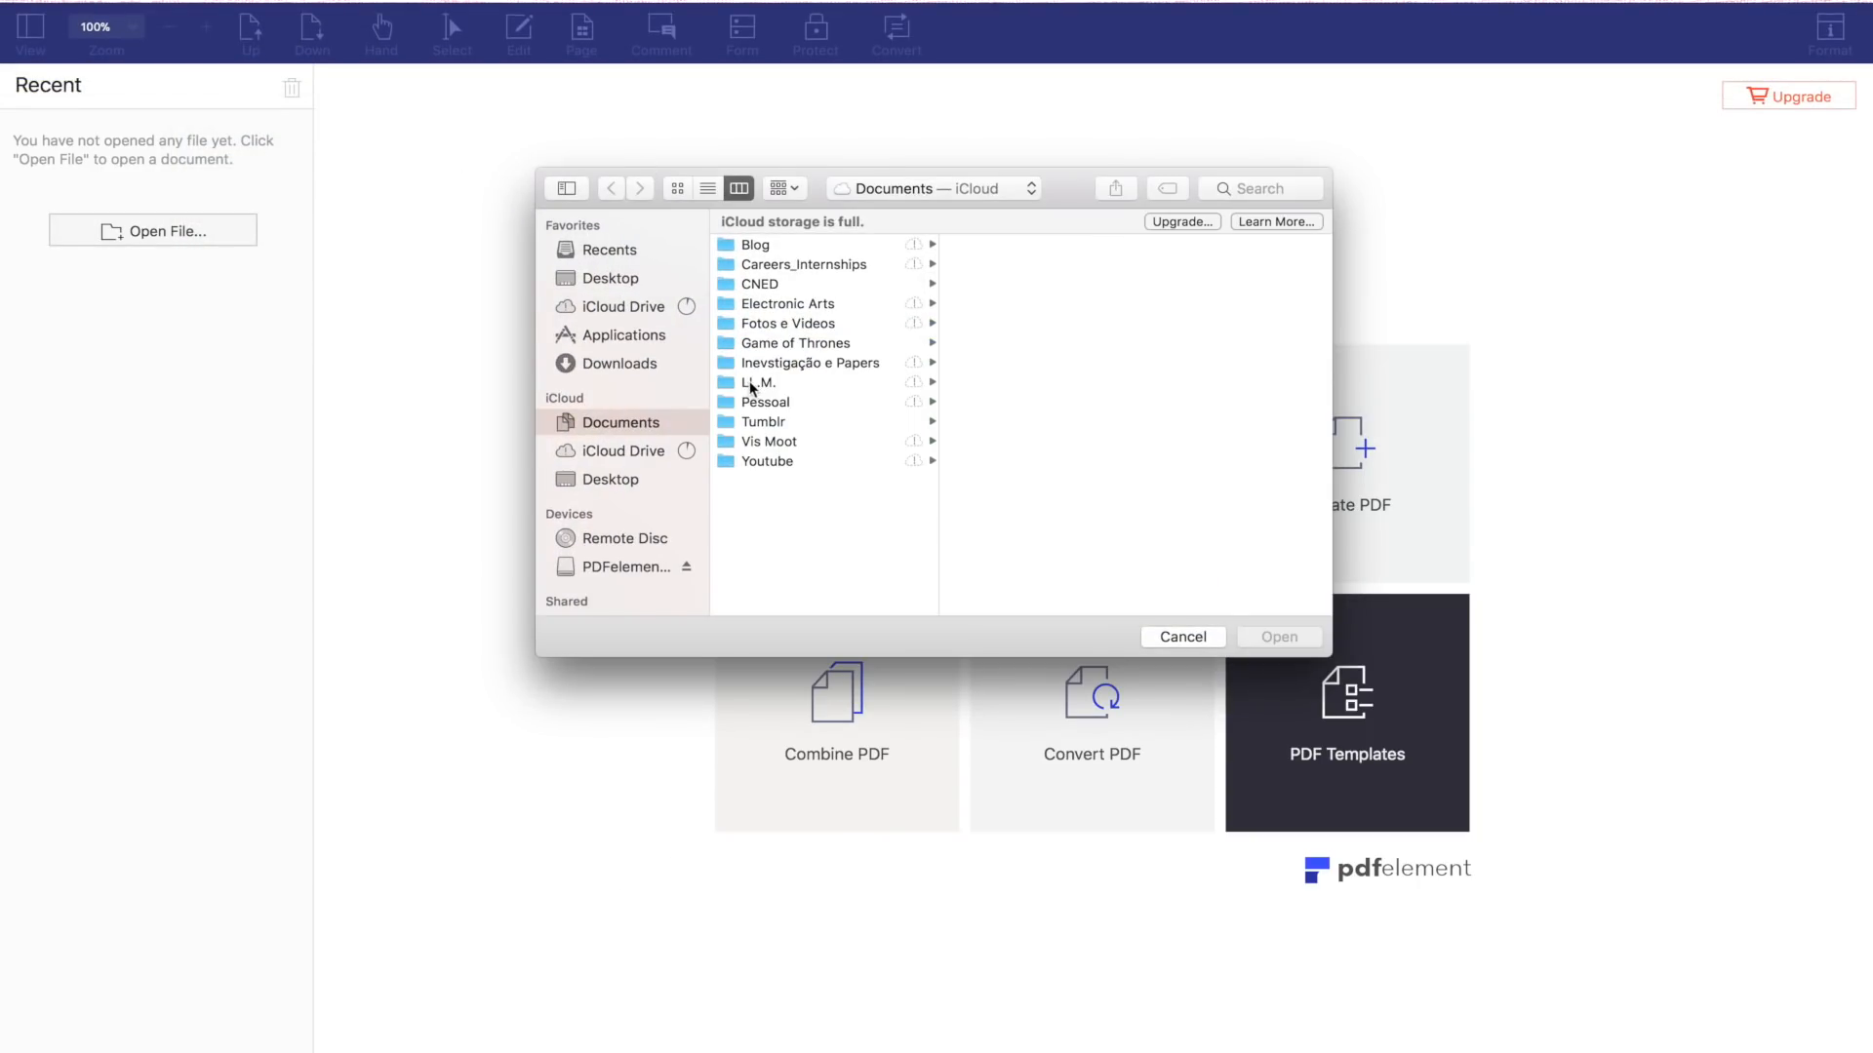
pyautogui.click(759, 383)
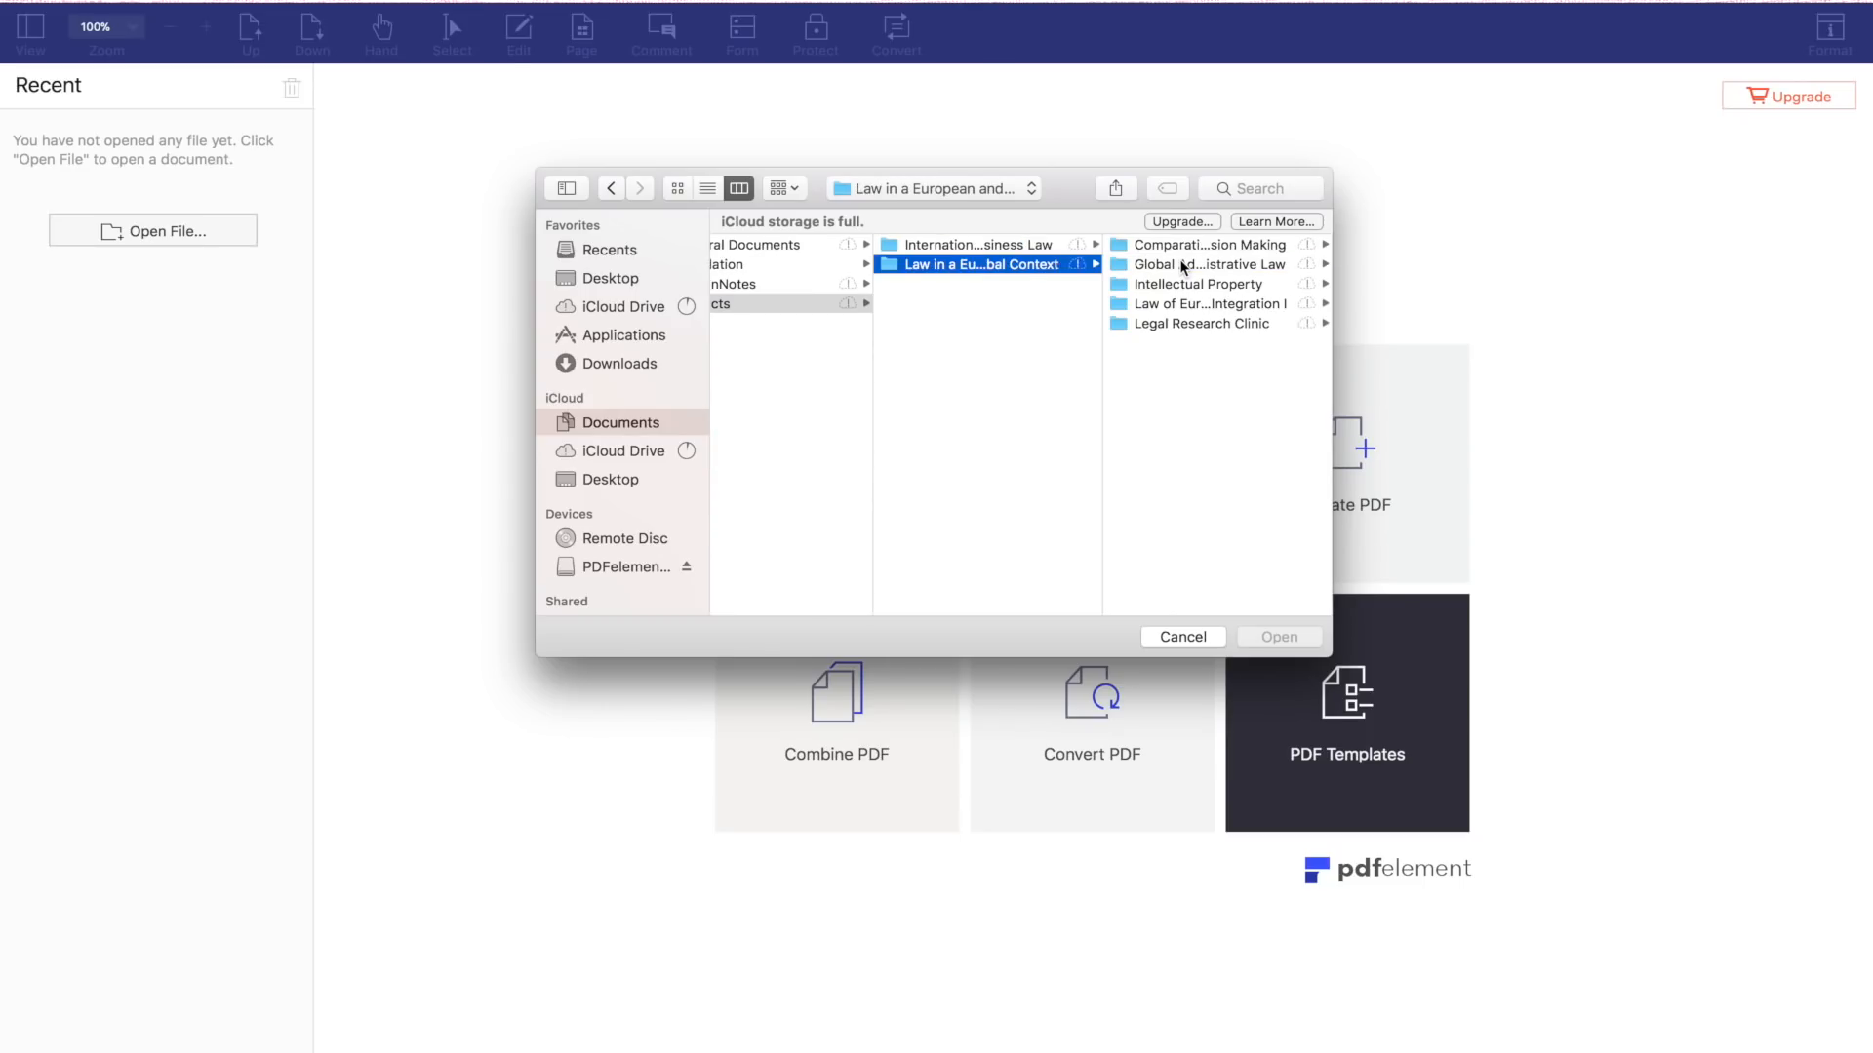
pyautogui.click(1200, 285)
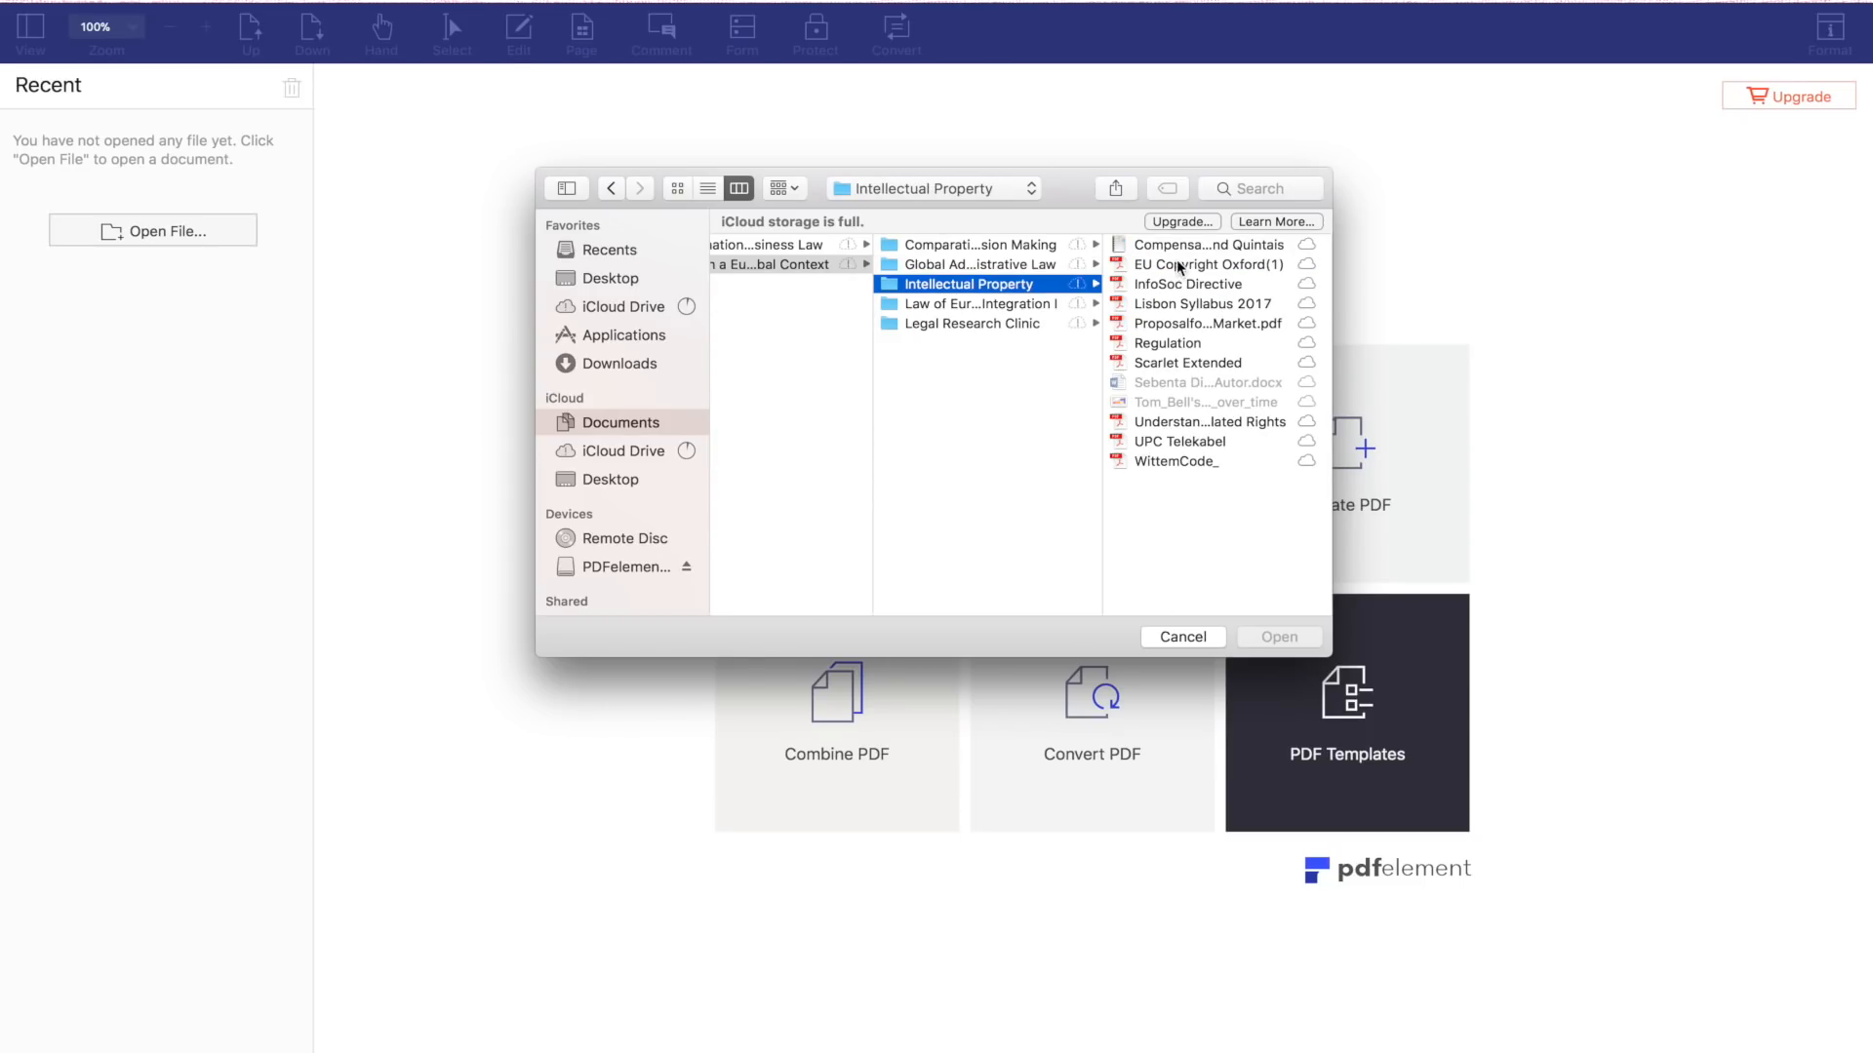
pyautogui.moveTo(1184, 347)
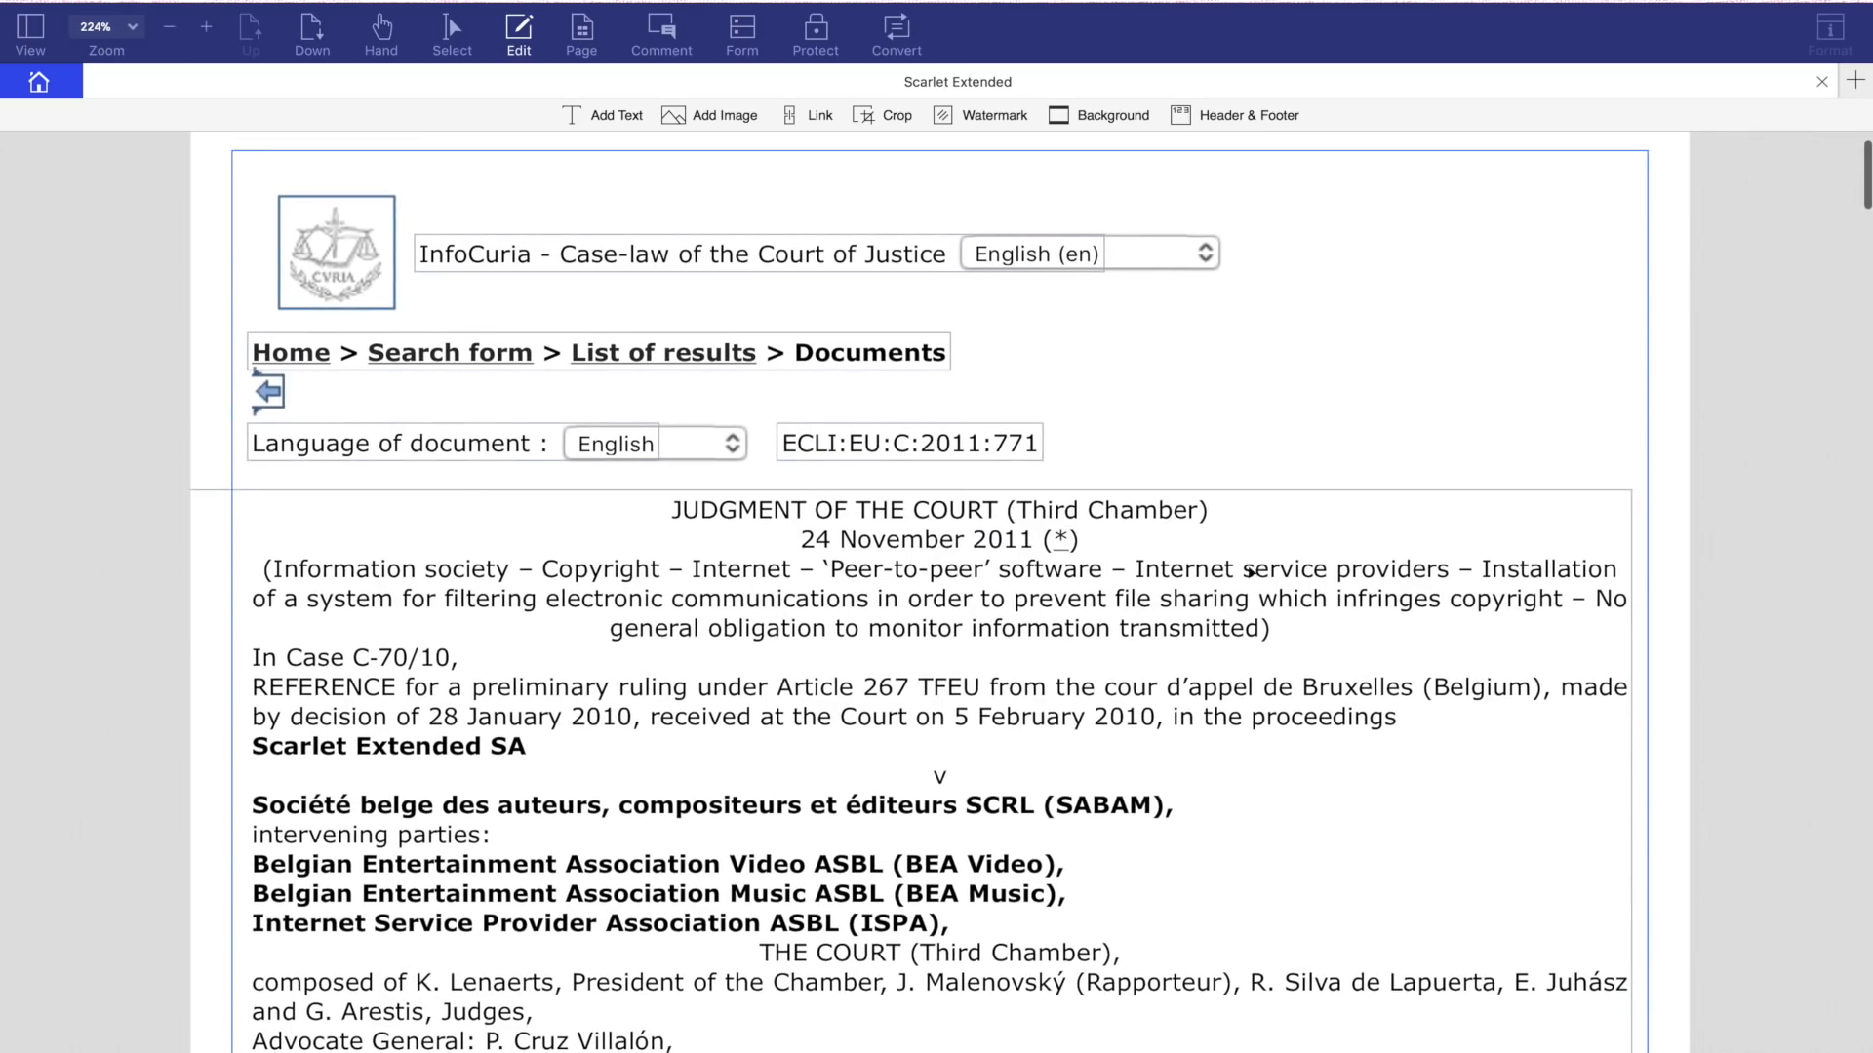
pyautogui.scroll(-3)
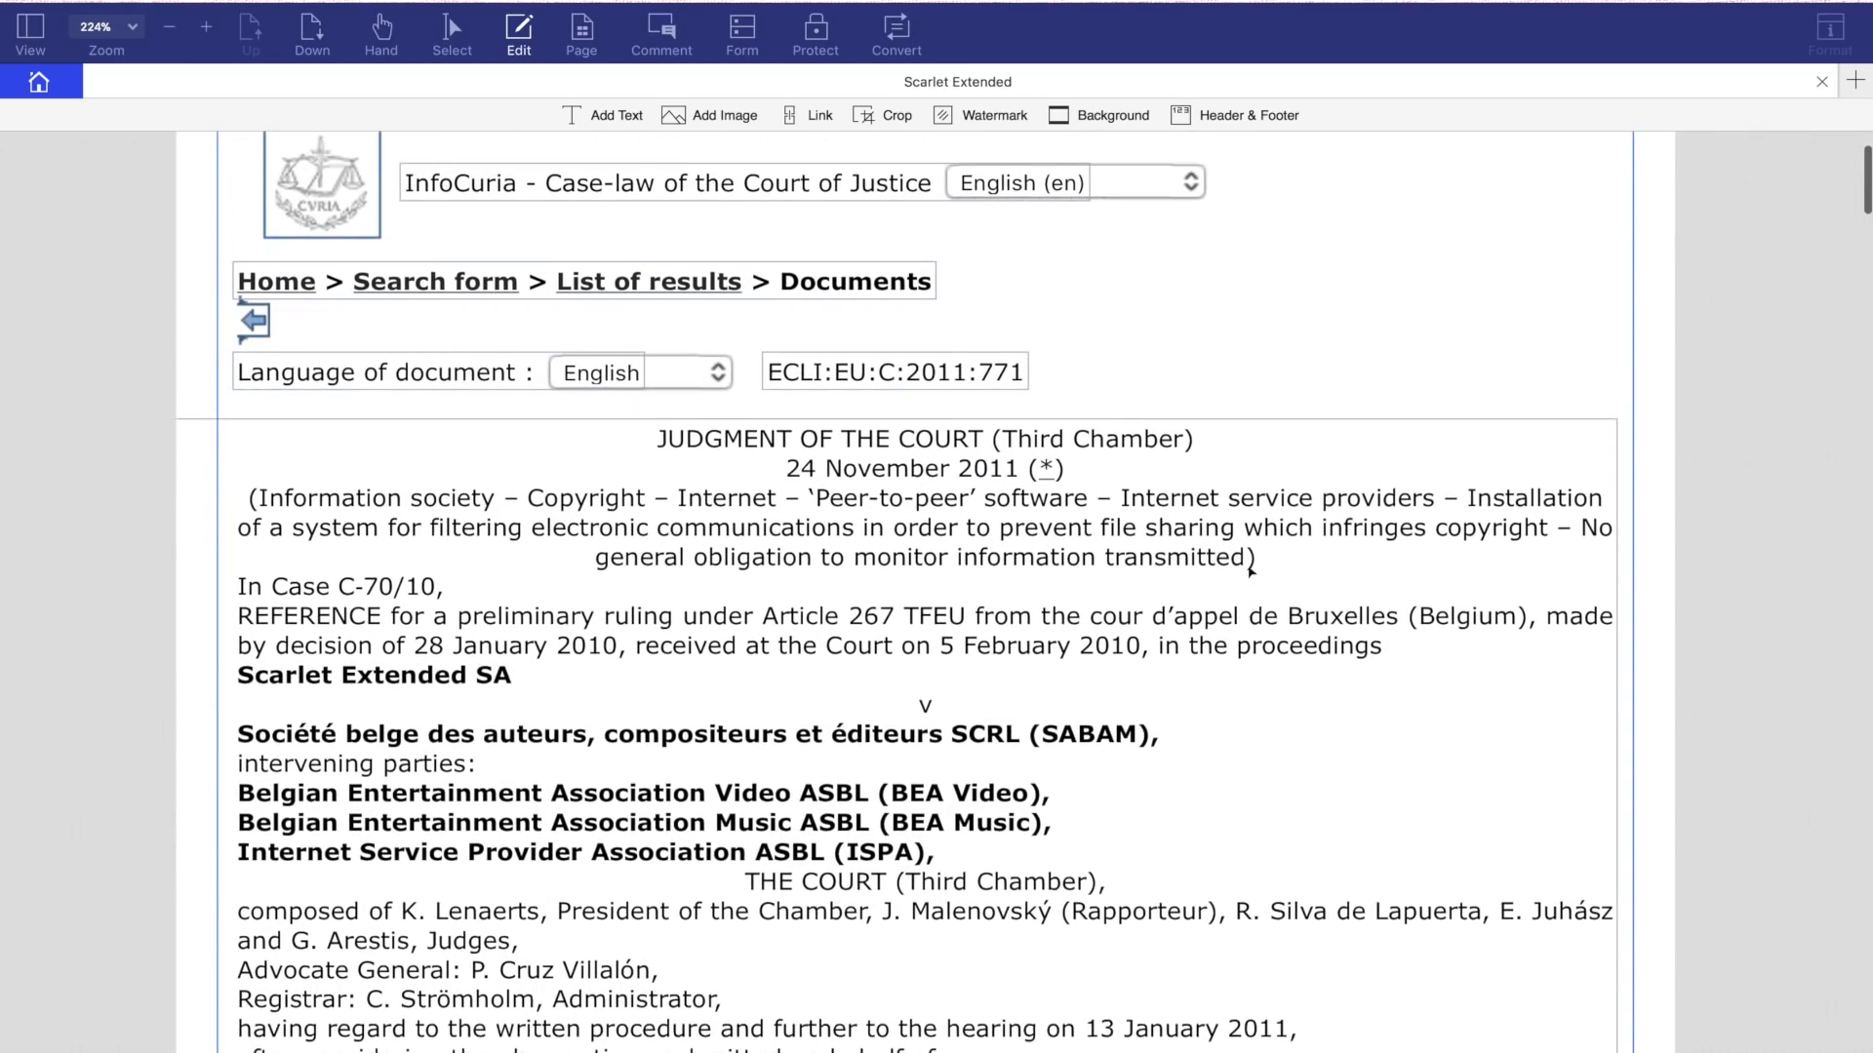
# Step: Return to the Home start page listing today's recent documents
pyautogui.click(39, 82)
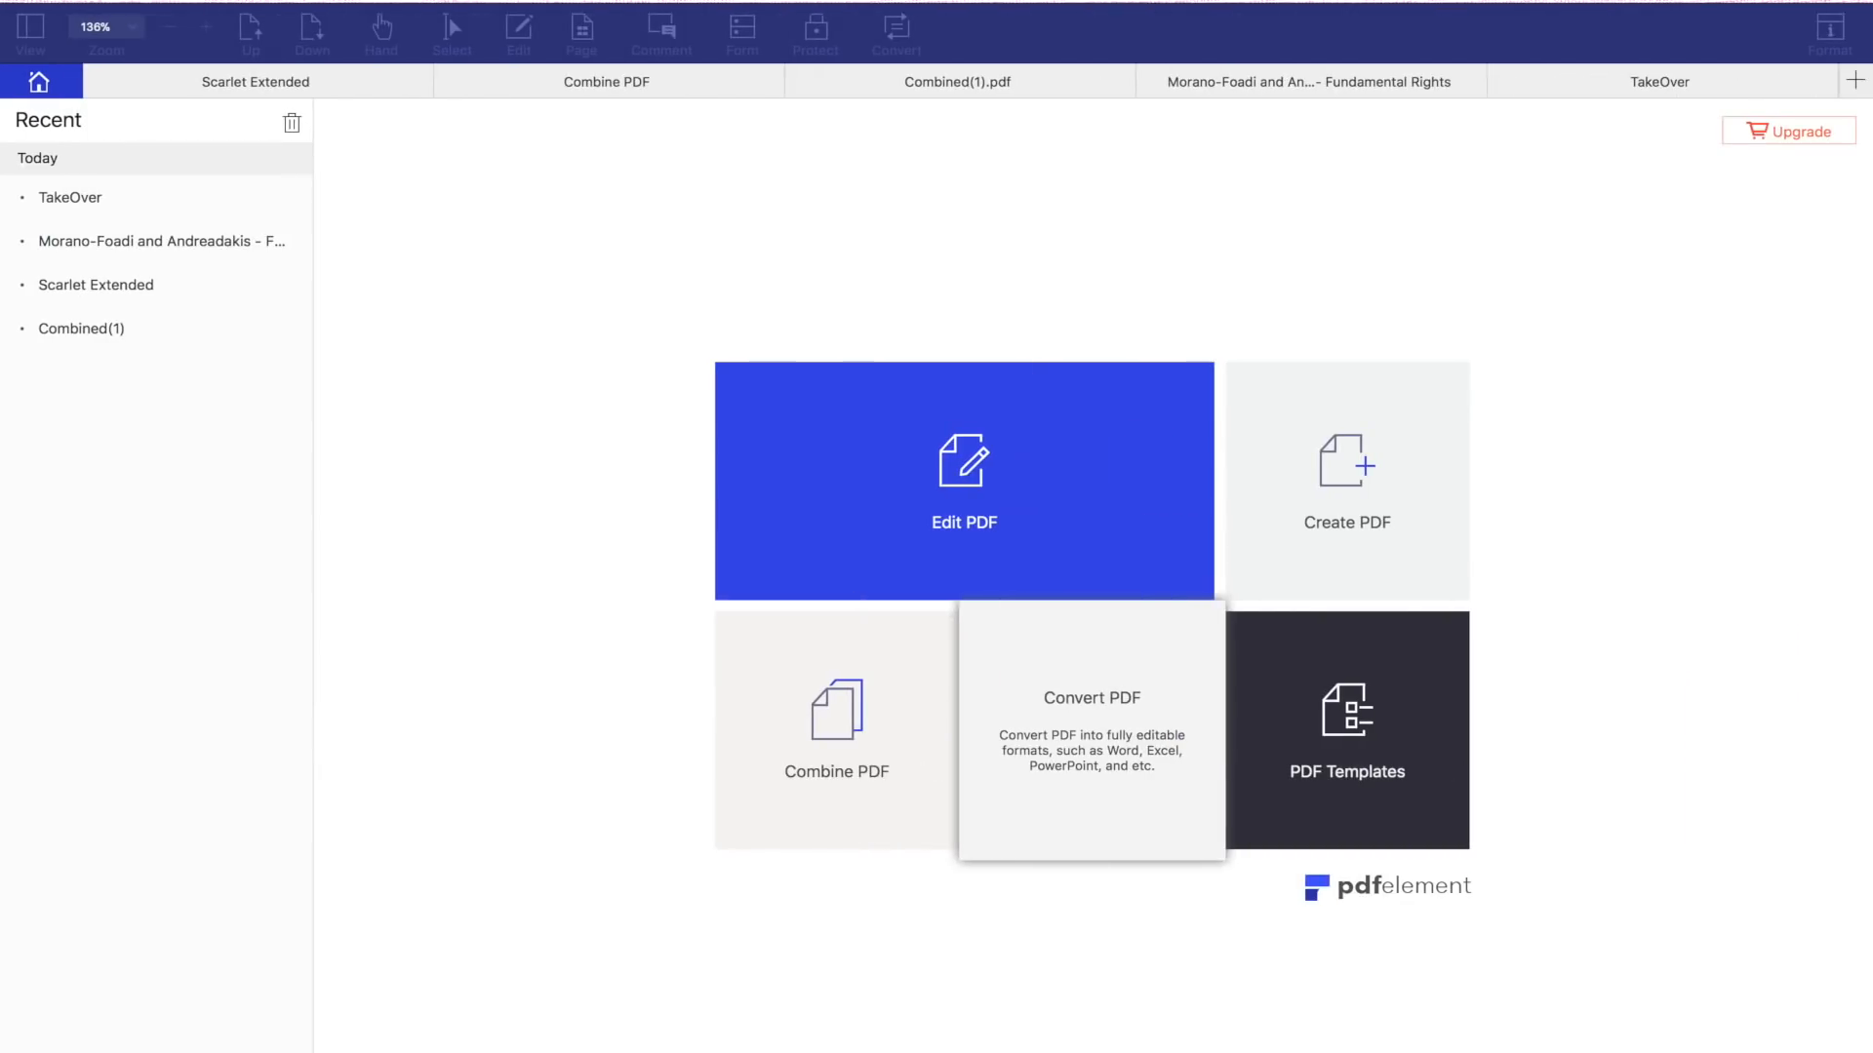
pyautogui.moveTo(1054, 1036)
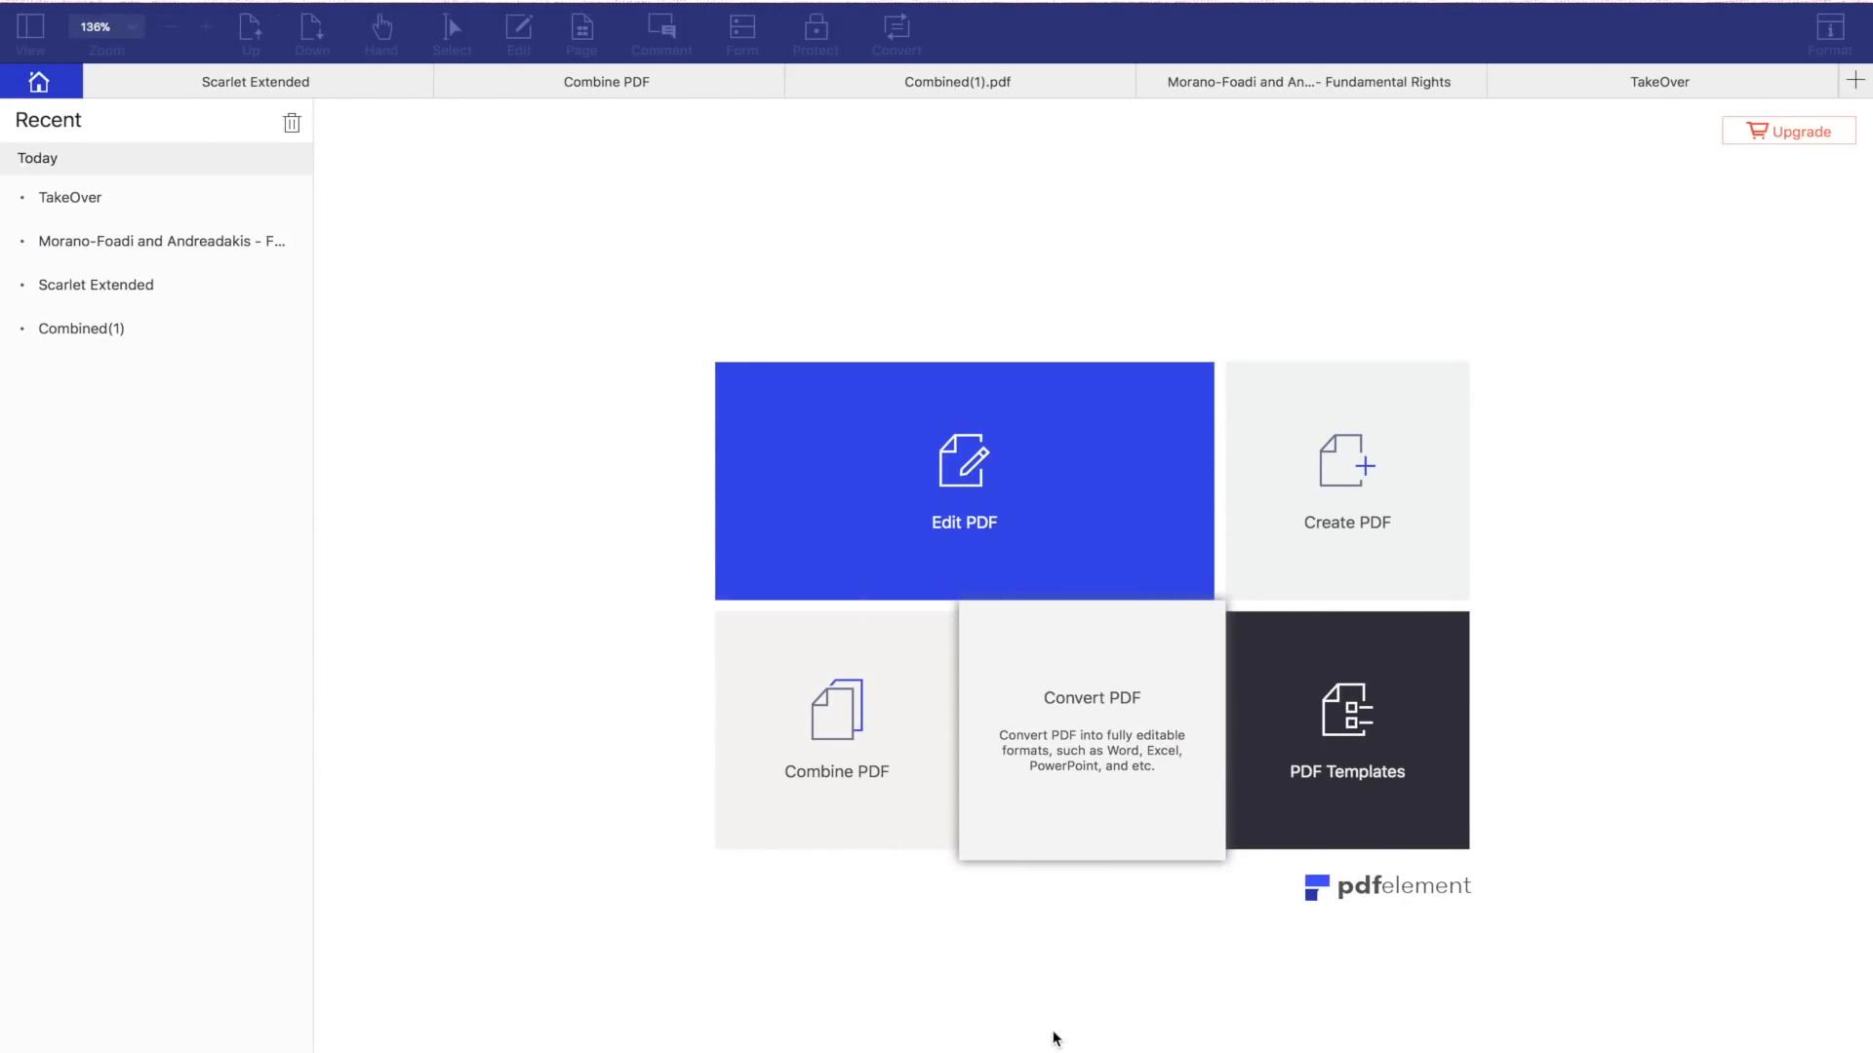
pyautogui.moveTo(1012, 924)
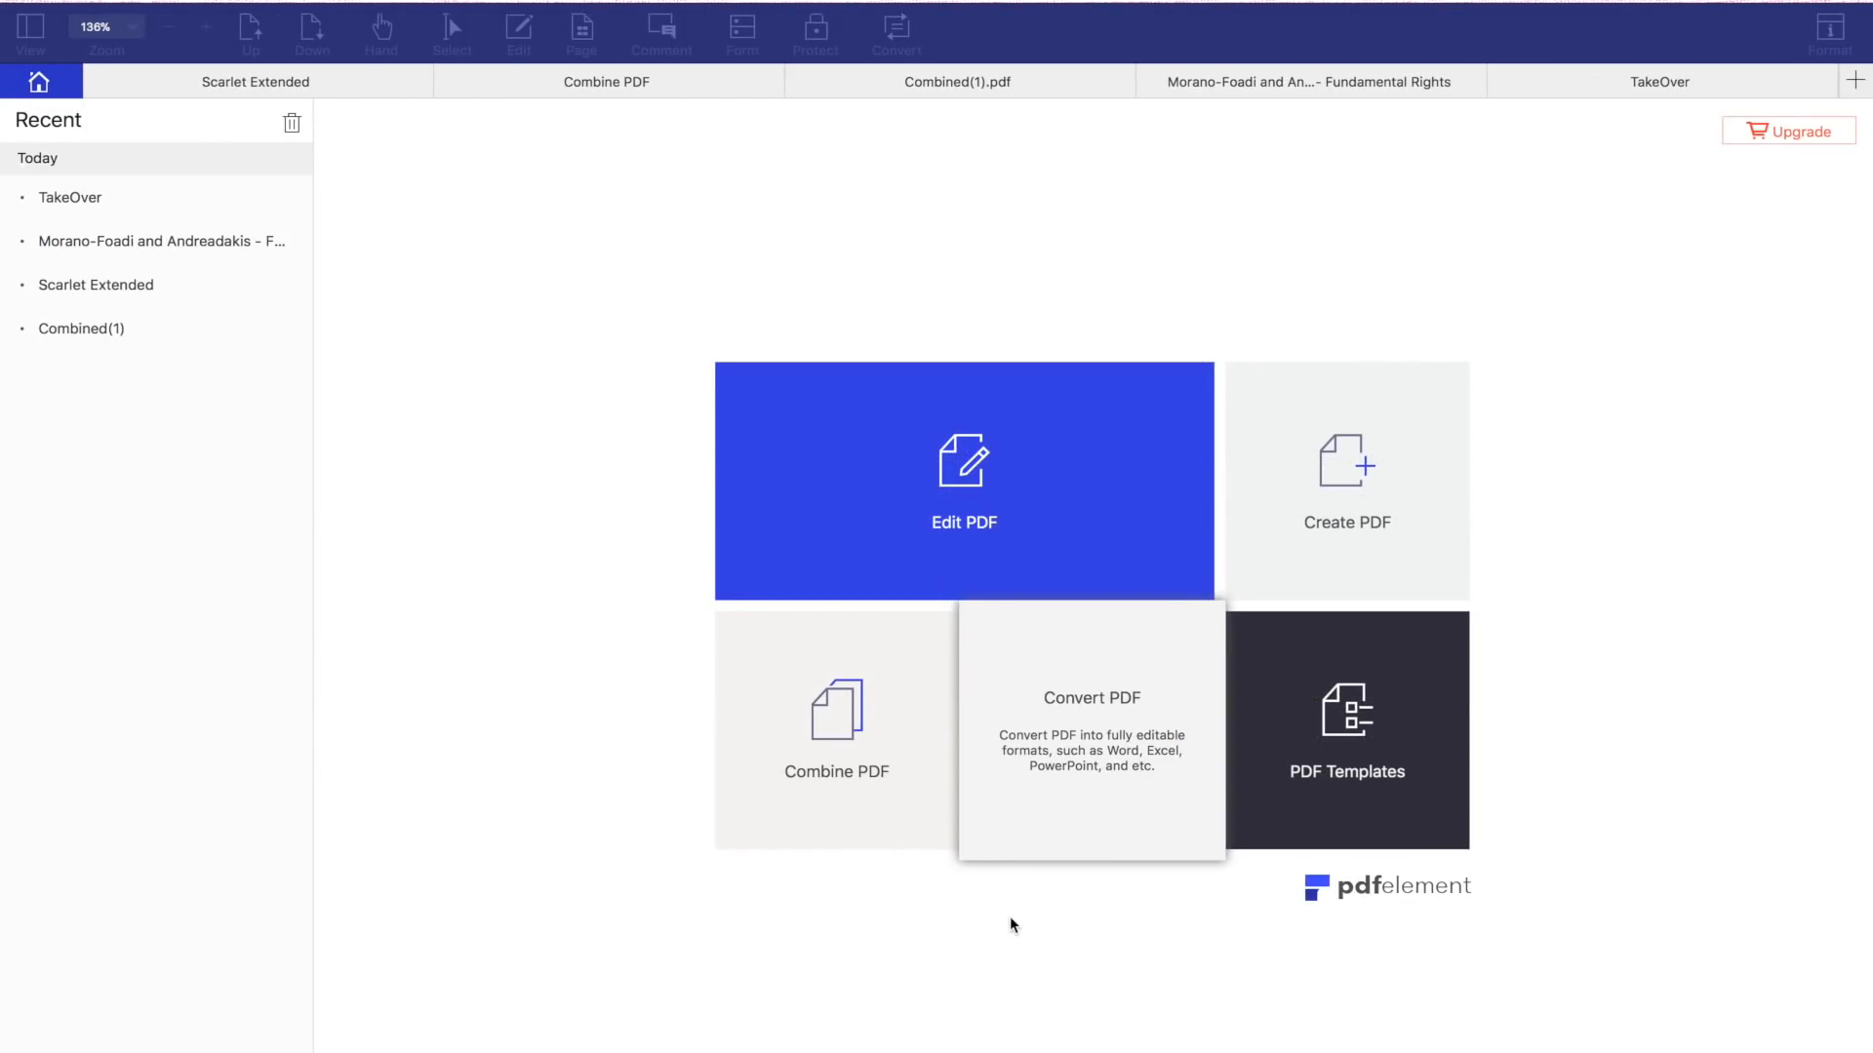
pyautogui.moveTo(552, 108)
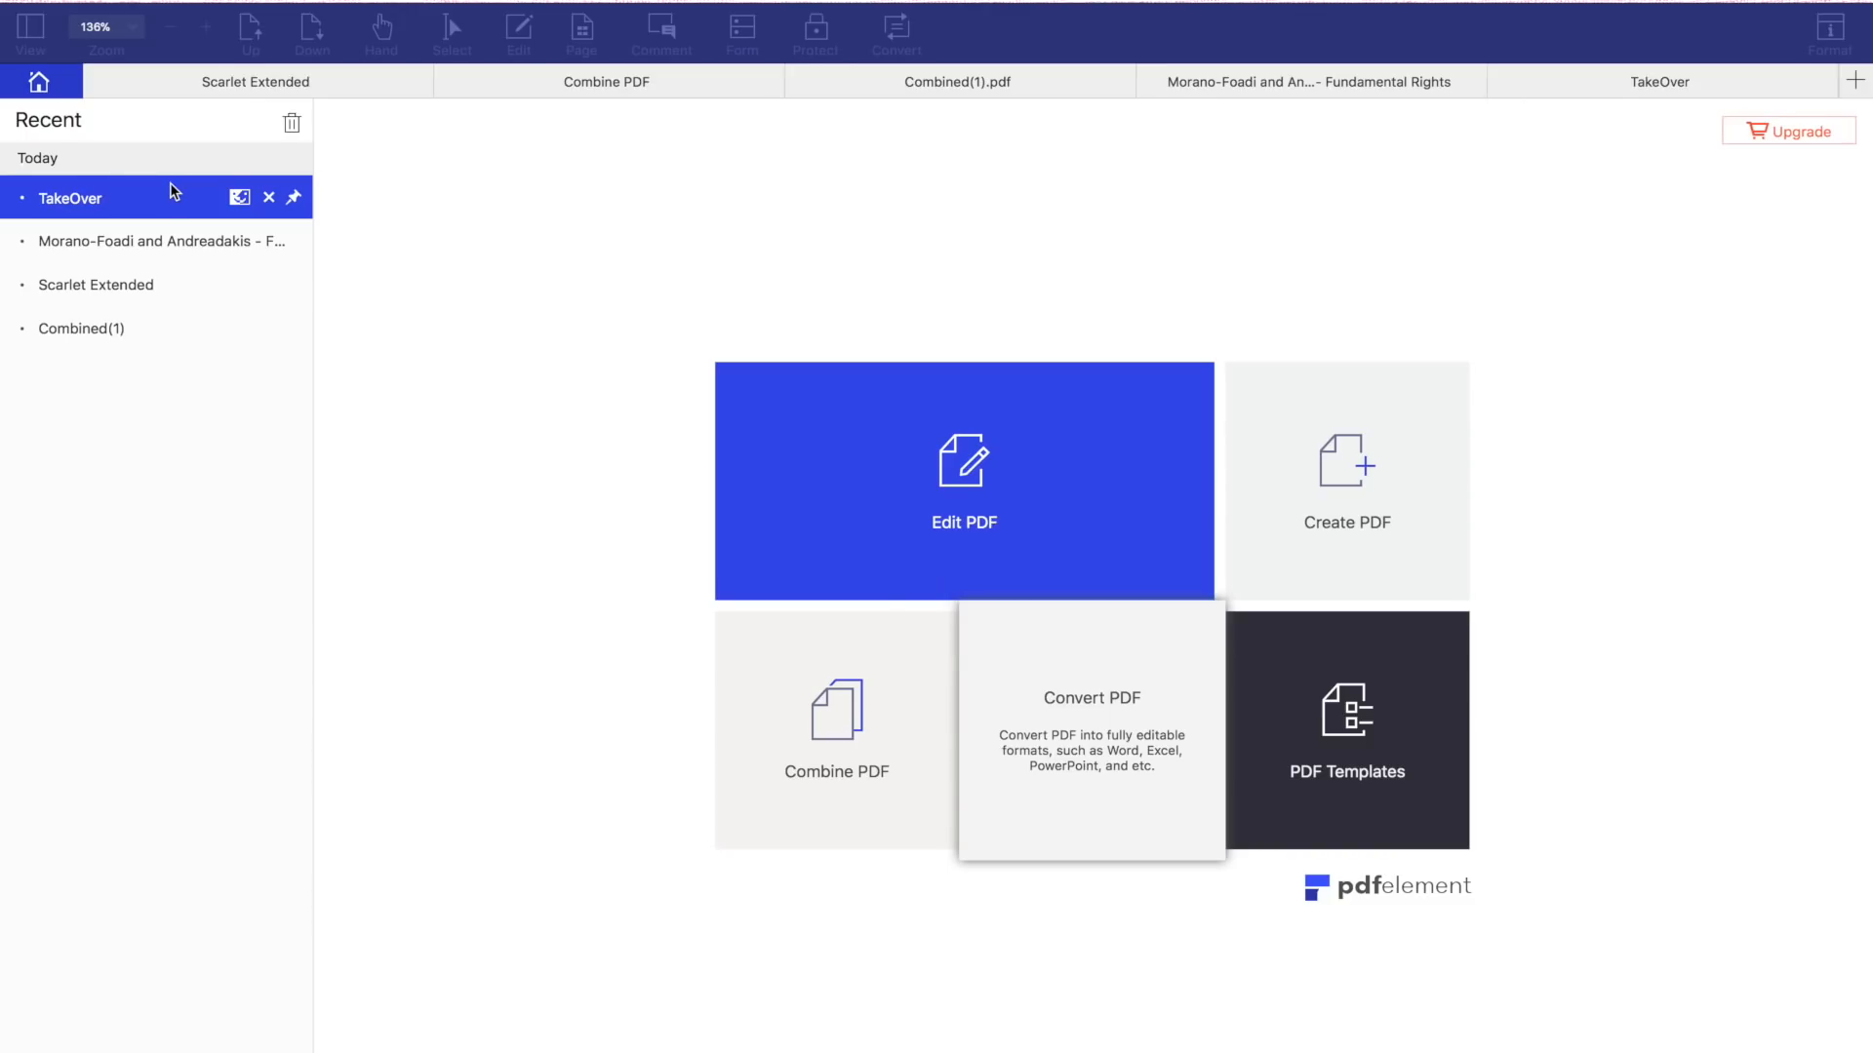
pyautogui.moveTo(406, 379)
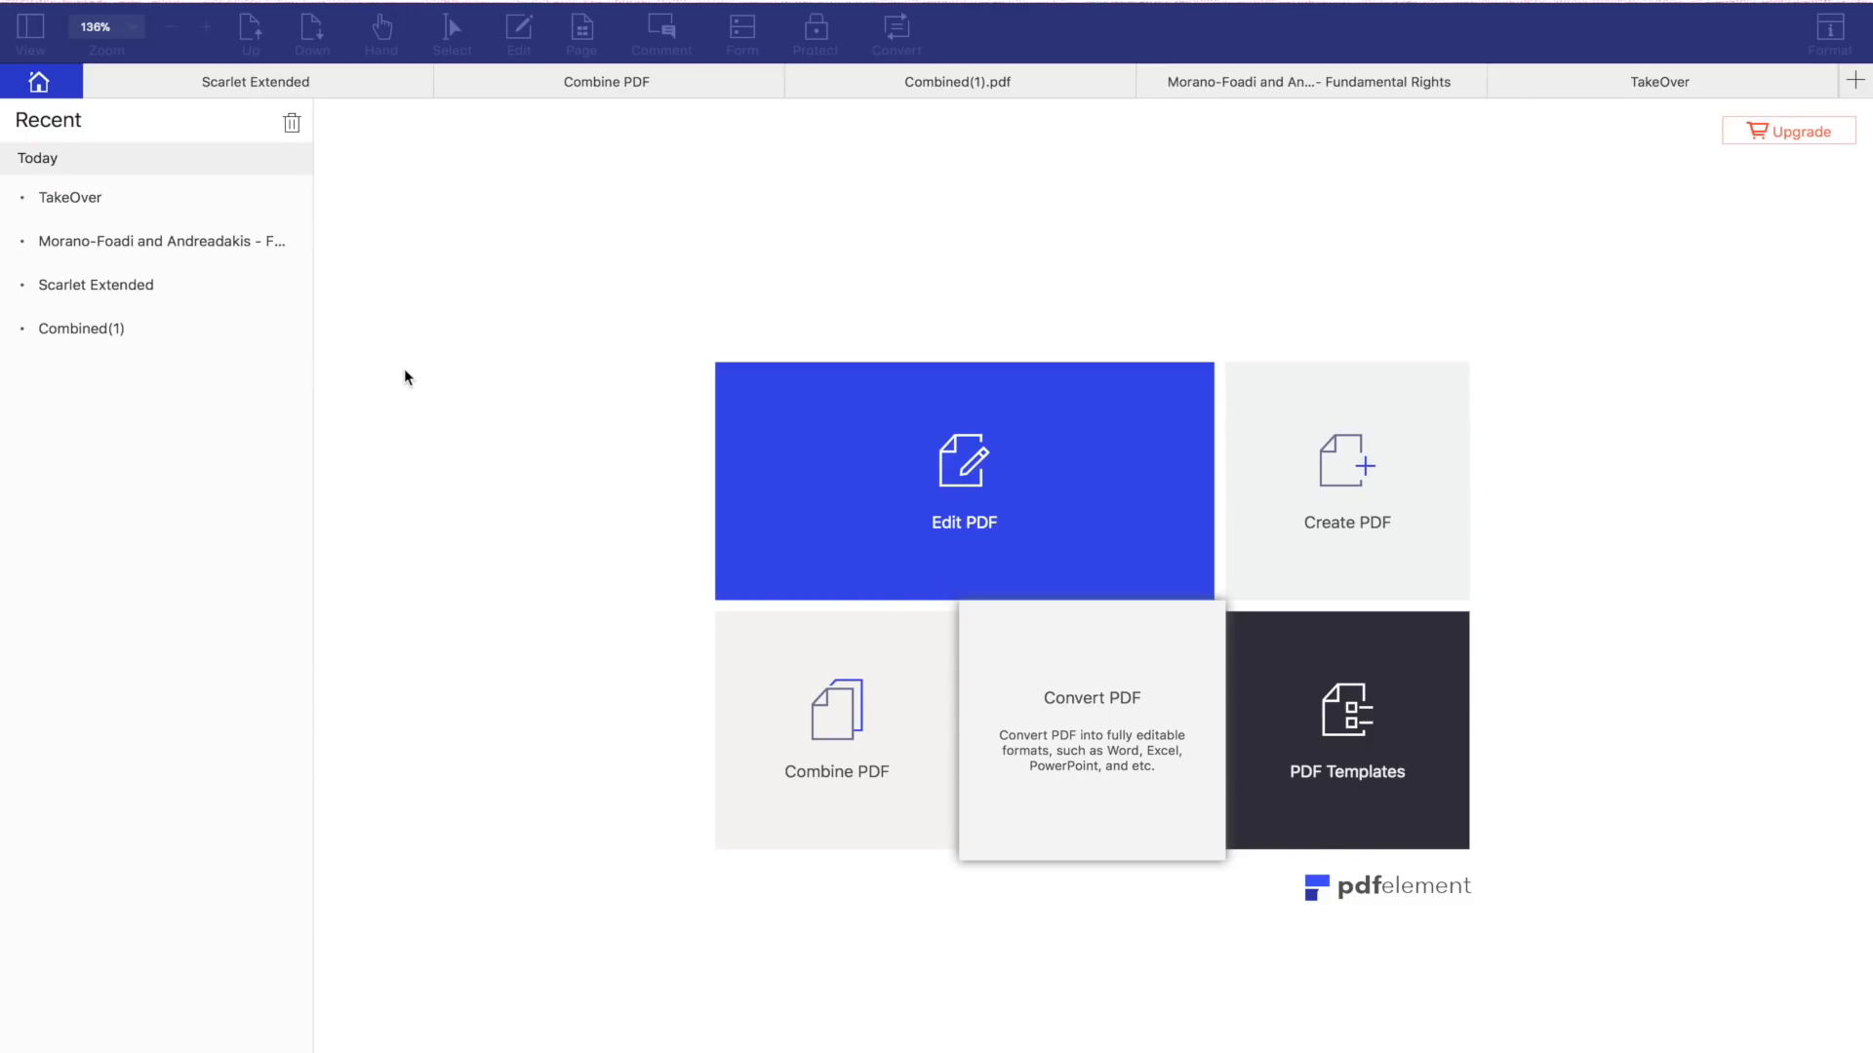
pyautogui.moveTo(554, 430)
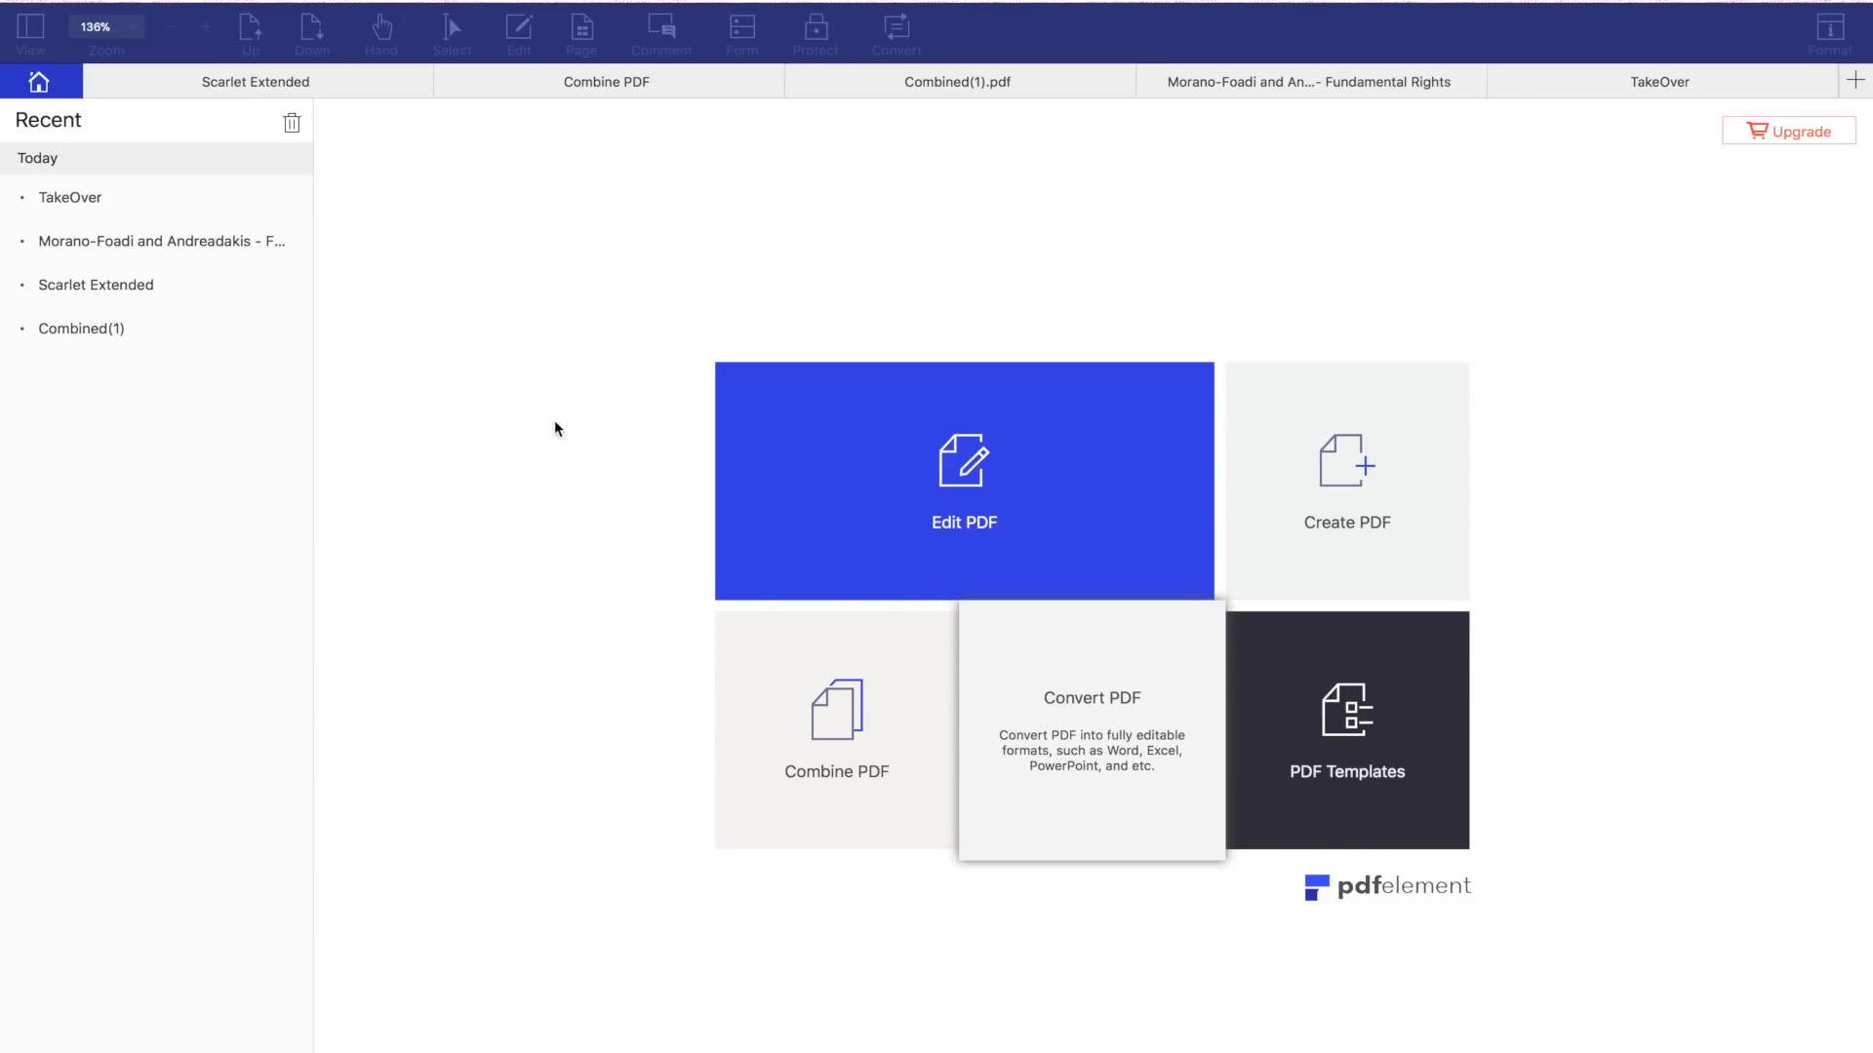
pyautogui.moveTo(392, 95)
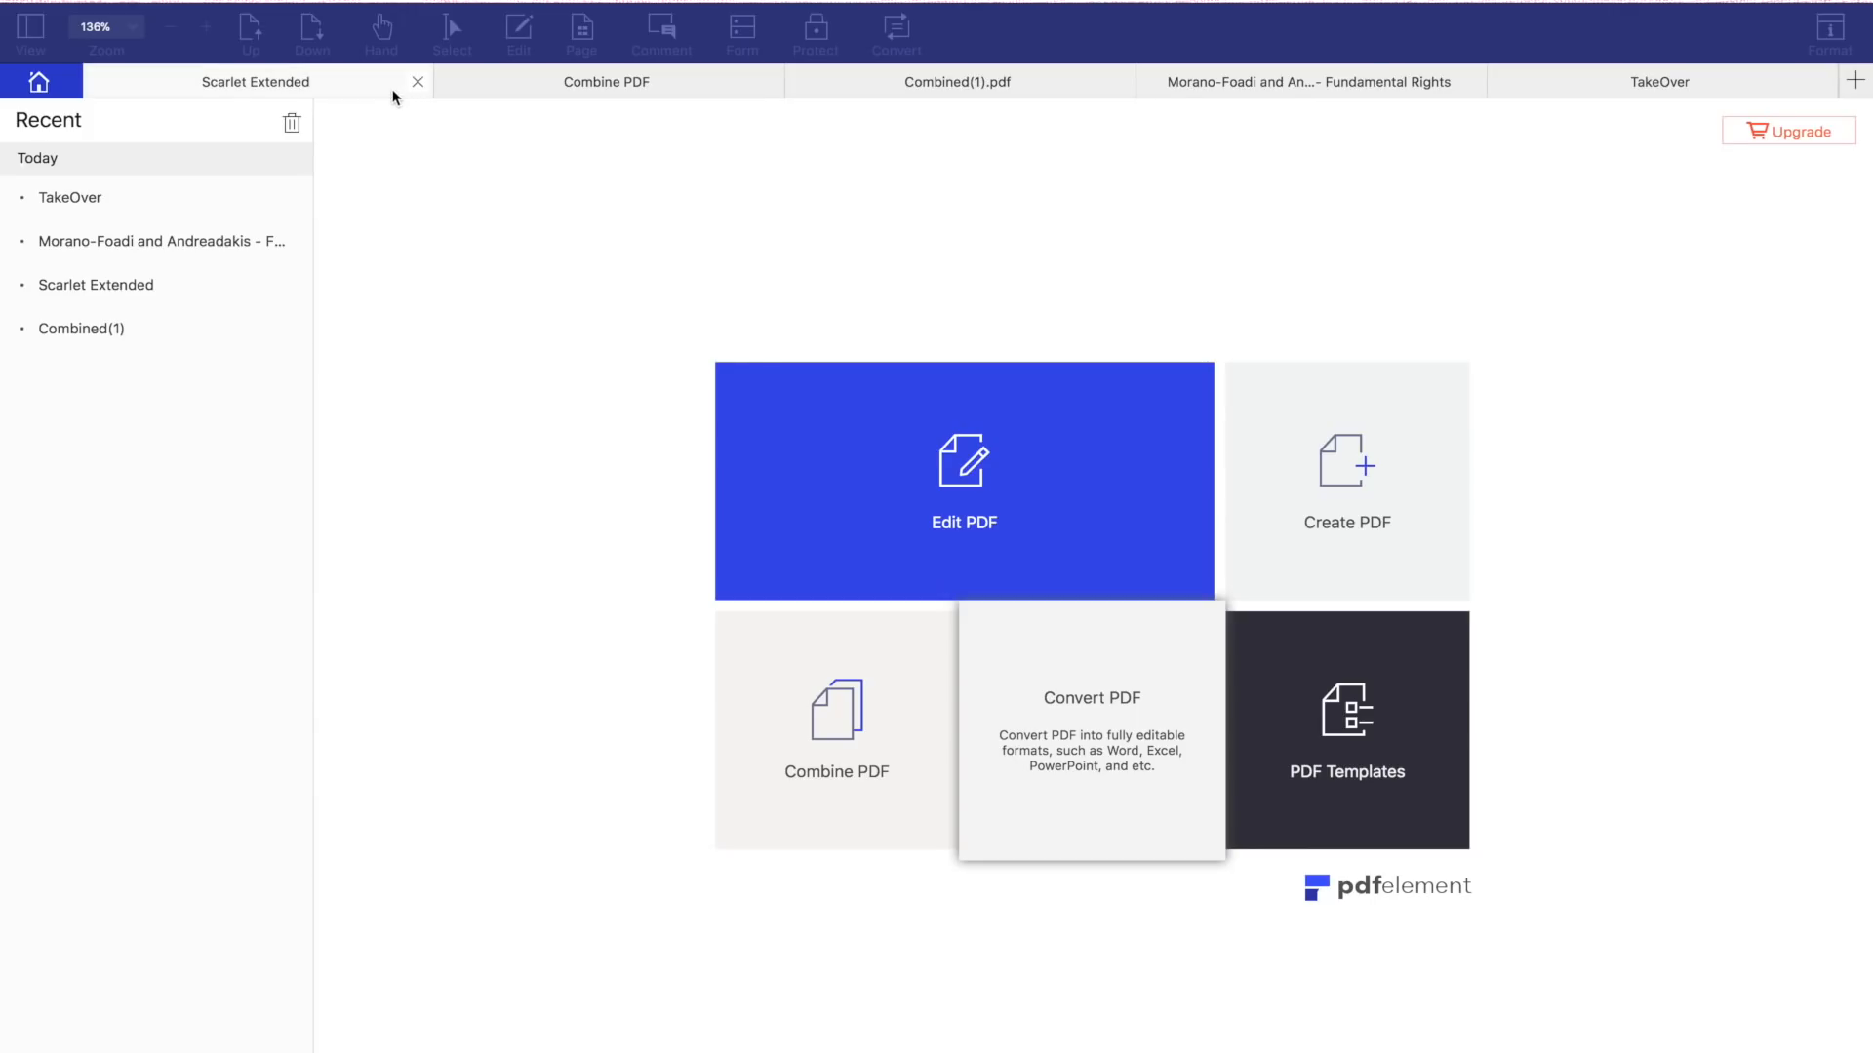
pyautogui.moveTo(1165, 142)
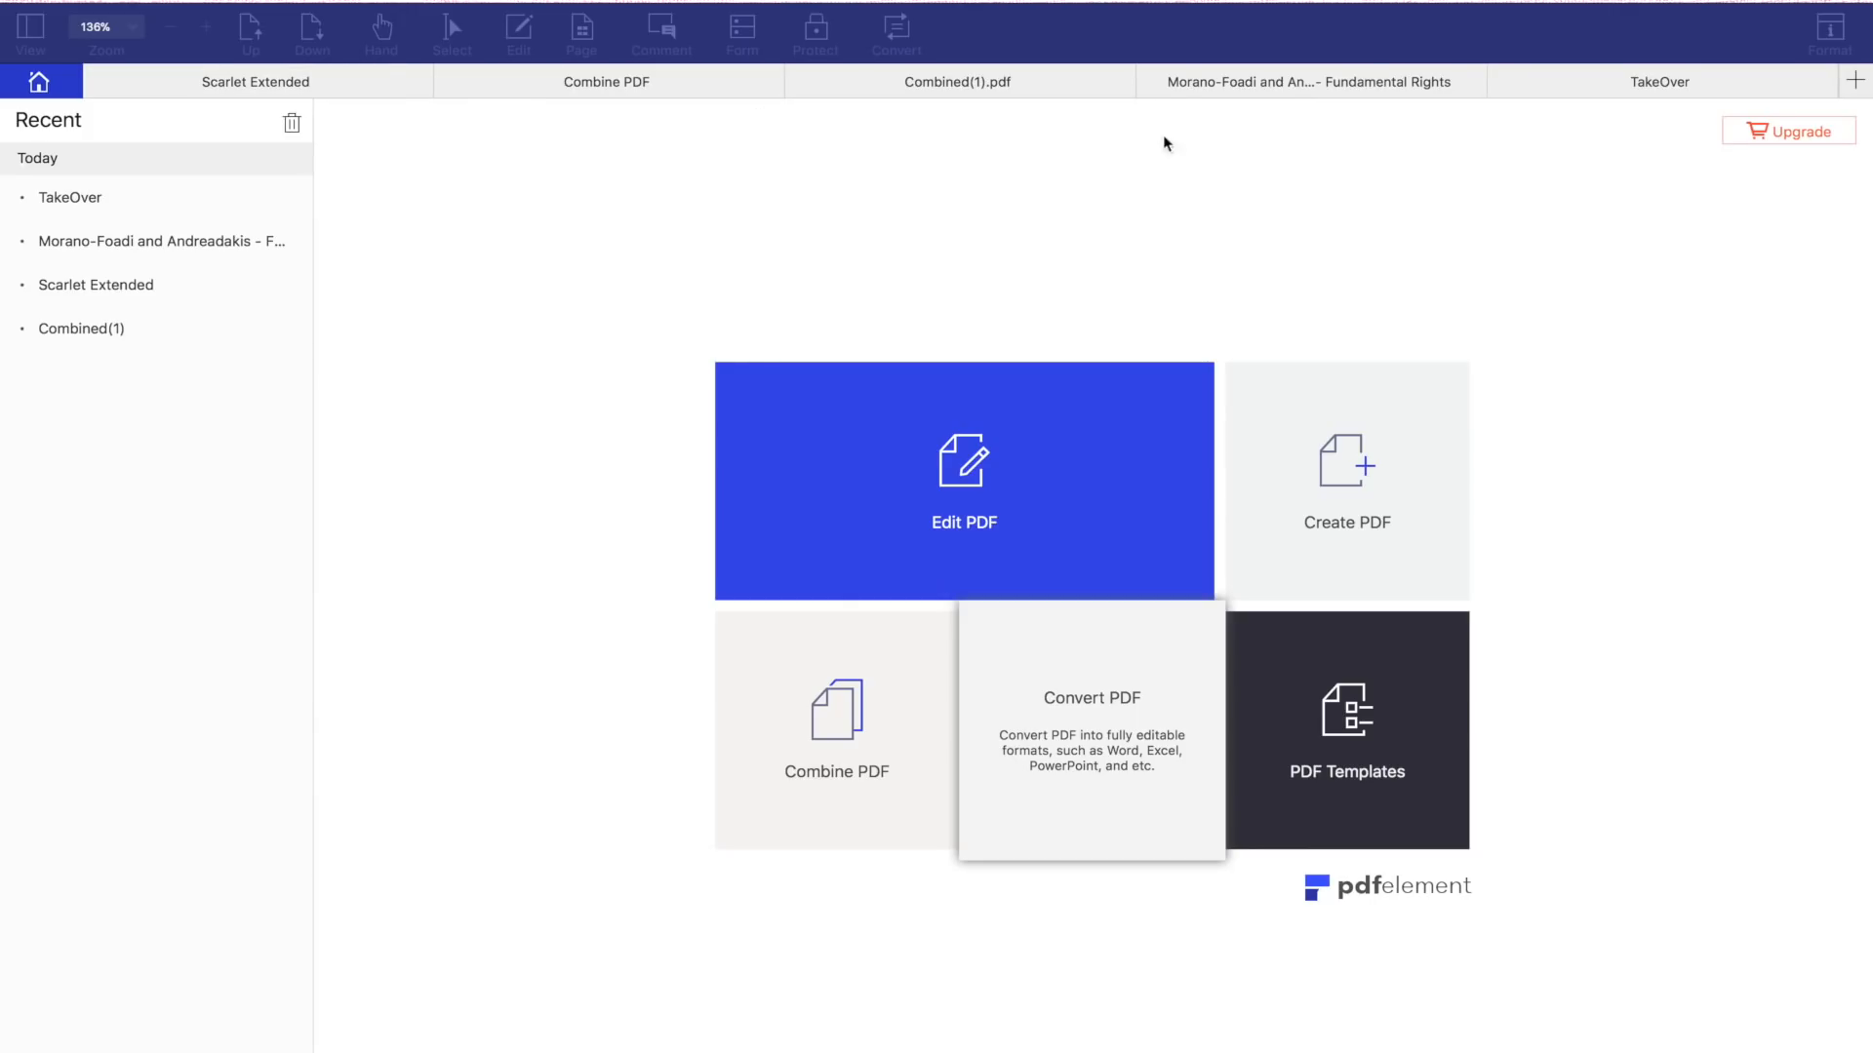
# Step: Switch to the TakeOver working paper and look over its cover page
pyautogui.click(1658, 82)
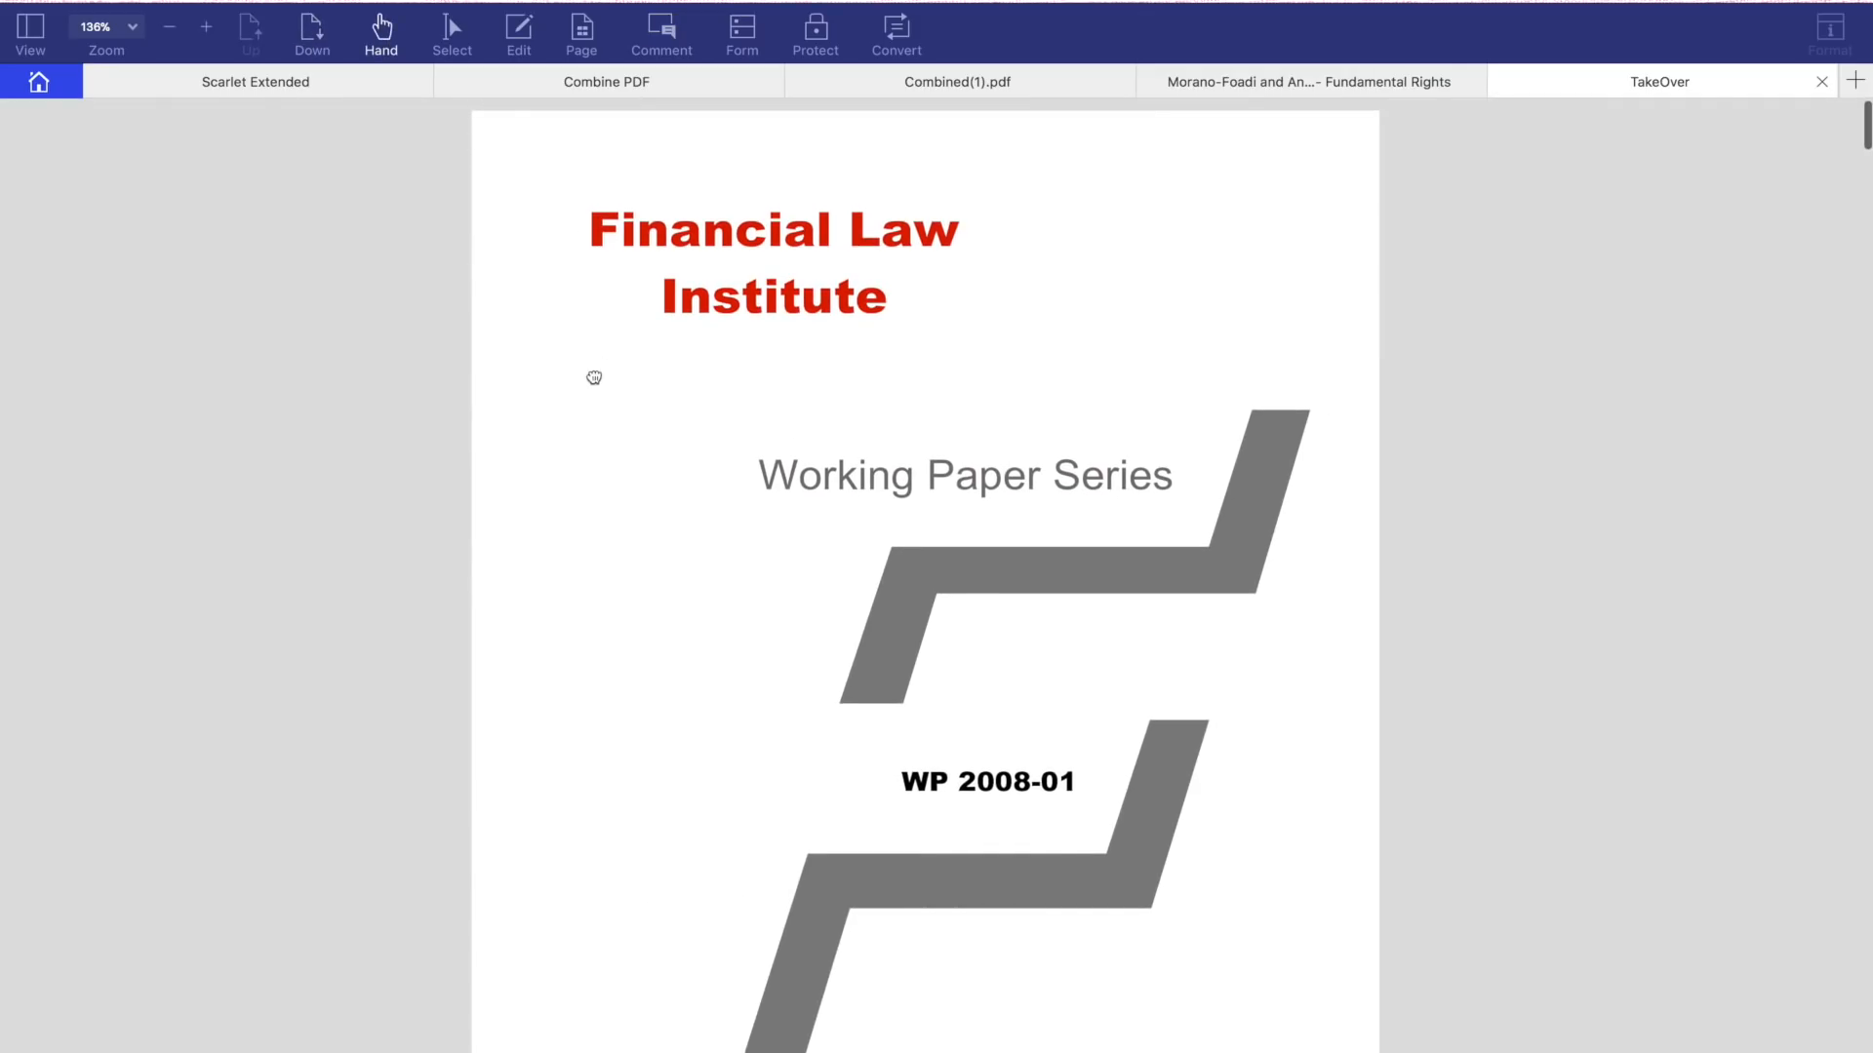
pyautogui.scroll(-3)
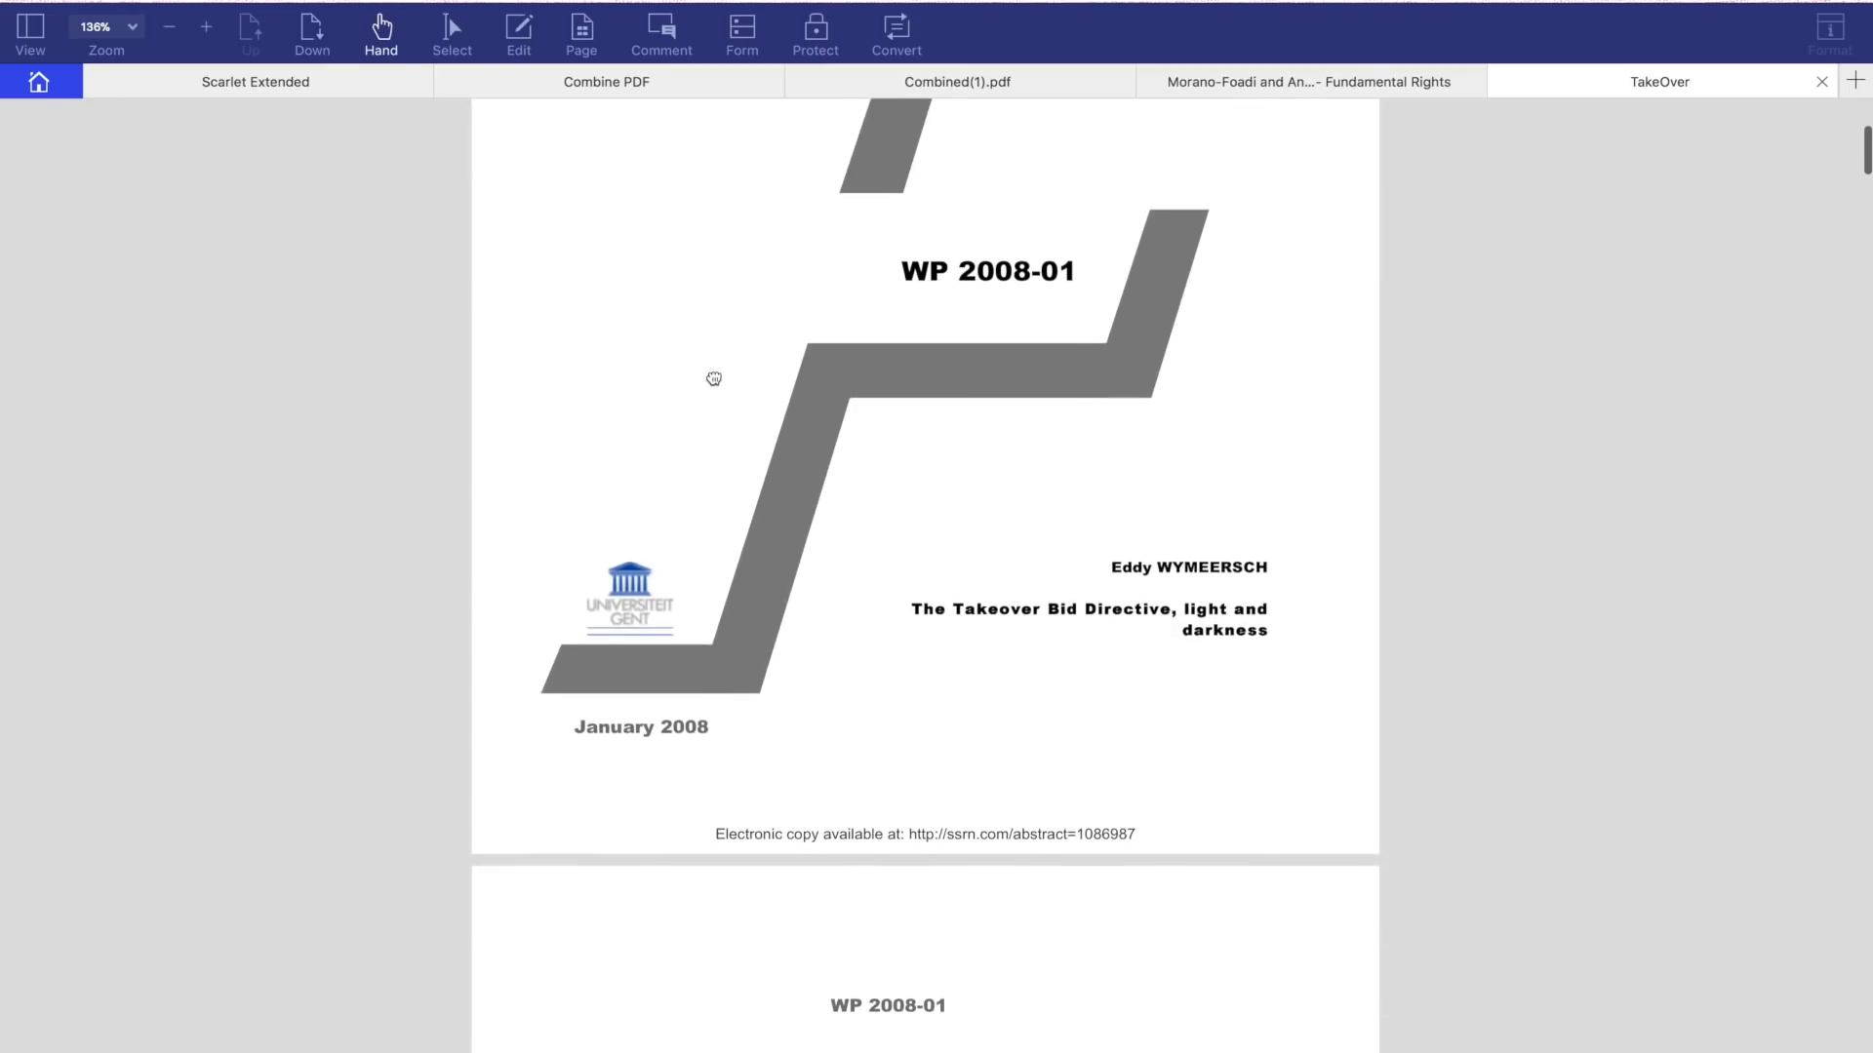
pyautogui.scroll(3)
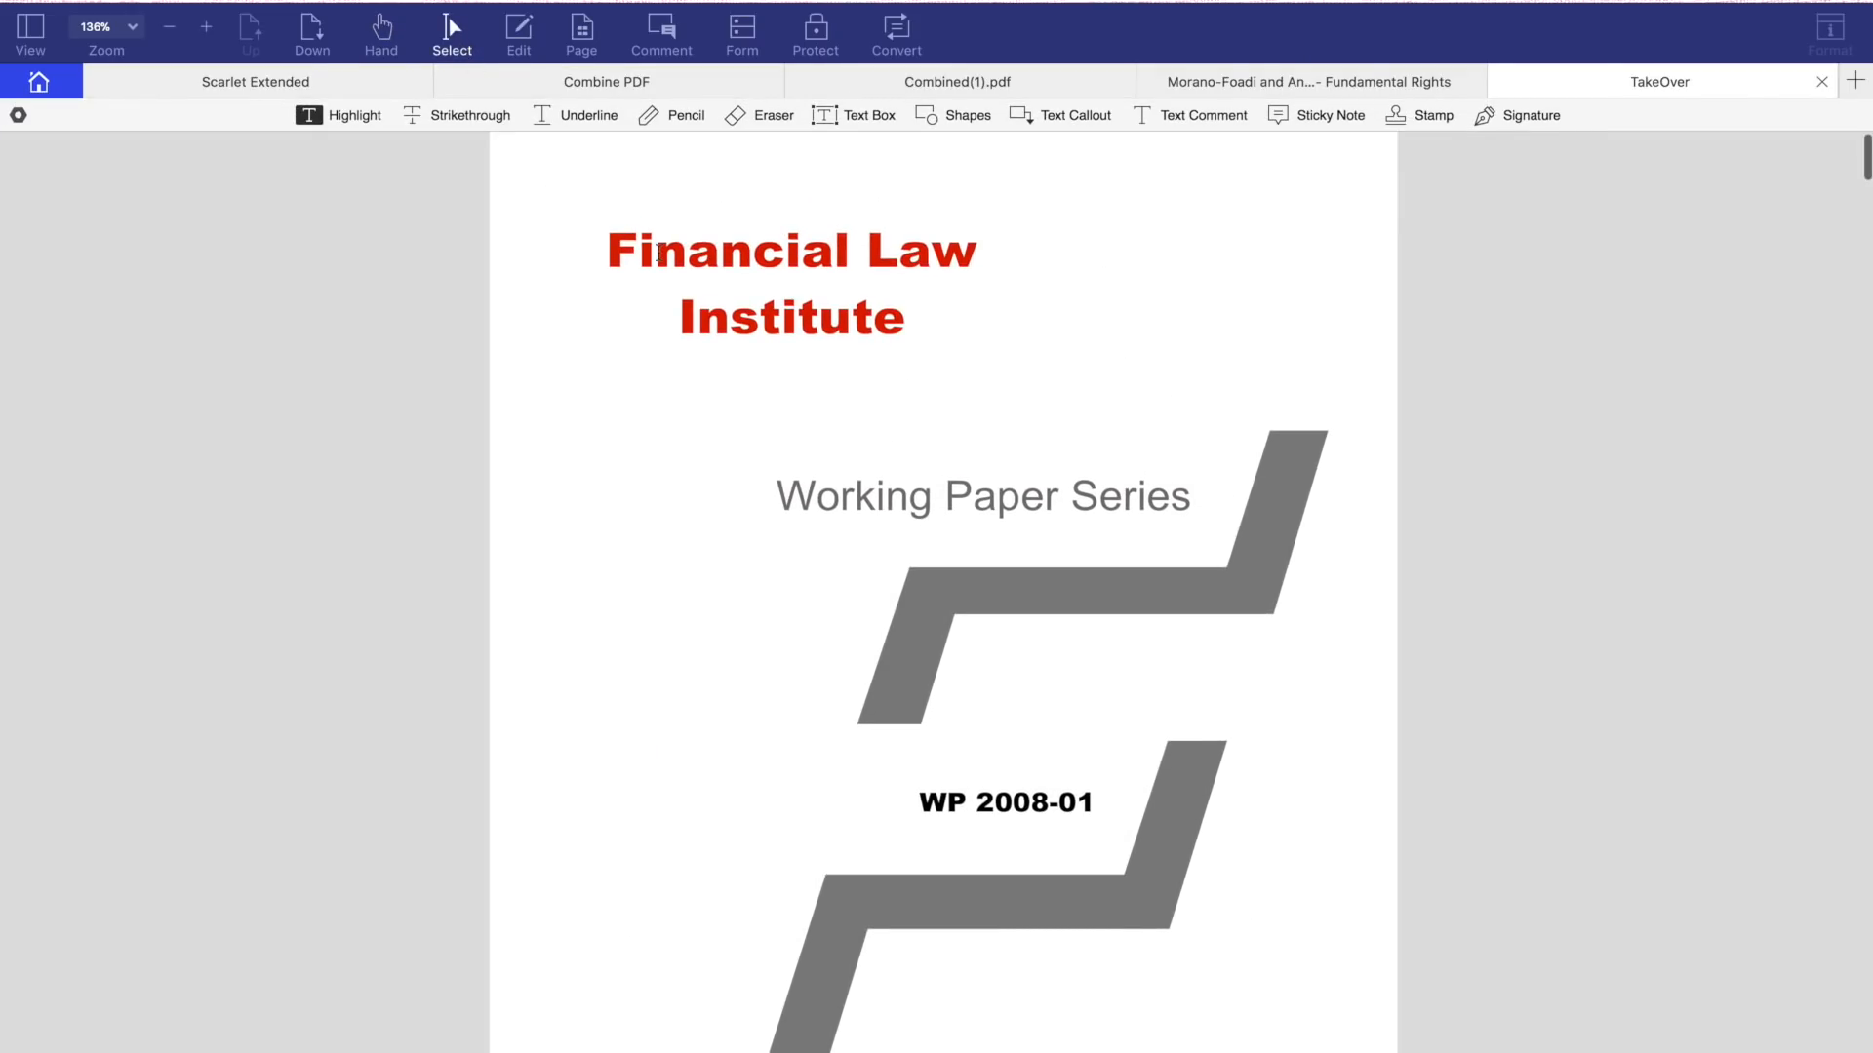
pyautogui.moveTo(636, 142)
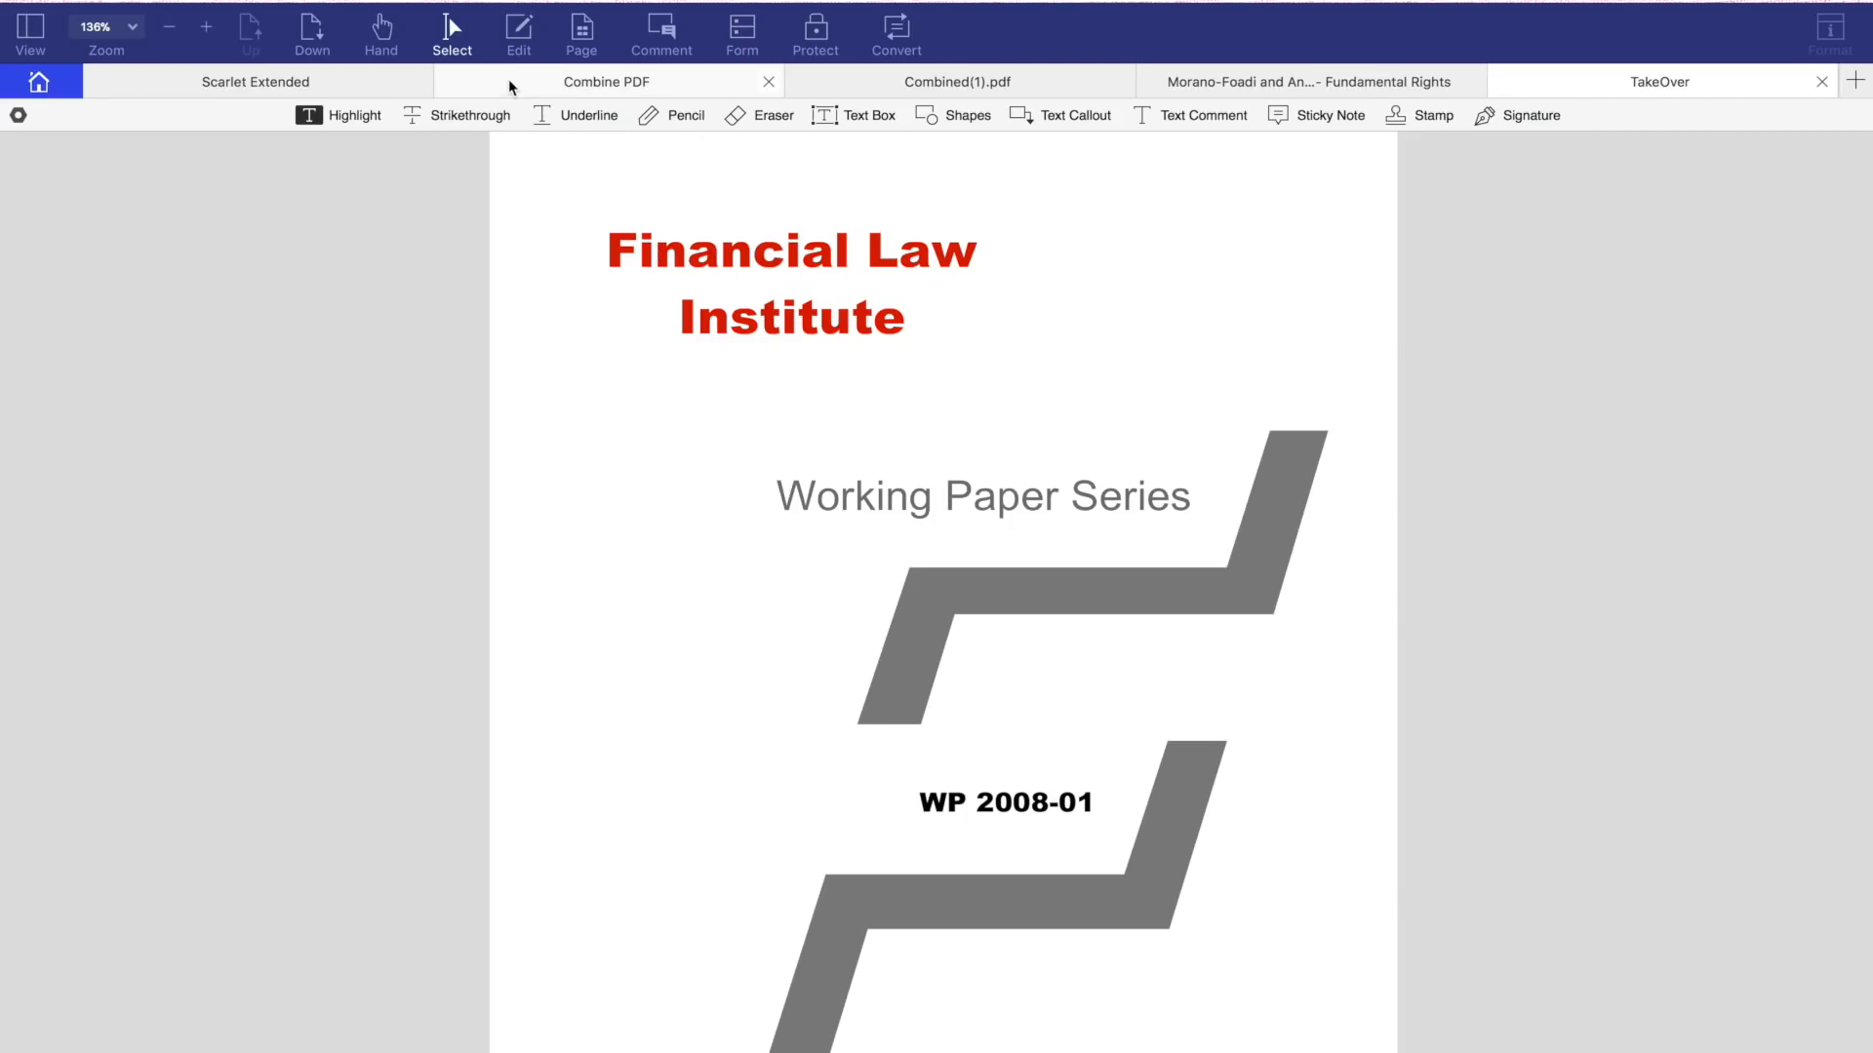
# Step: Show the TakeOver cover page's editable text blocks, then its Comment annotation tools
pyautogui.click(517, 33)
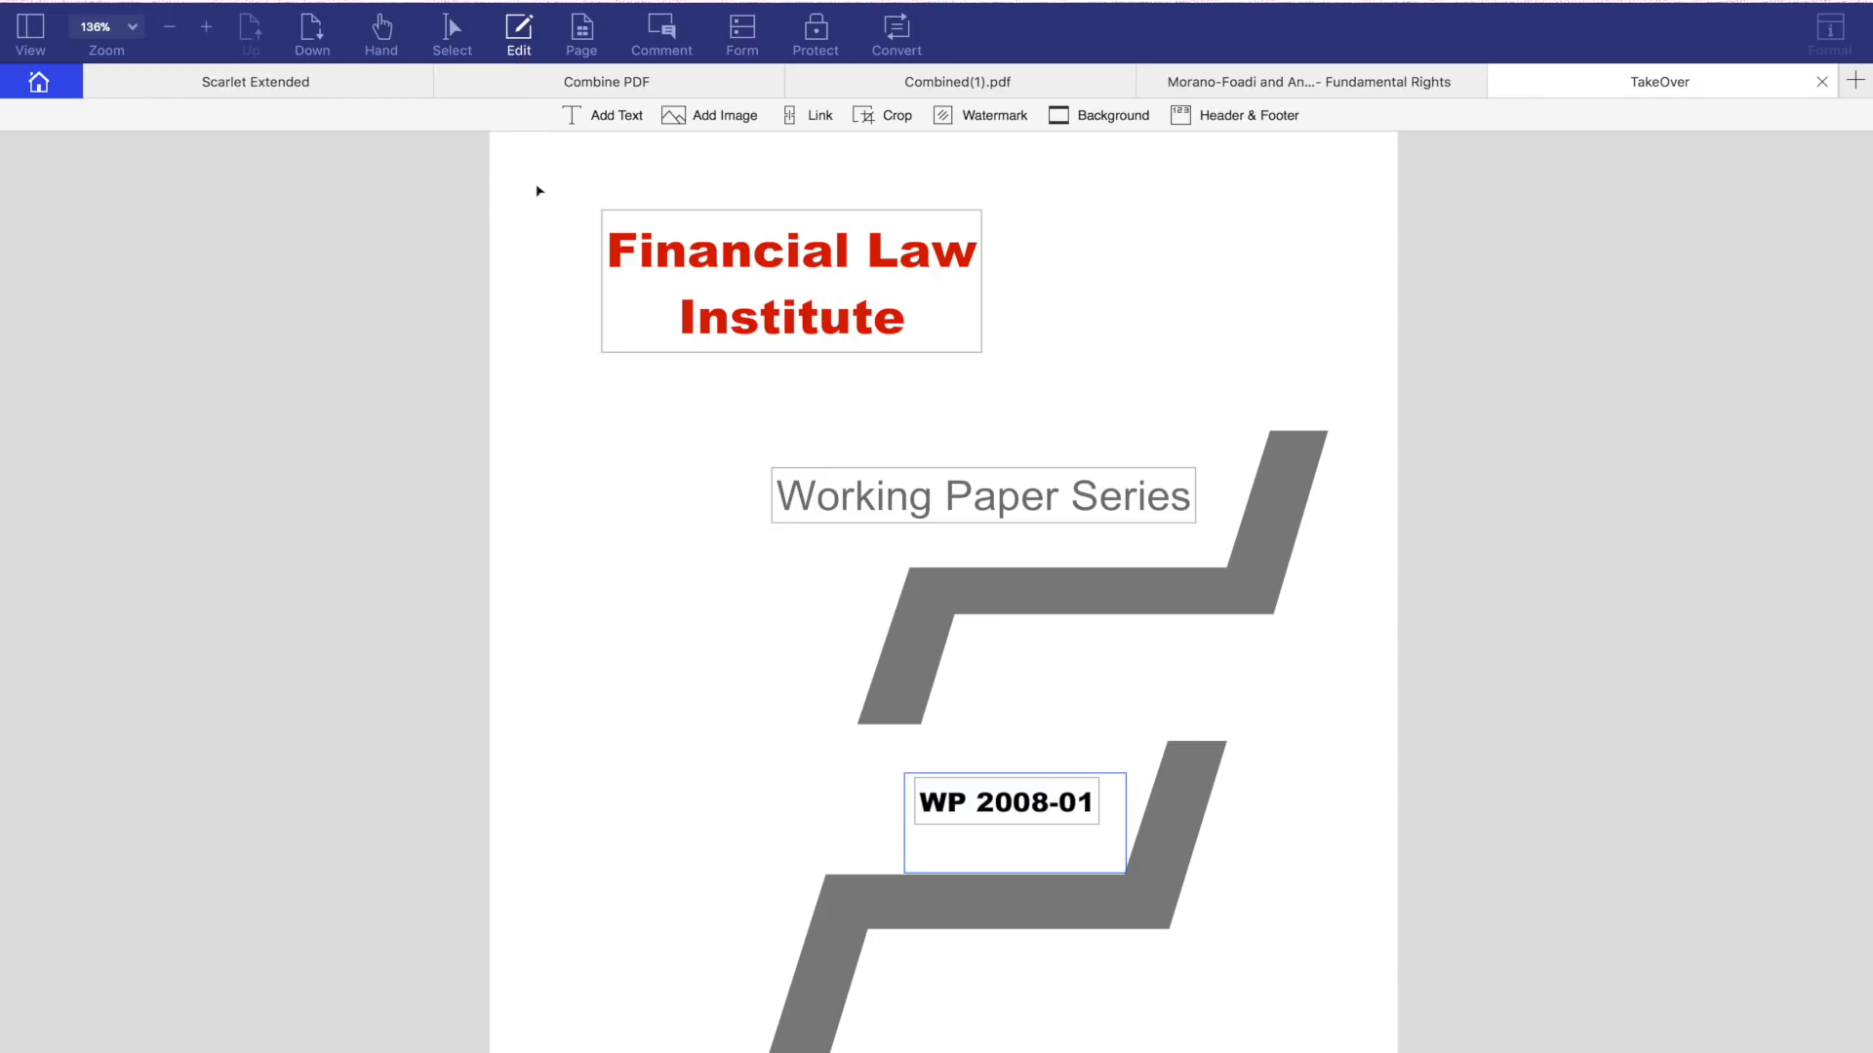
pyautogui.click(582, 26)
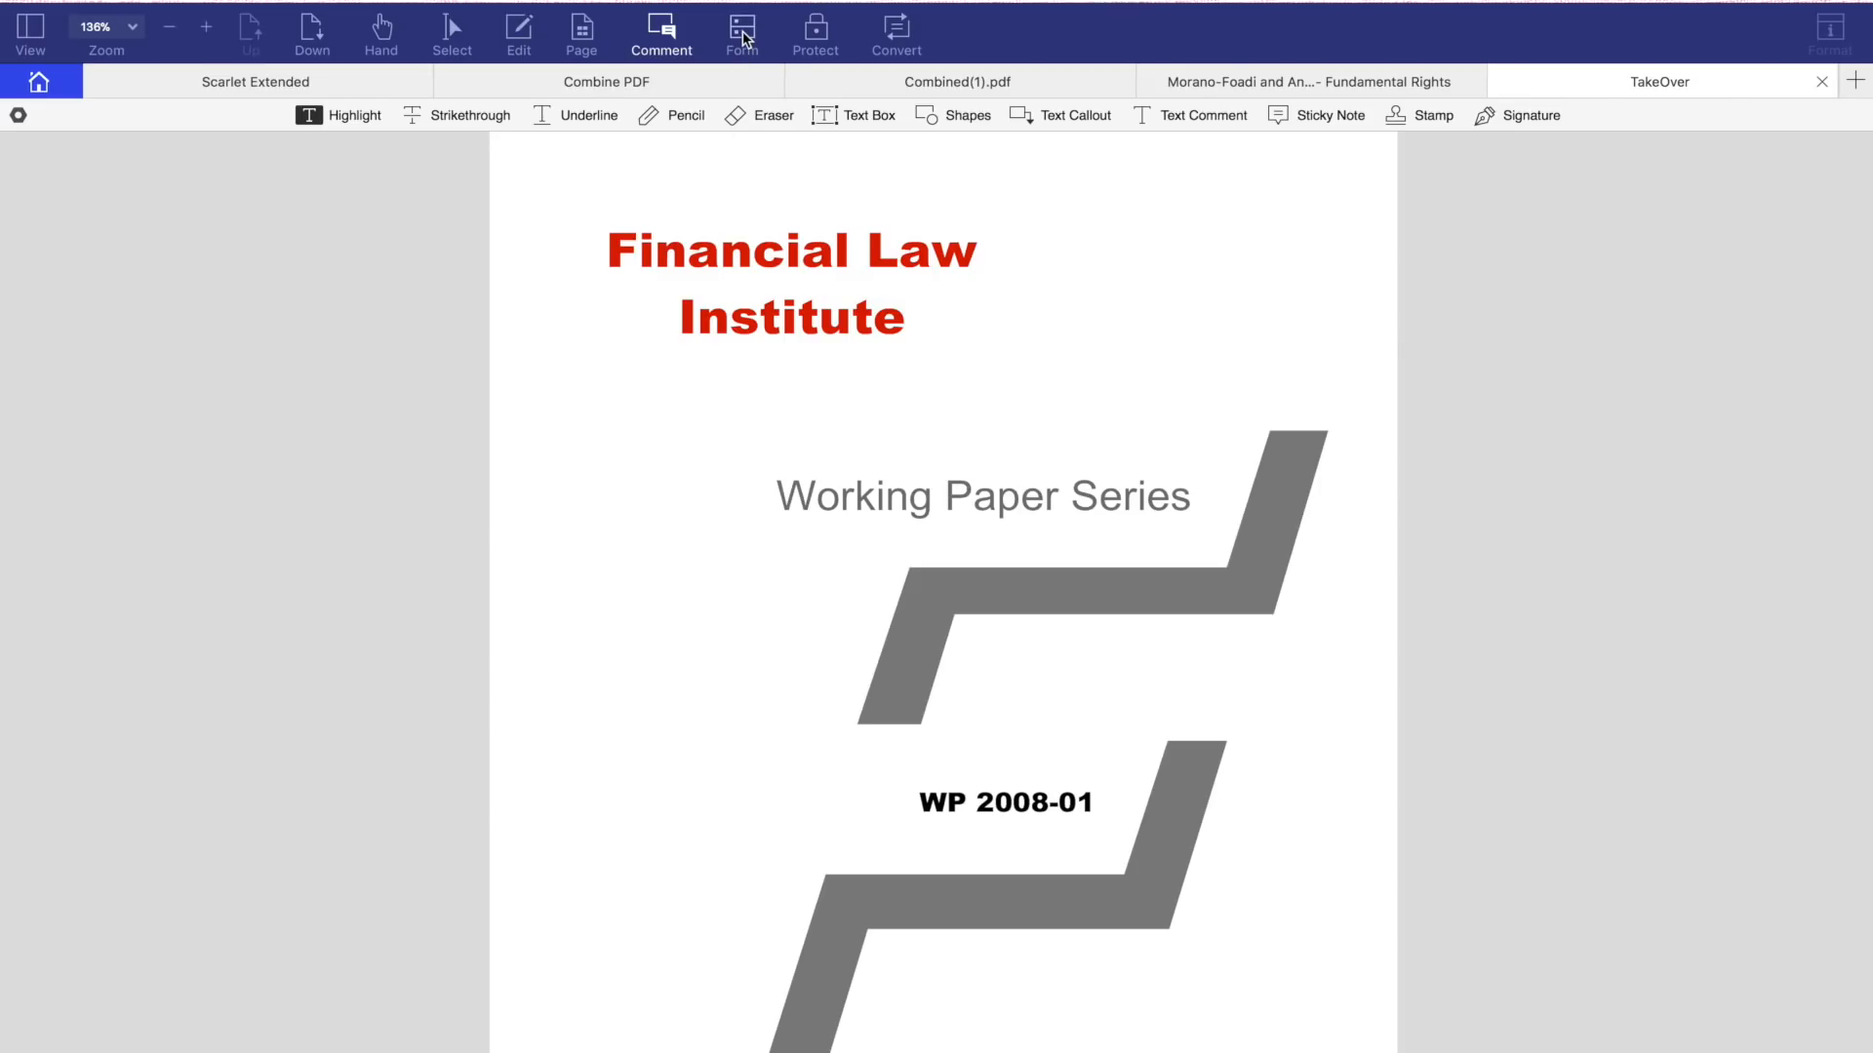
# Step: Show the Form field tools with the alignment and distribution panel
pyautogui.click(742, 33)
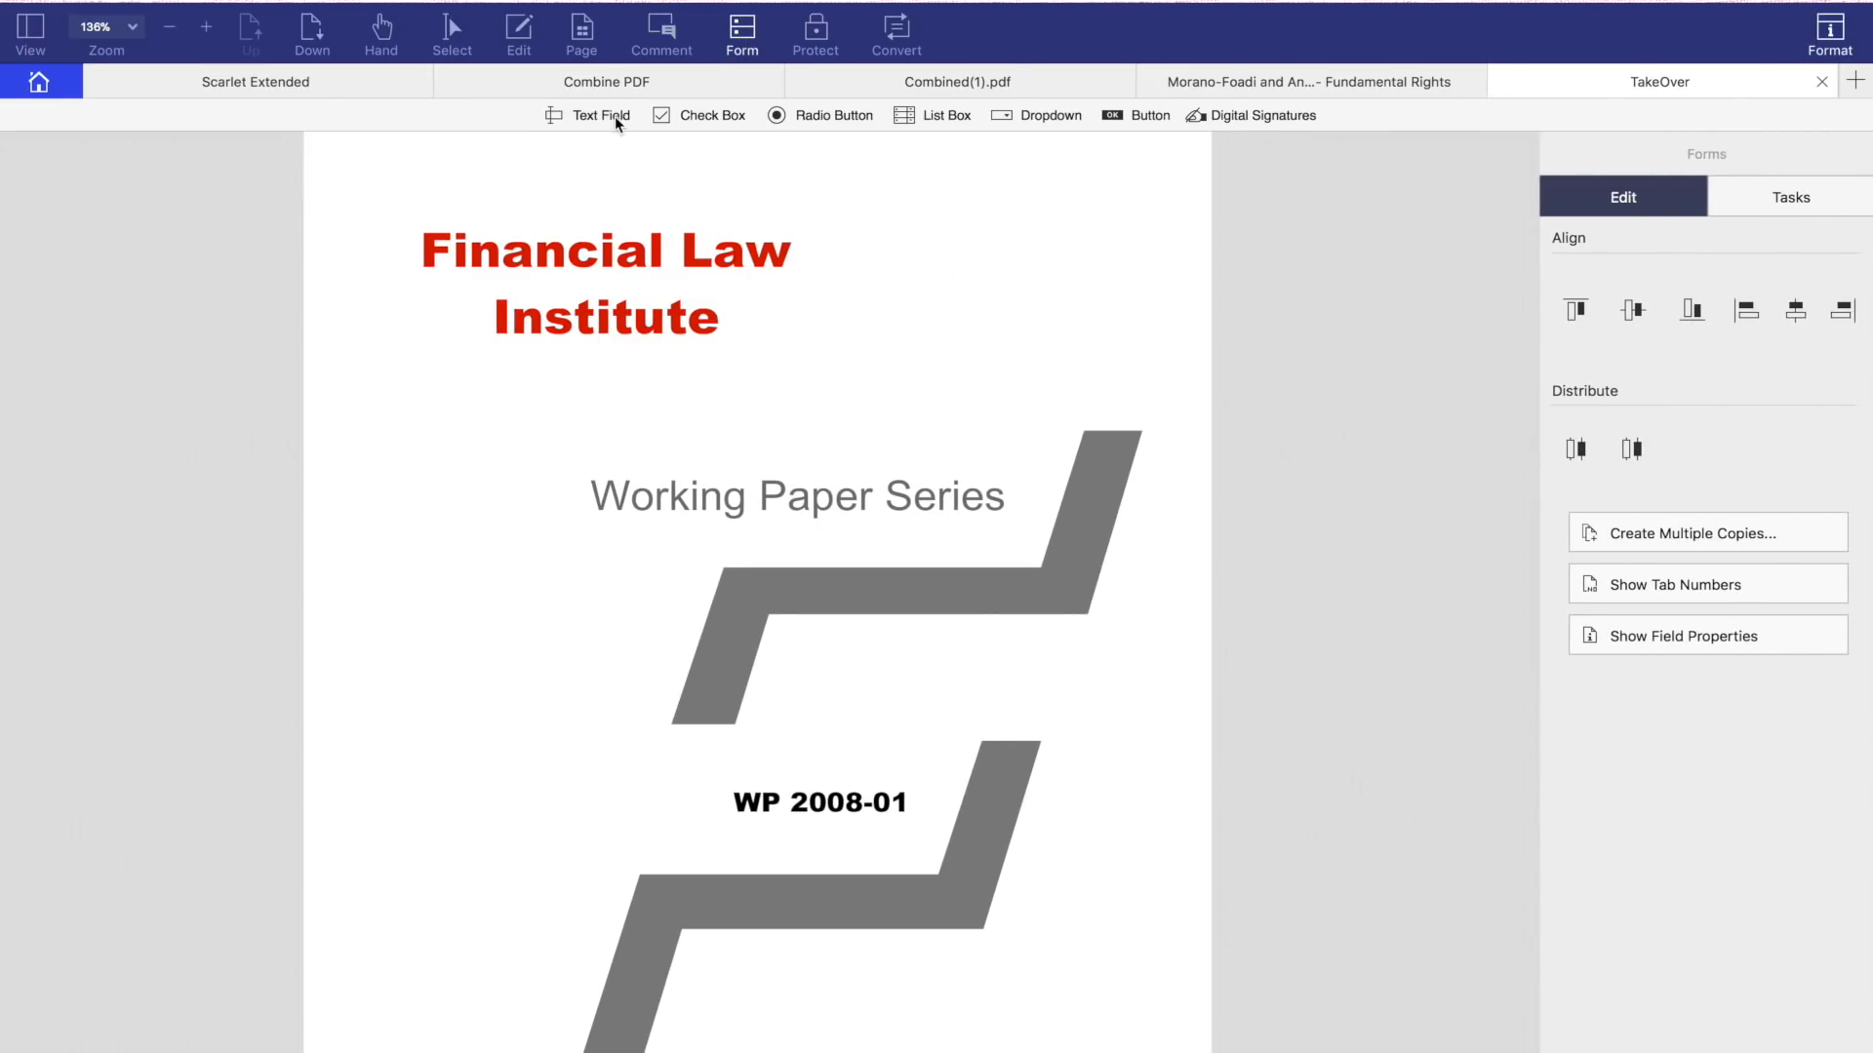
pyautogui.moveTo(1035, 139)
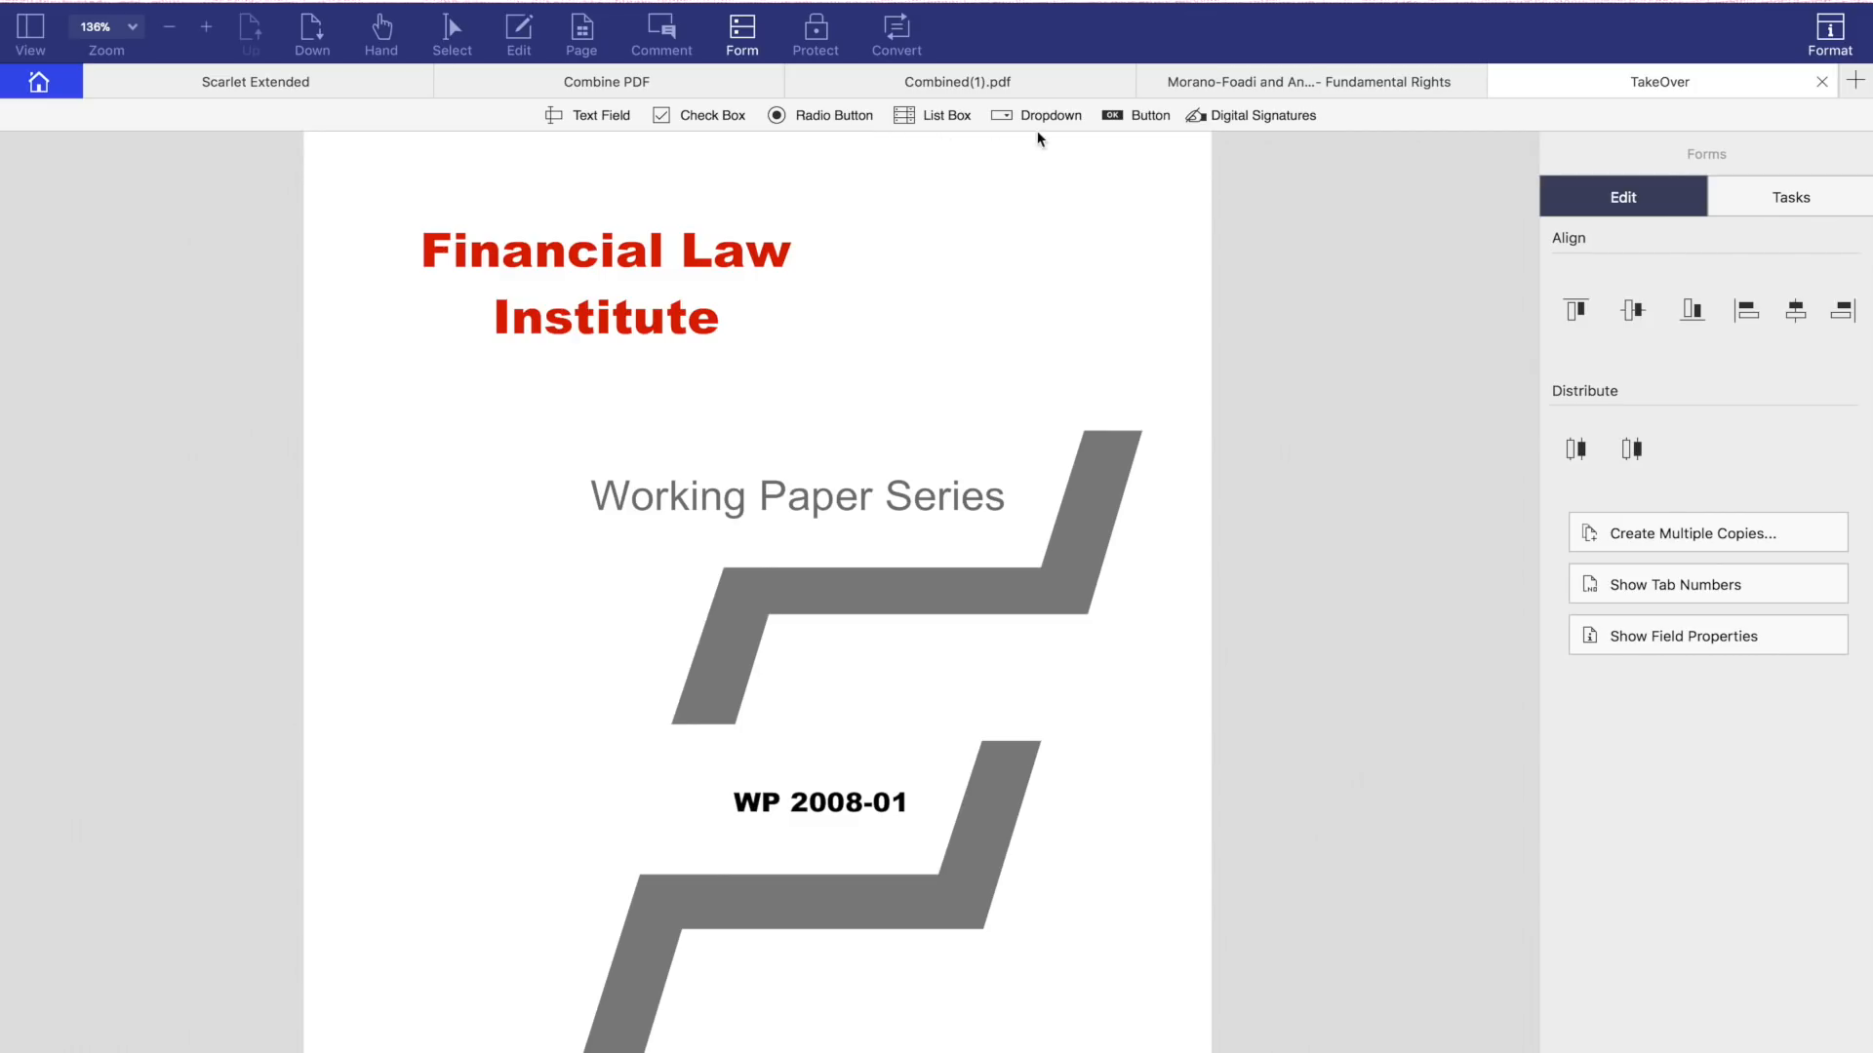
pyautogui.moveTo(1726, 318)
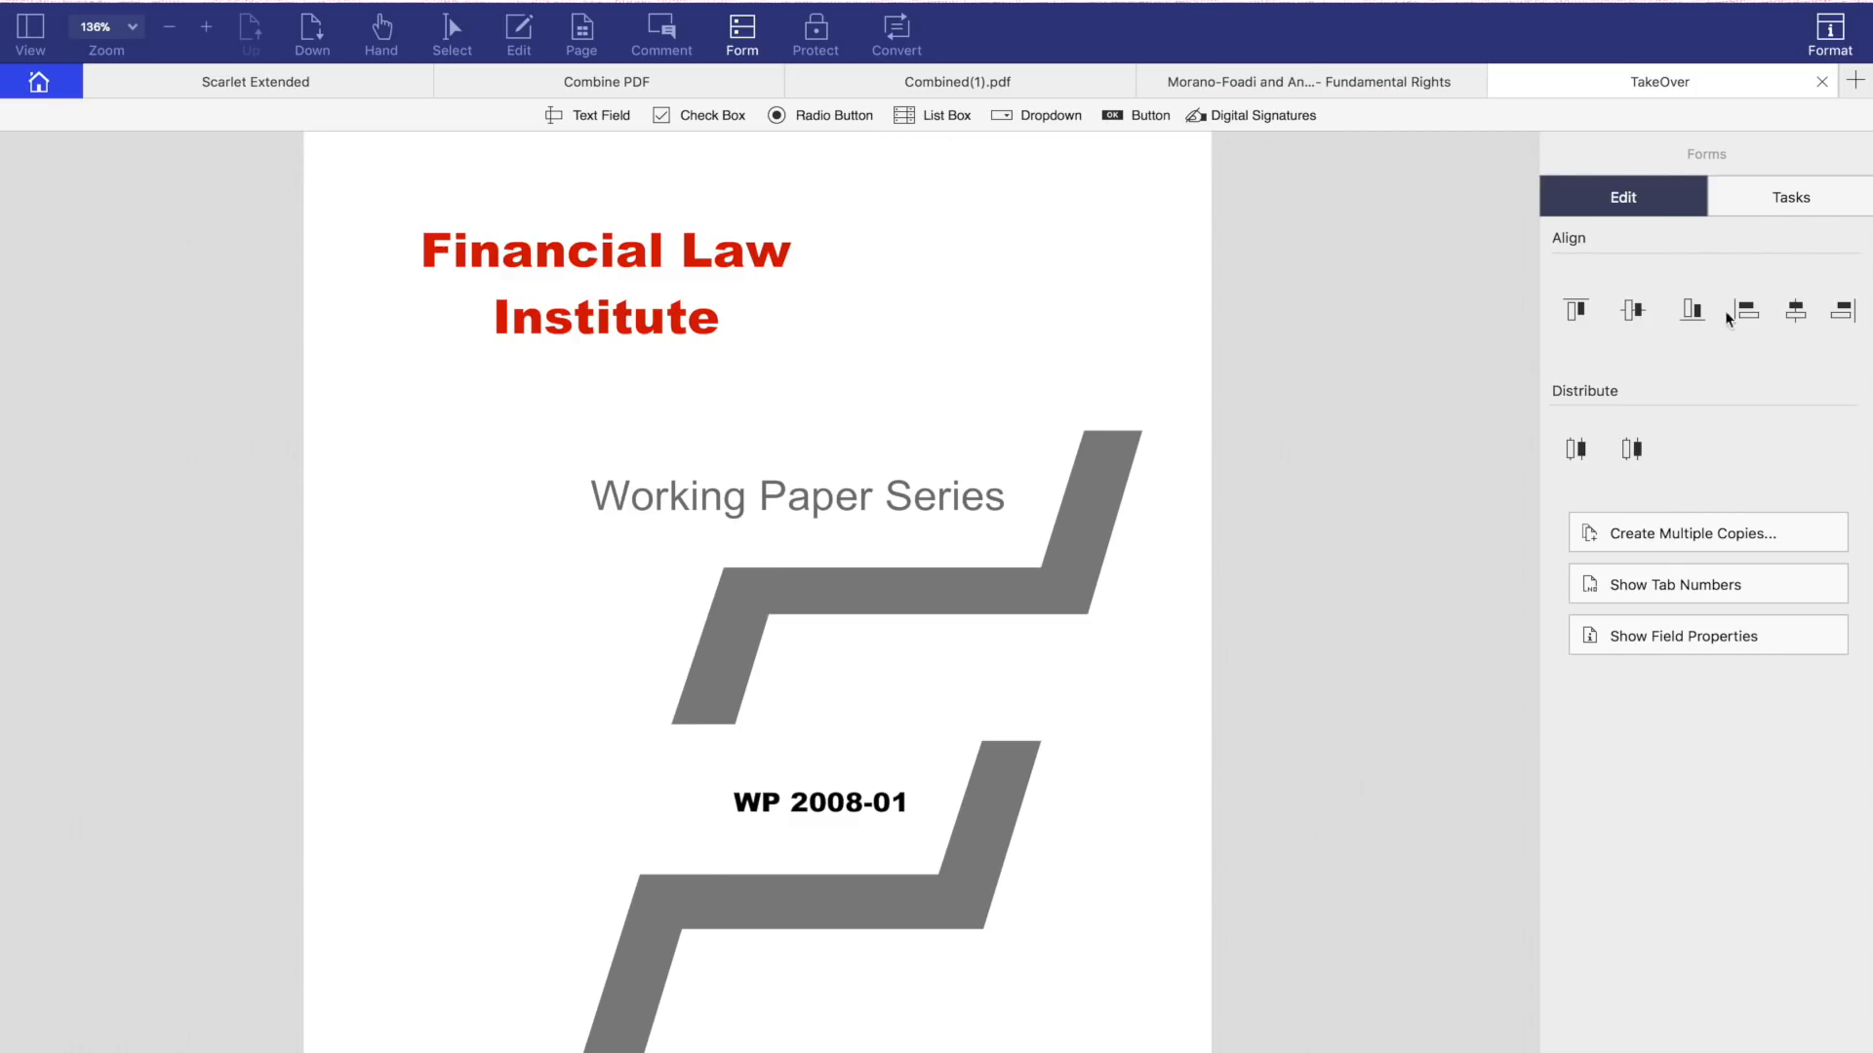
pyautogui.moveTo(814, 41)
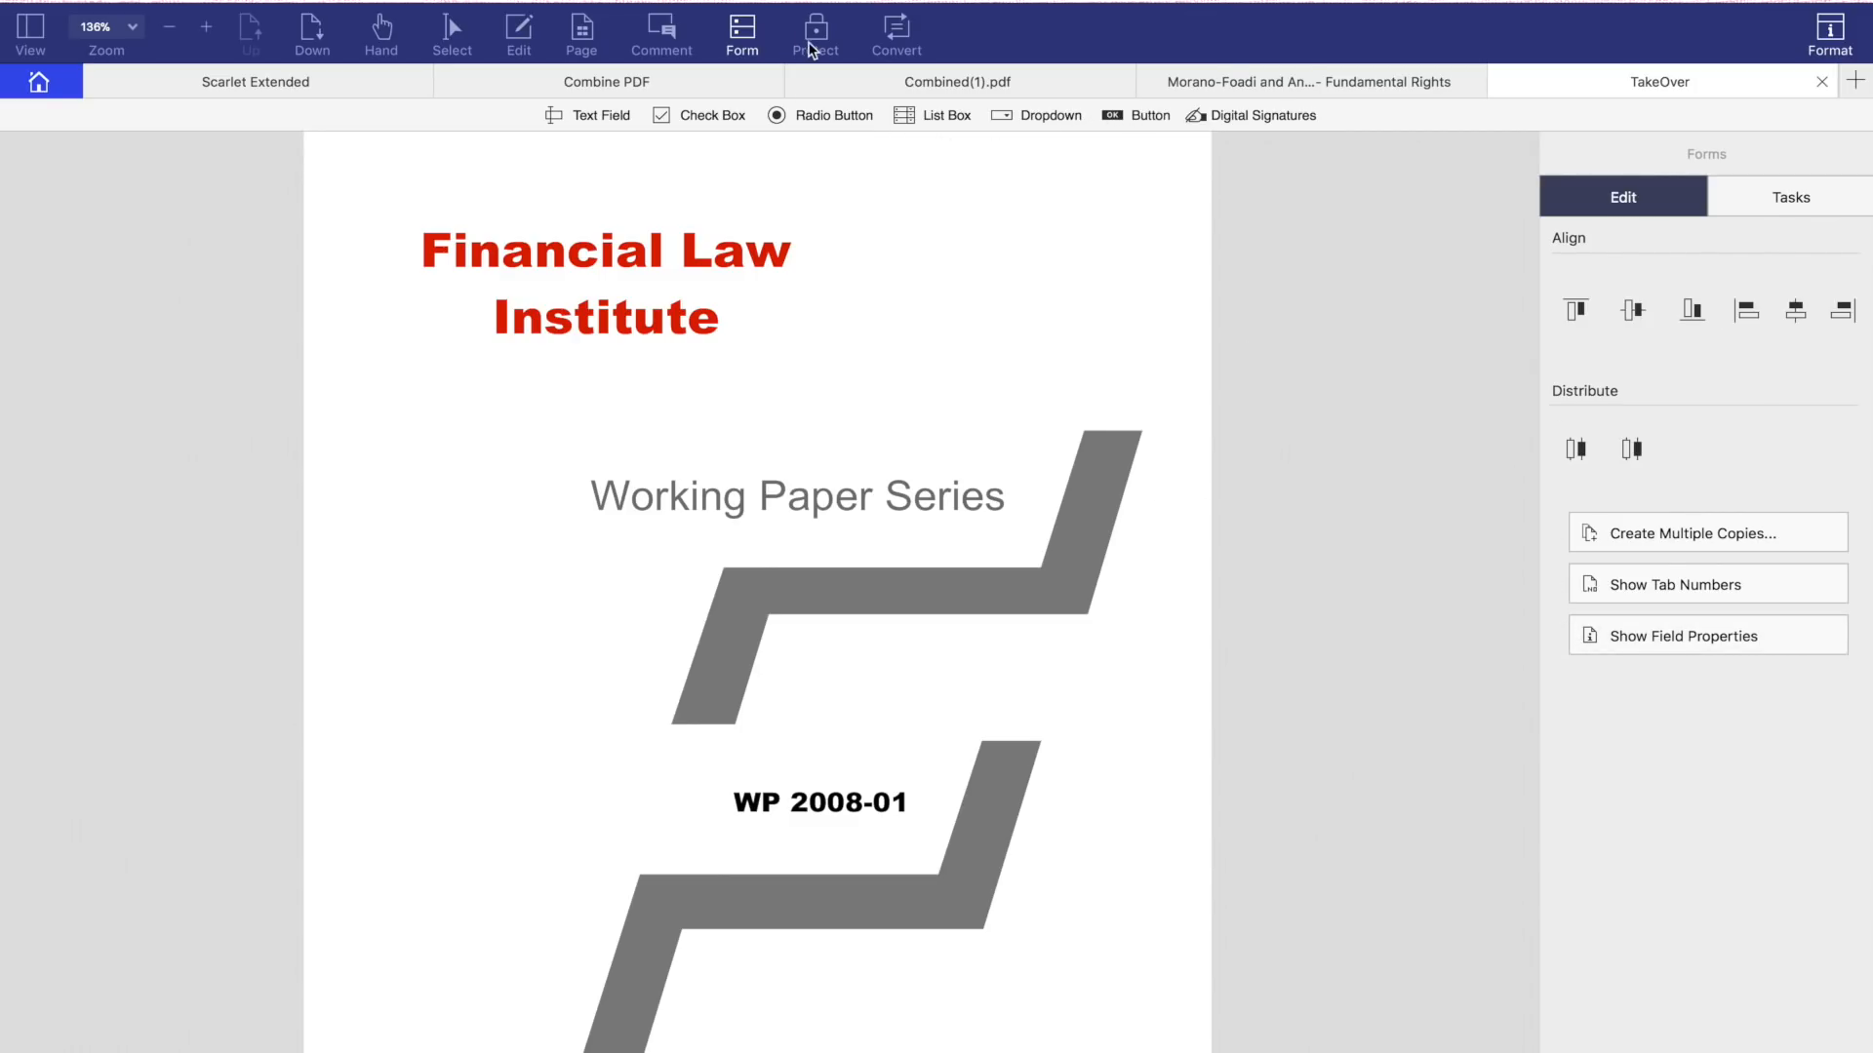
# Step: Browse the Protect password options and the Convert format options
pyautogui.click(815, 33)
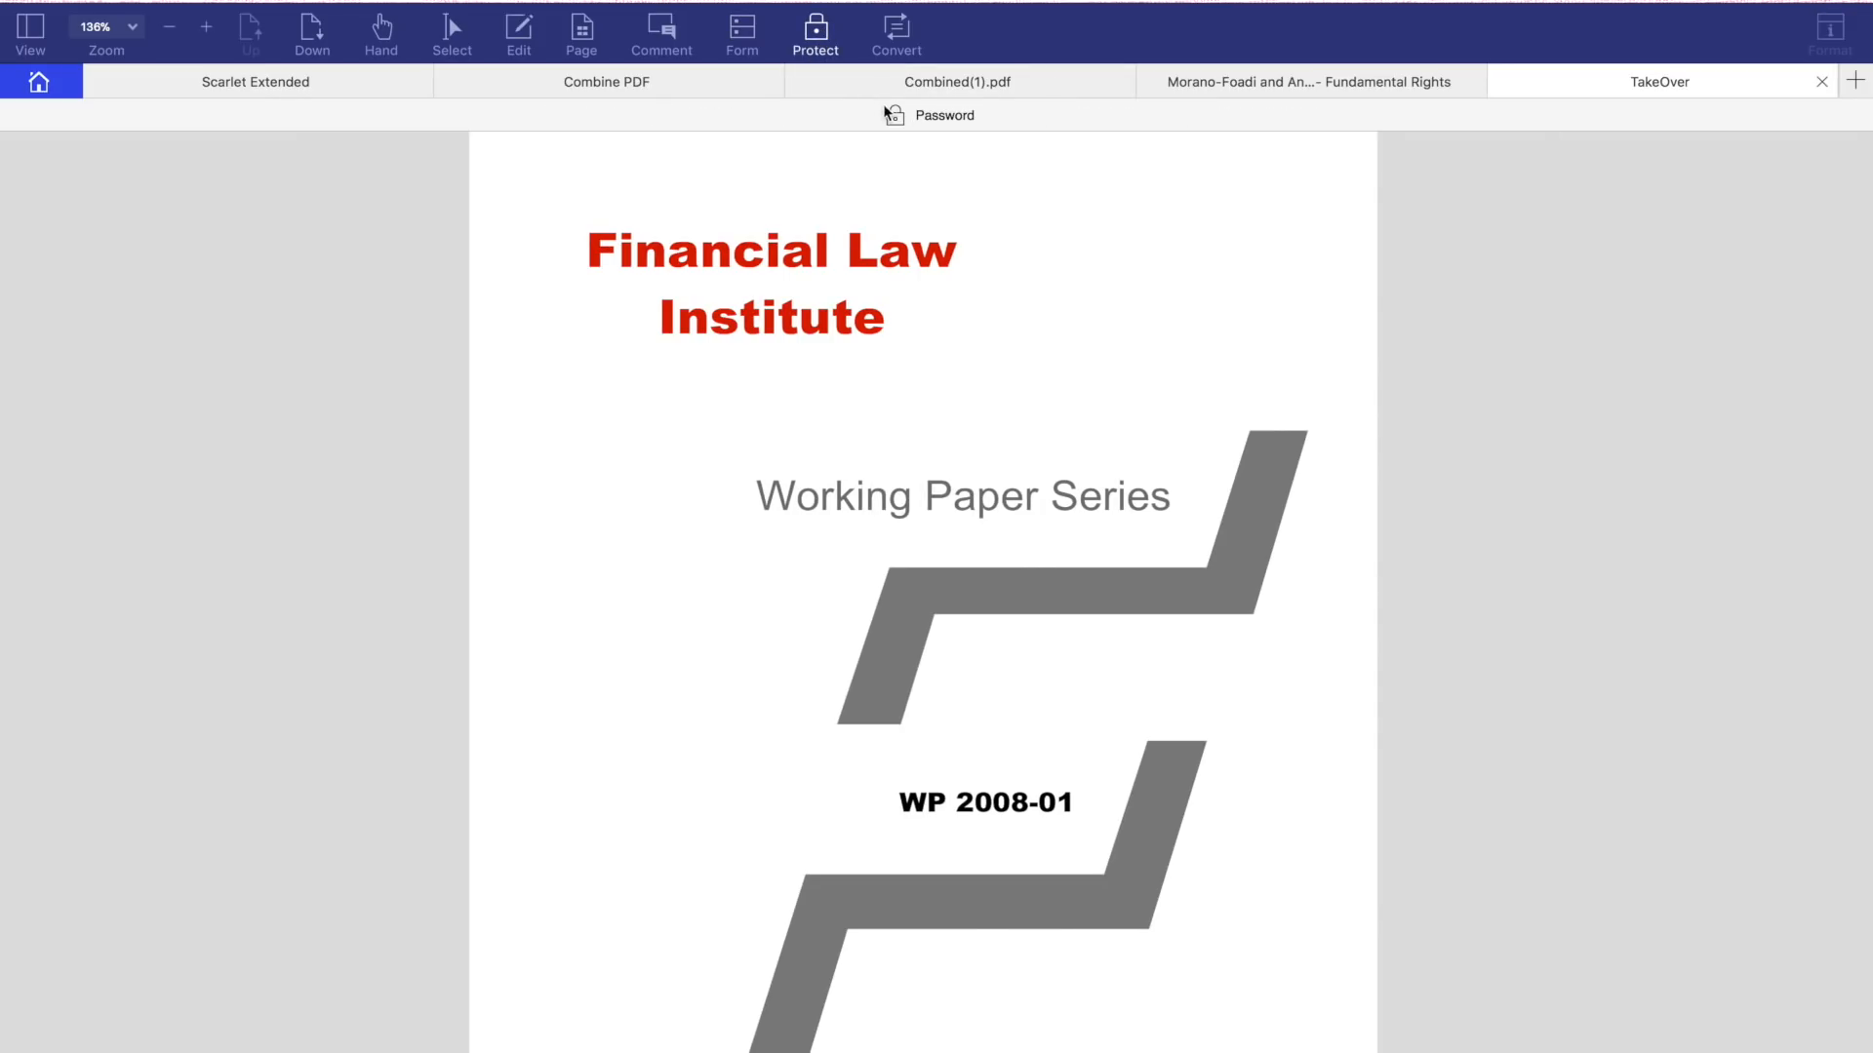
pyautogui.click(942, 116)
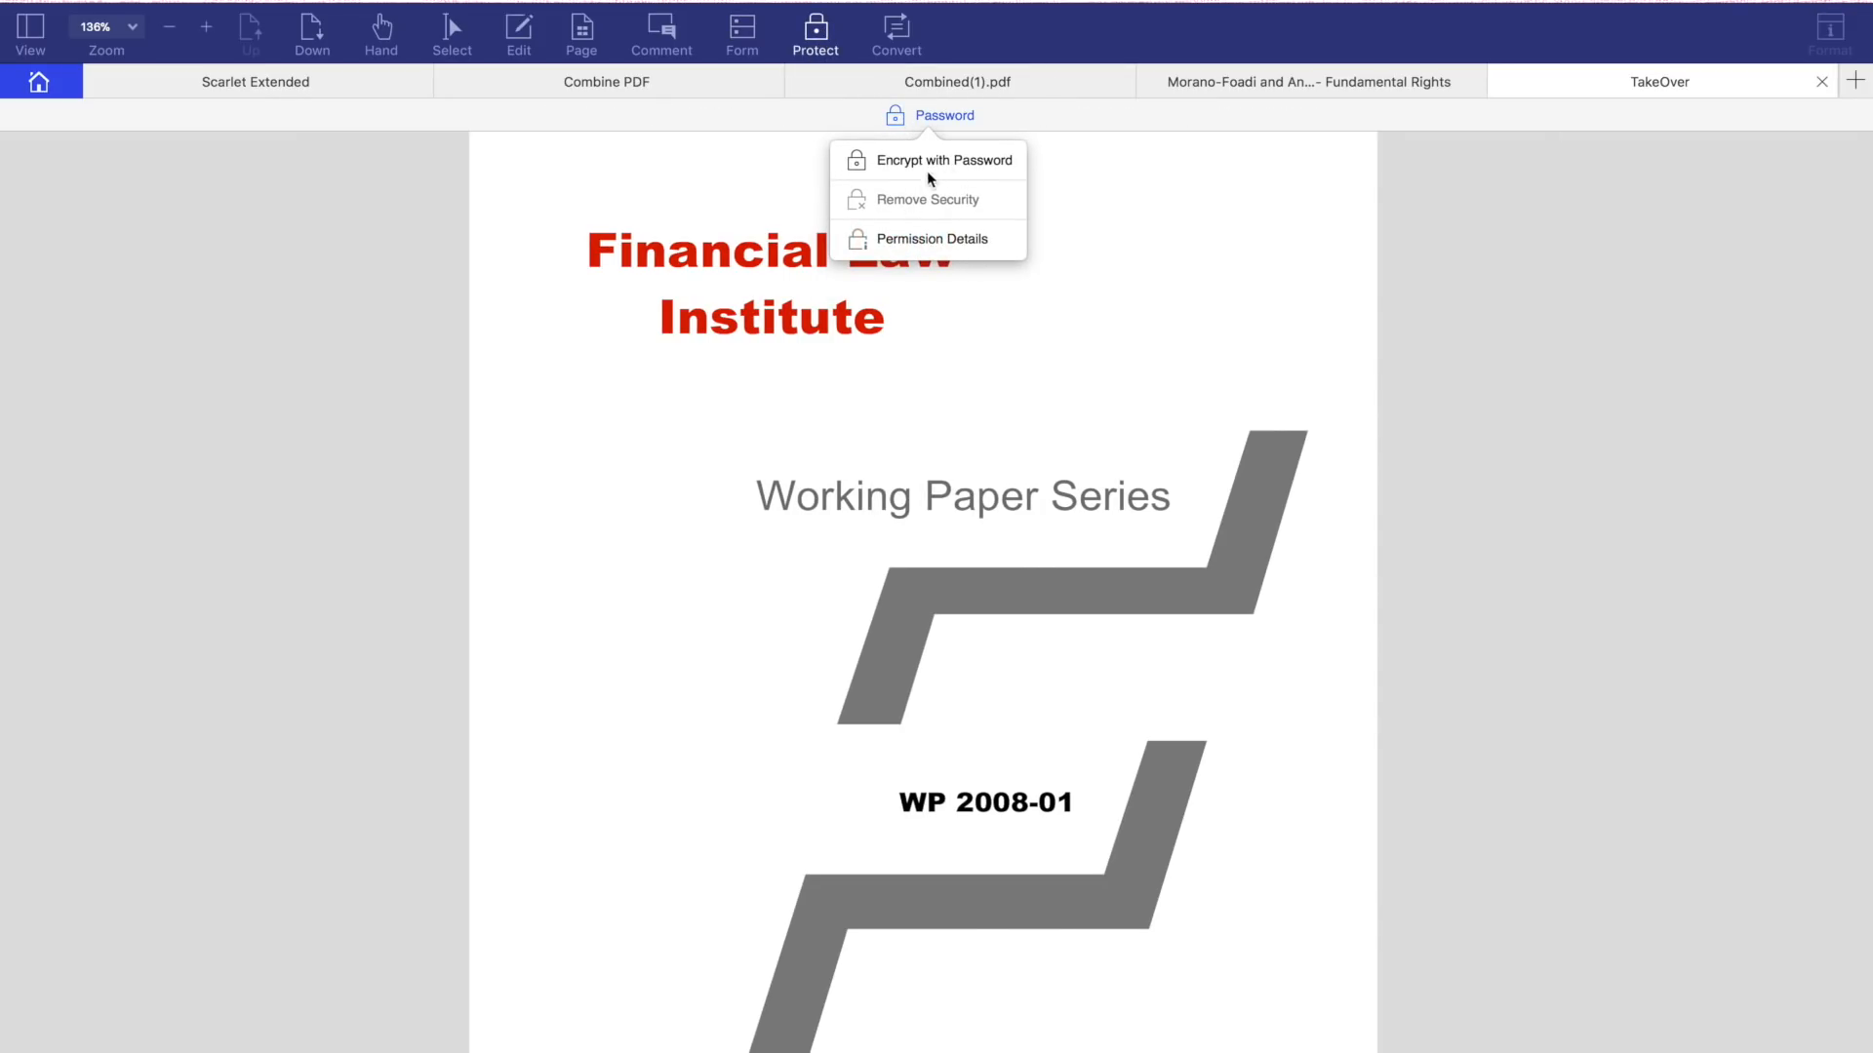
pyautogui.click(896, 33)
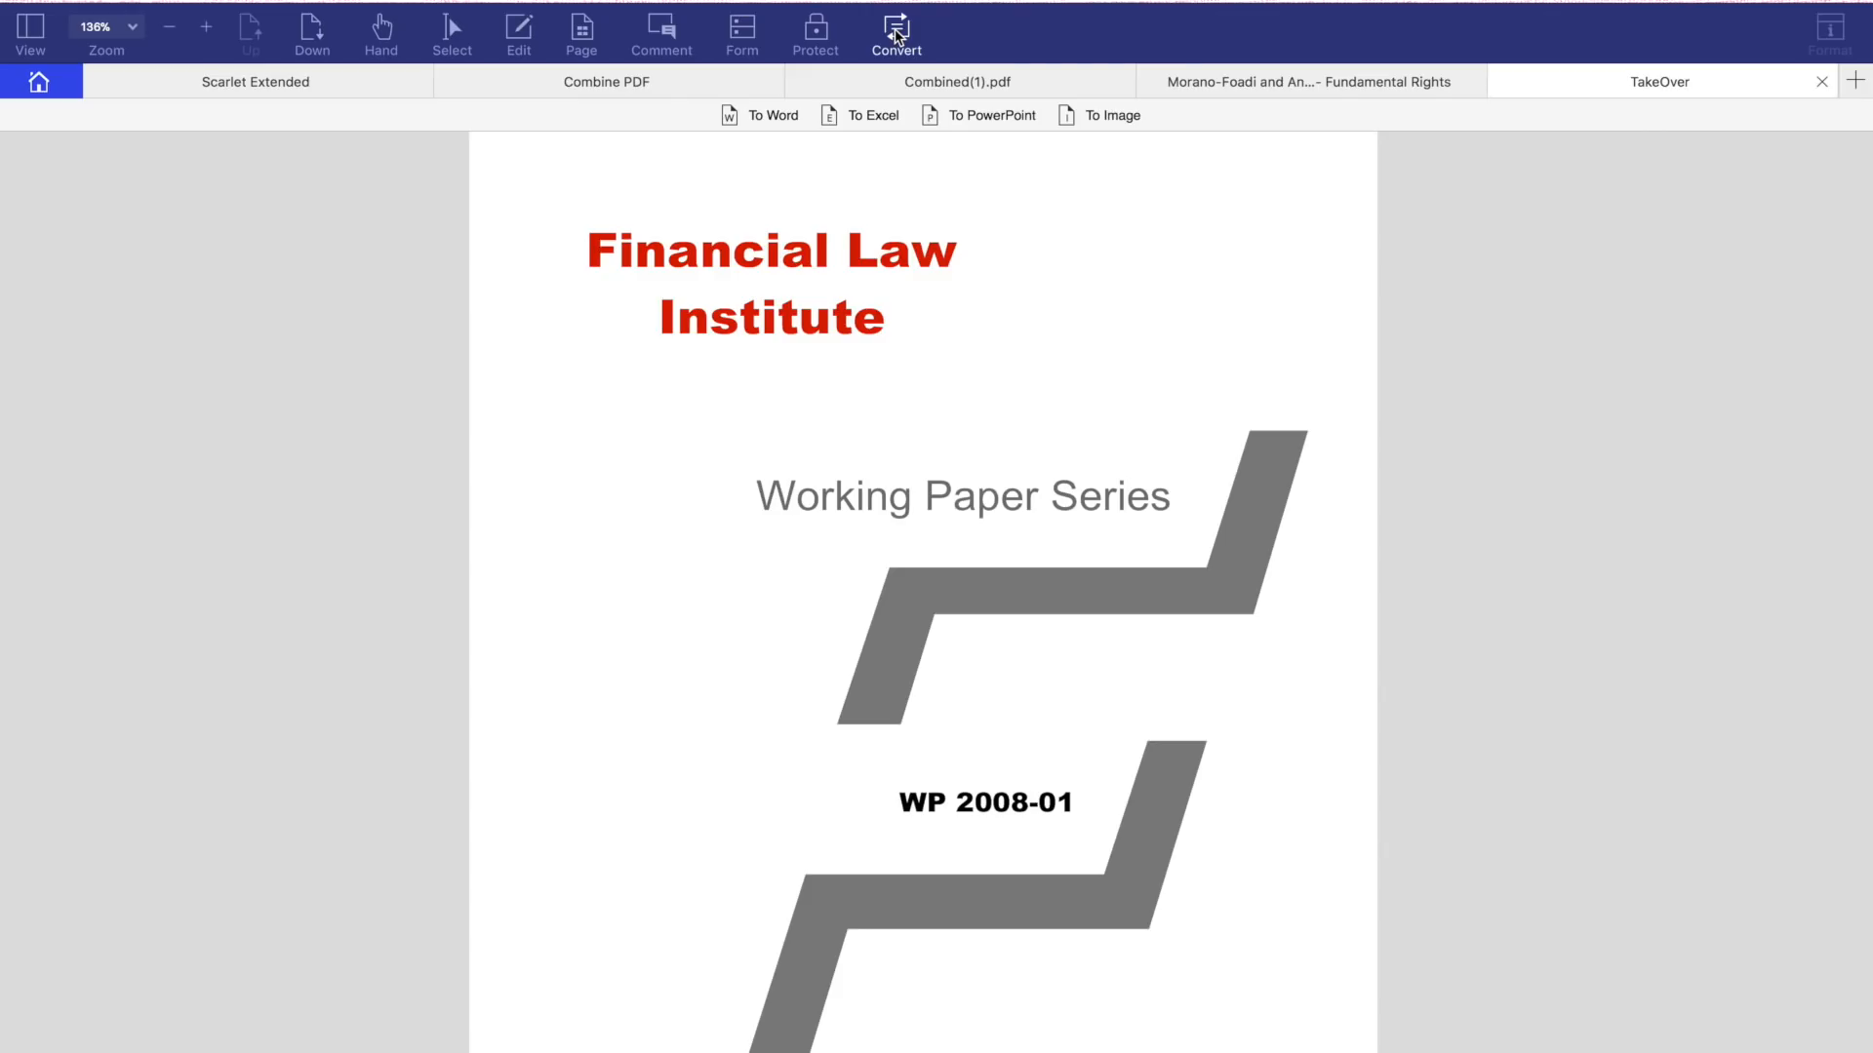
pyautogui.click(583, 33)
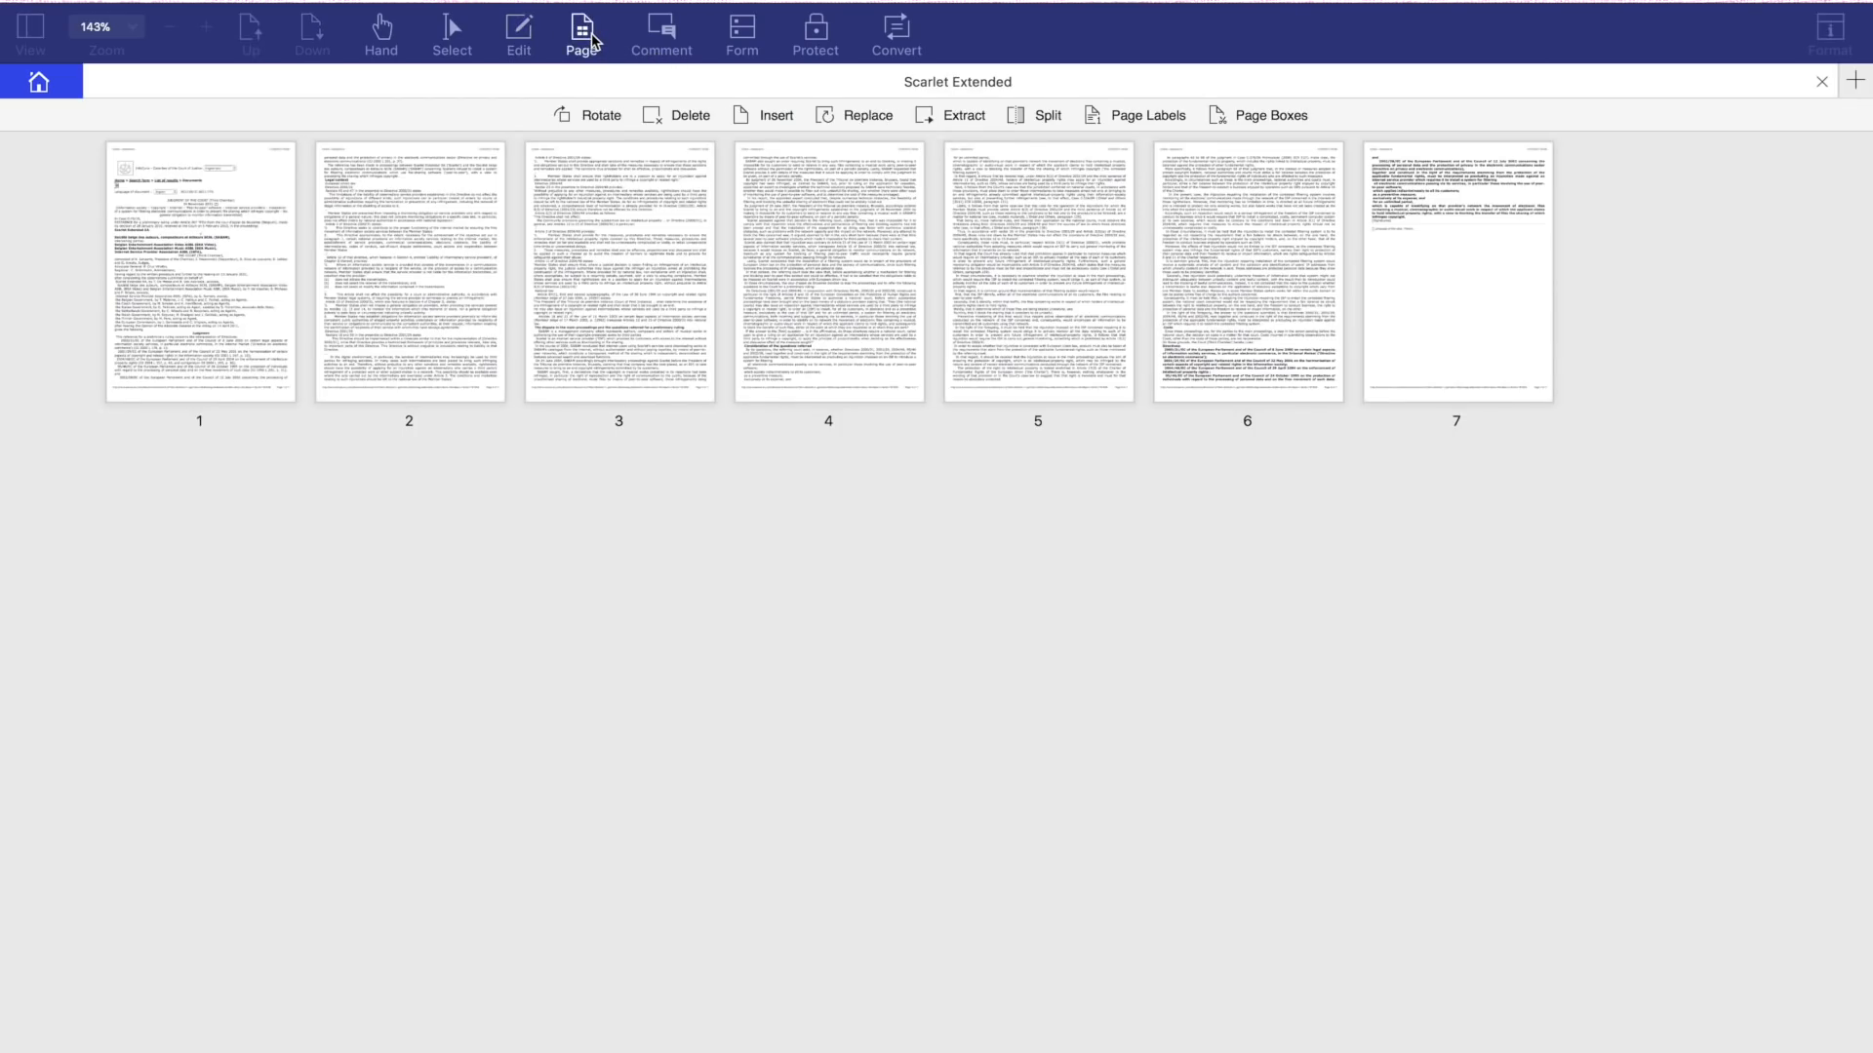
# Step: Leave the page overview of Scarlet Extended and show its Comment annotation tools
pyautogui.click(517, 33)
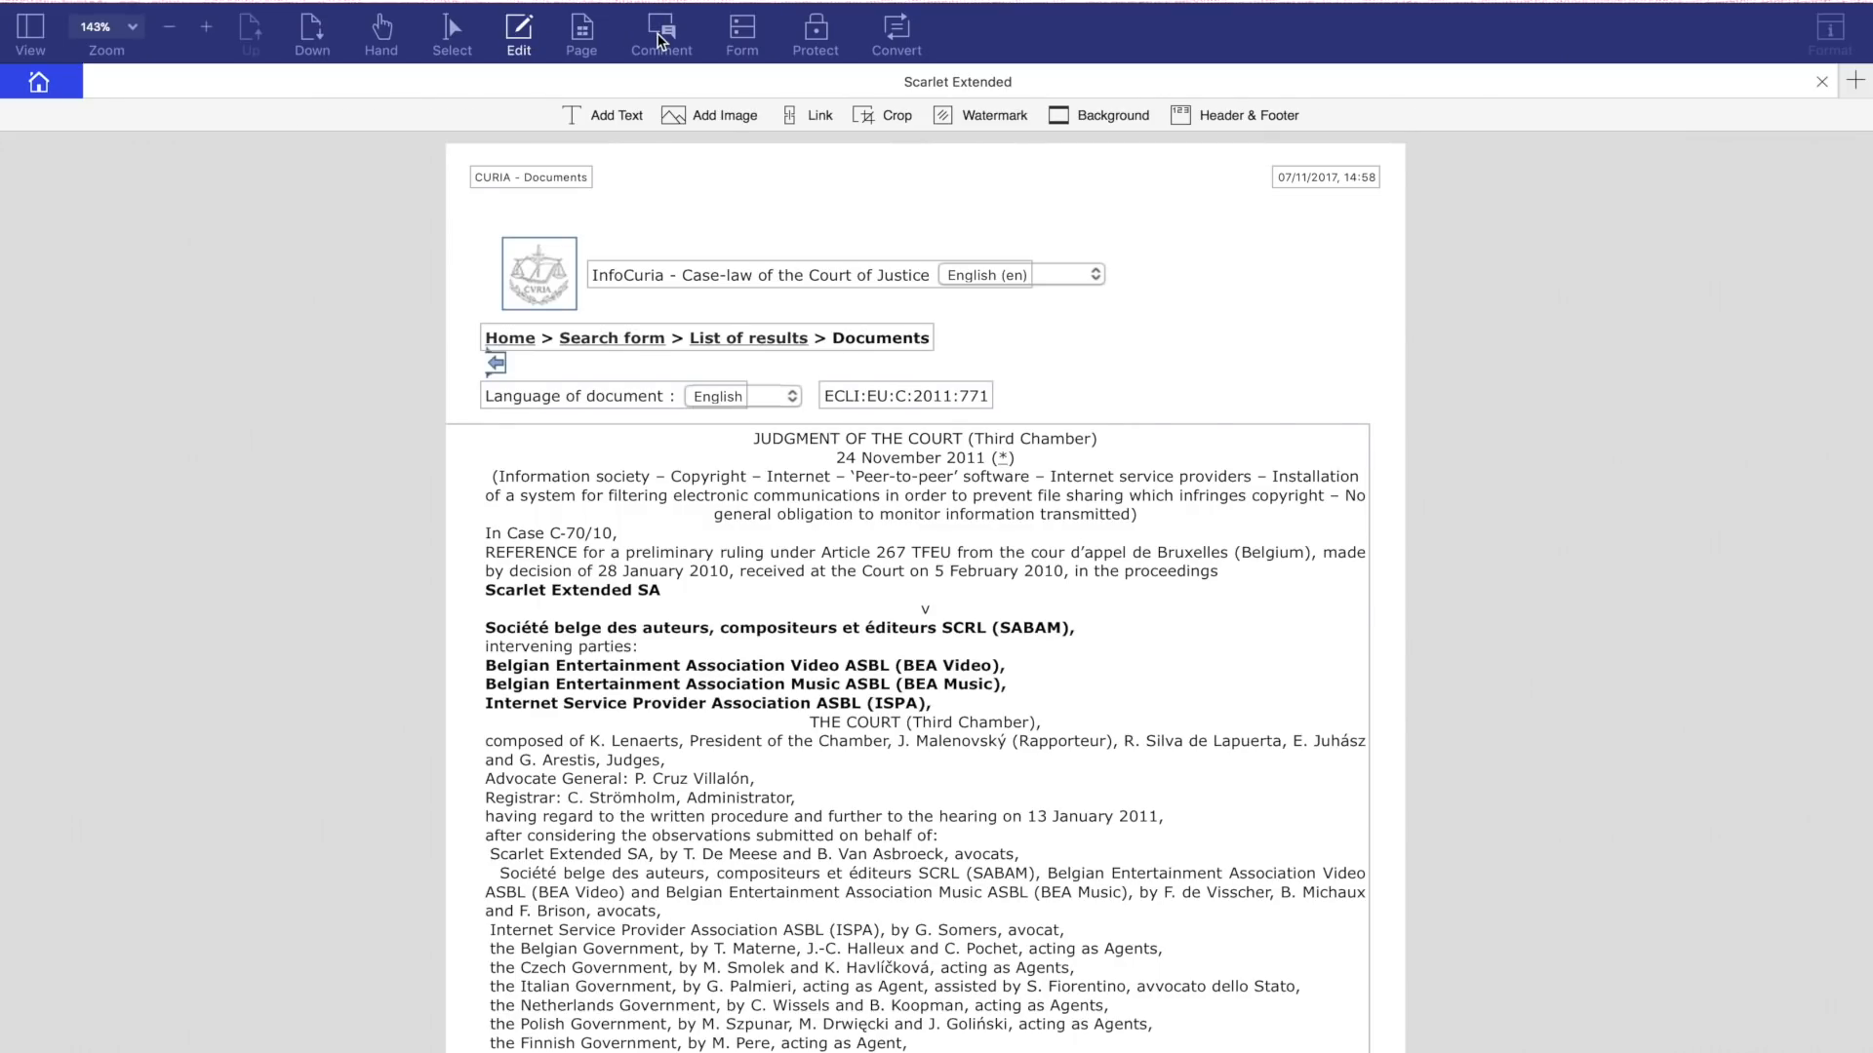
pyautogui.click(661, 33)
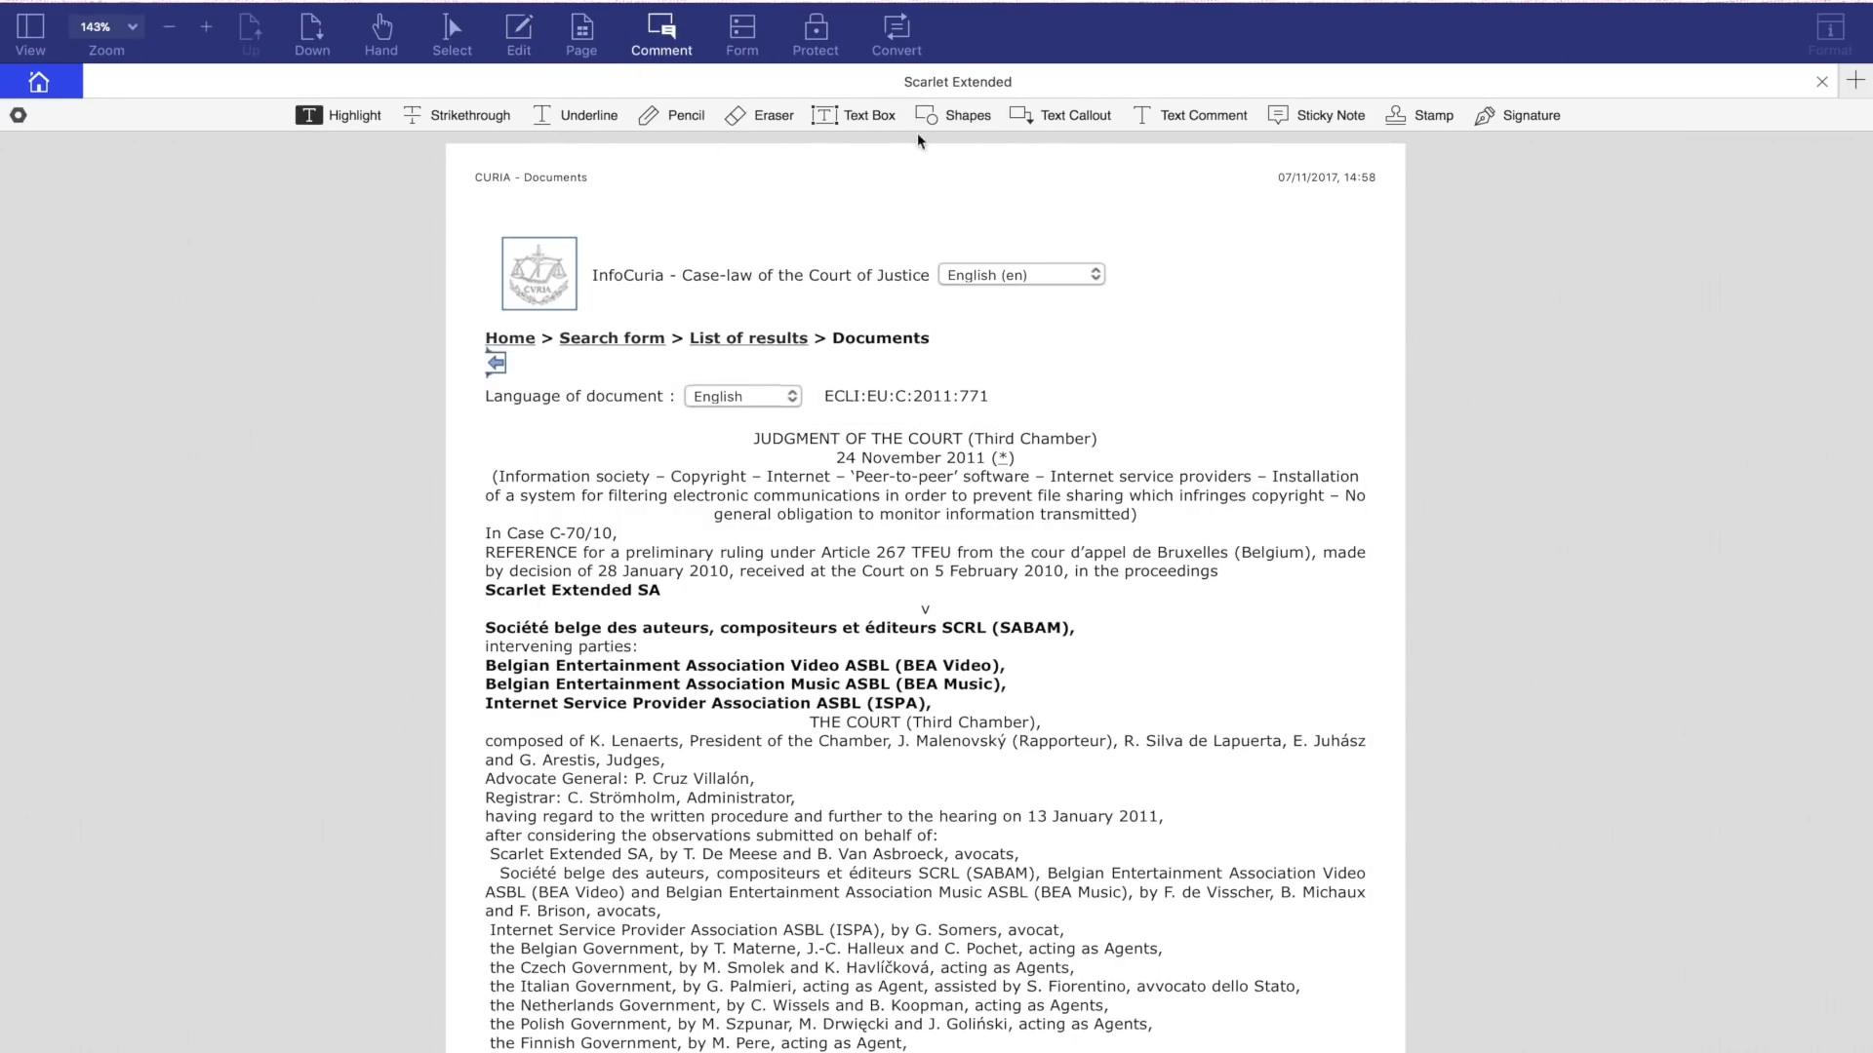
# Step: Highlight the Directive 2000/31 recitals passage with the comment 'This is Remember to check leg'
pyautogui.scroll(-3)
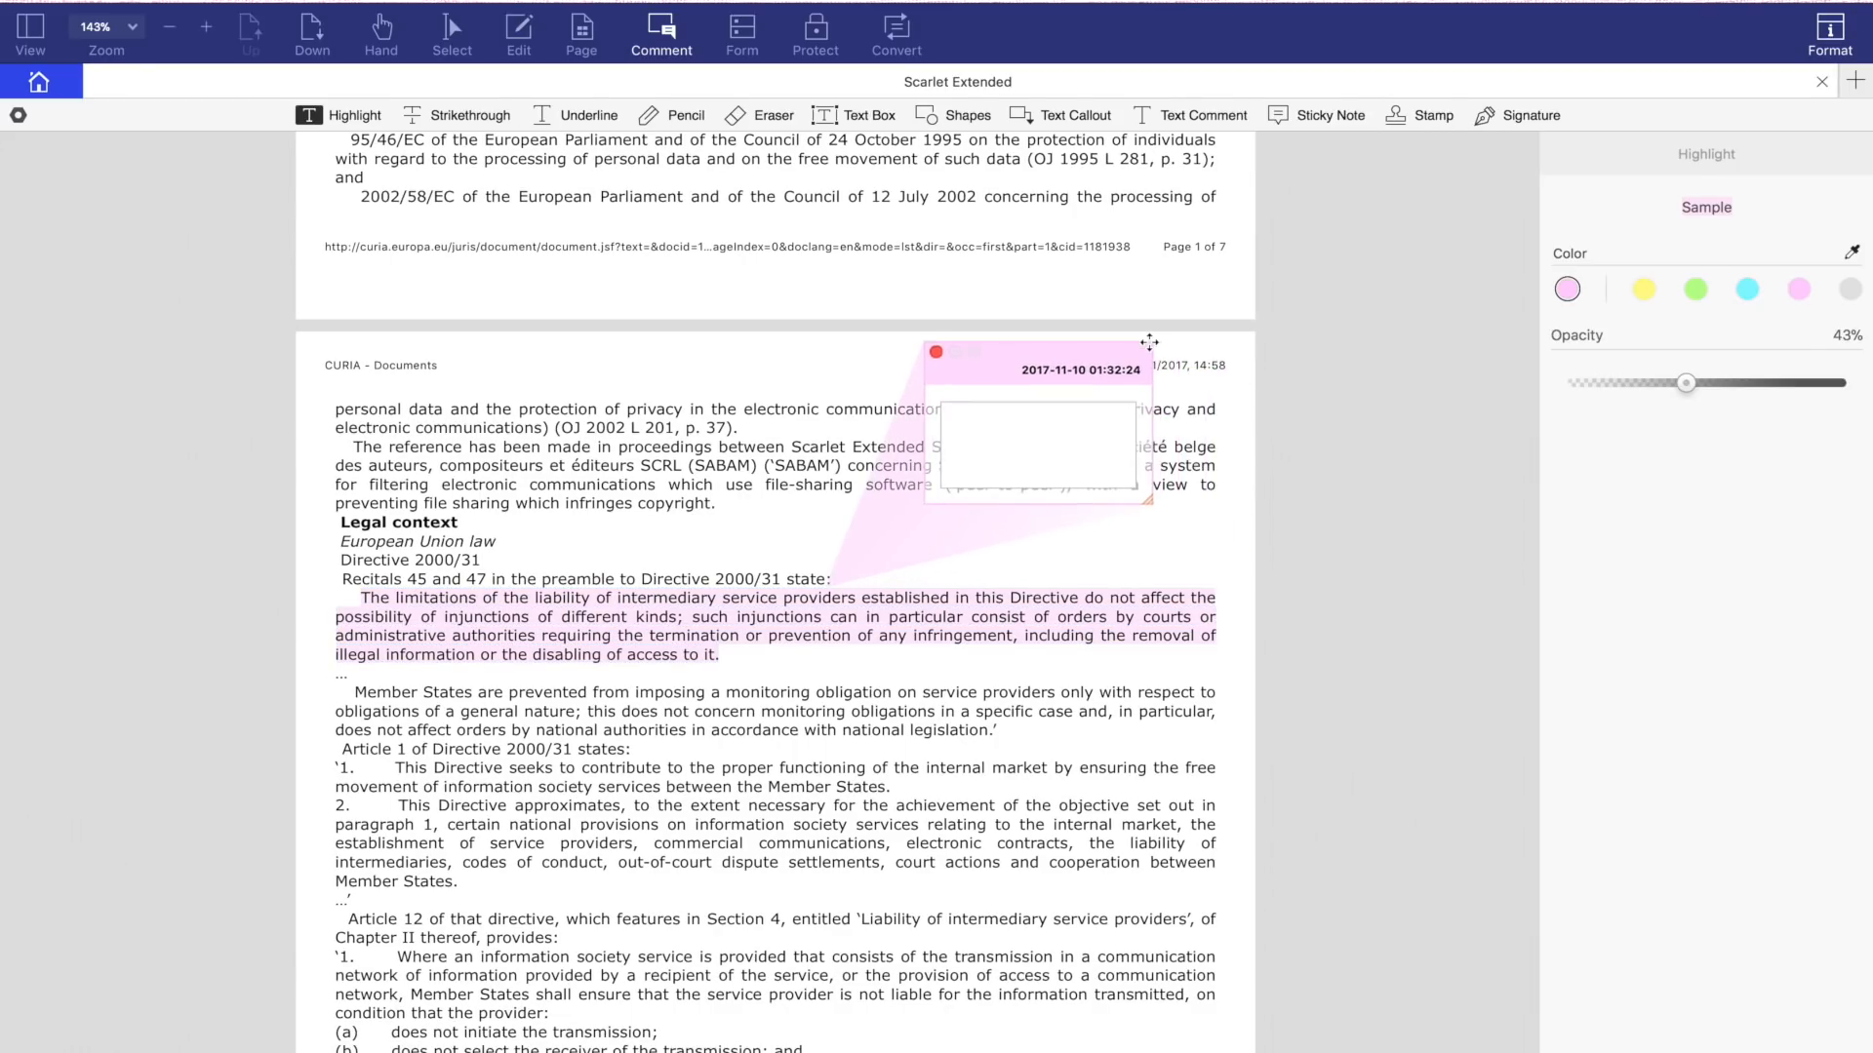
pyautogui.write('This is important! Bew')
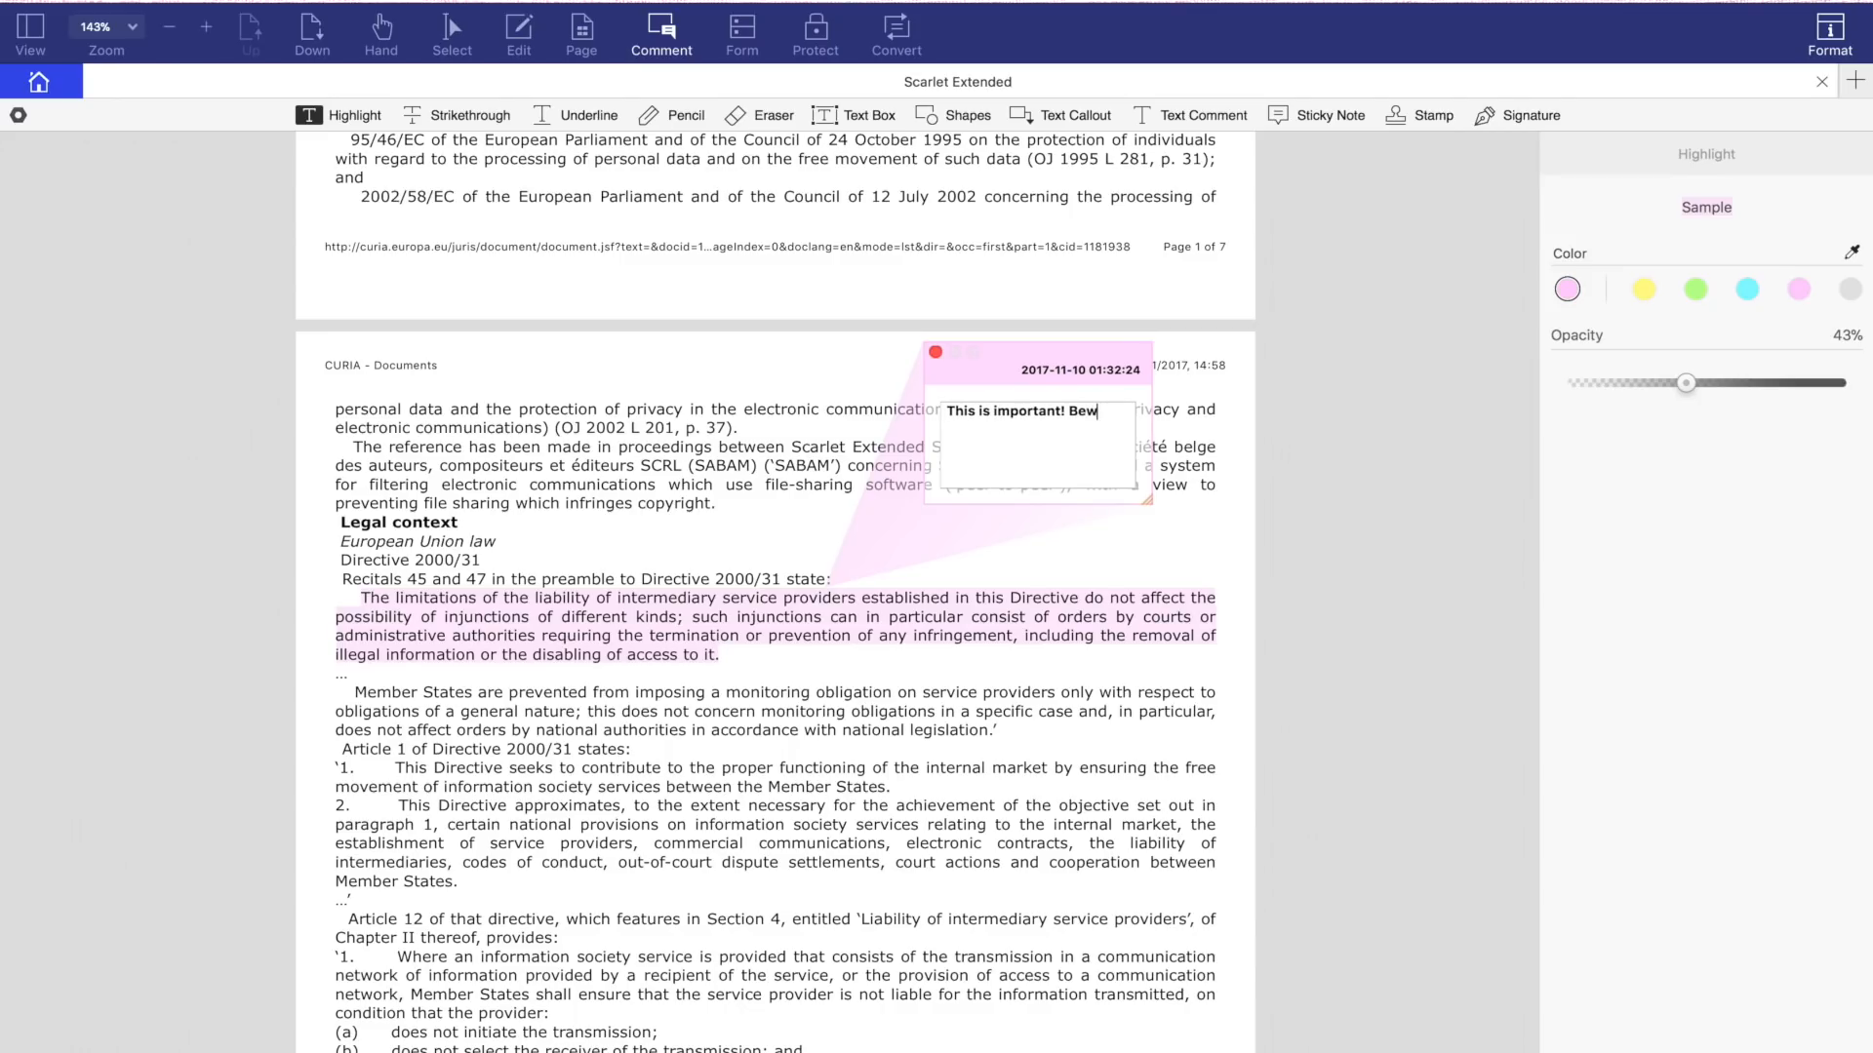
pyautogui.write('Remember to check leg')
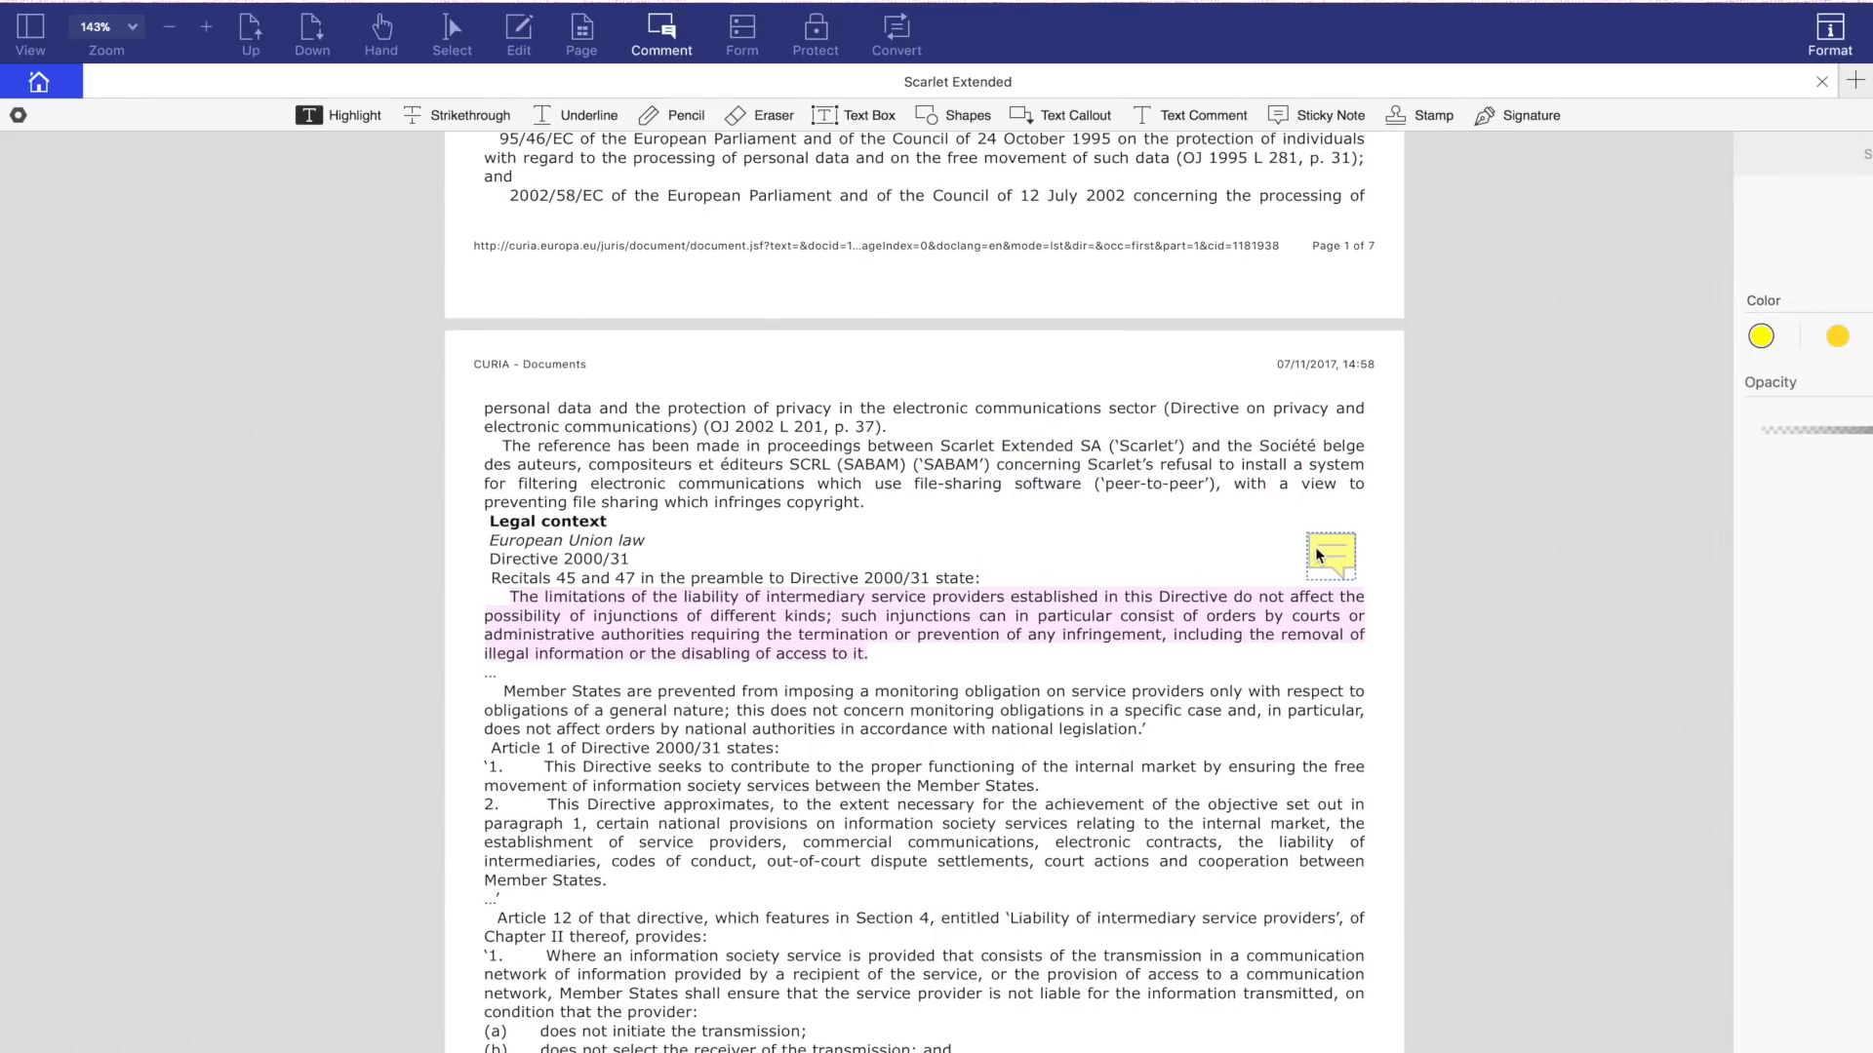
# Step: Add a sticky note reading 'Read pg. 32-65' beside the passage and return to the start screen
pyautogui.click(1329, 552)
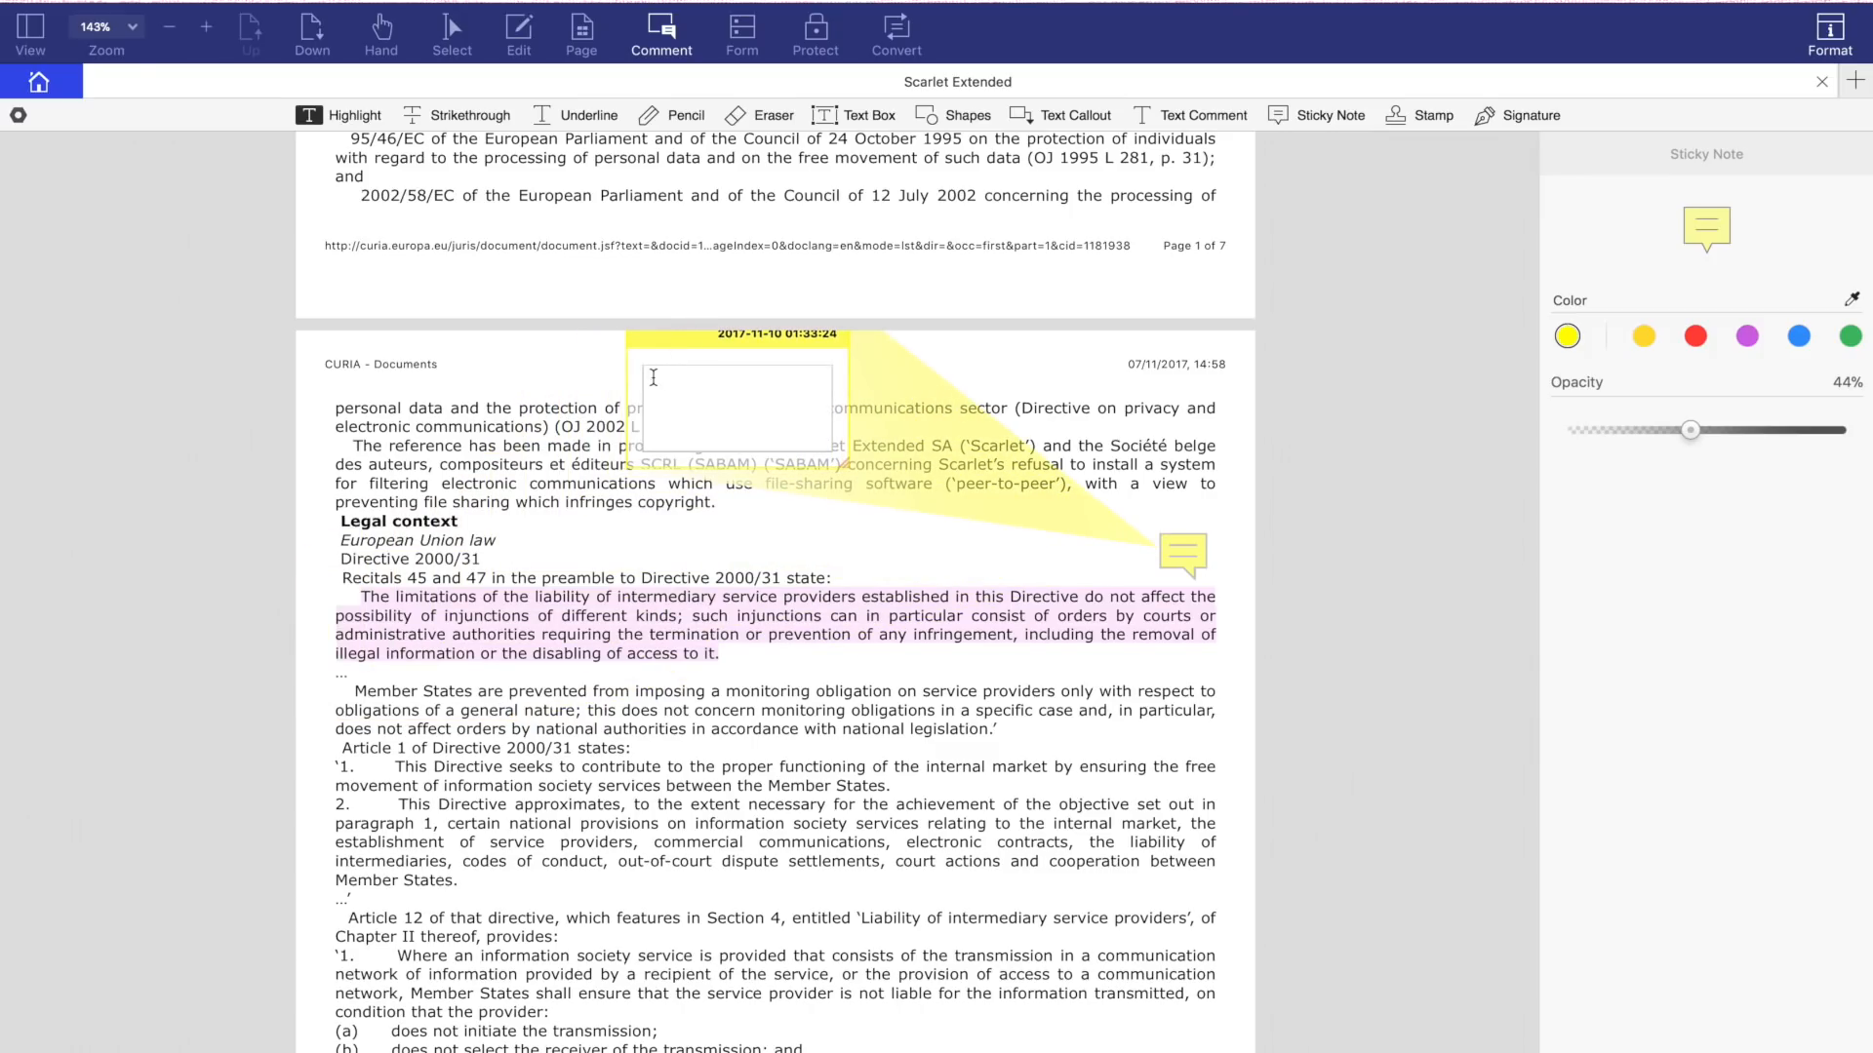
pyautogui.write('Read pg.')
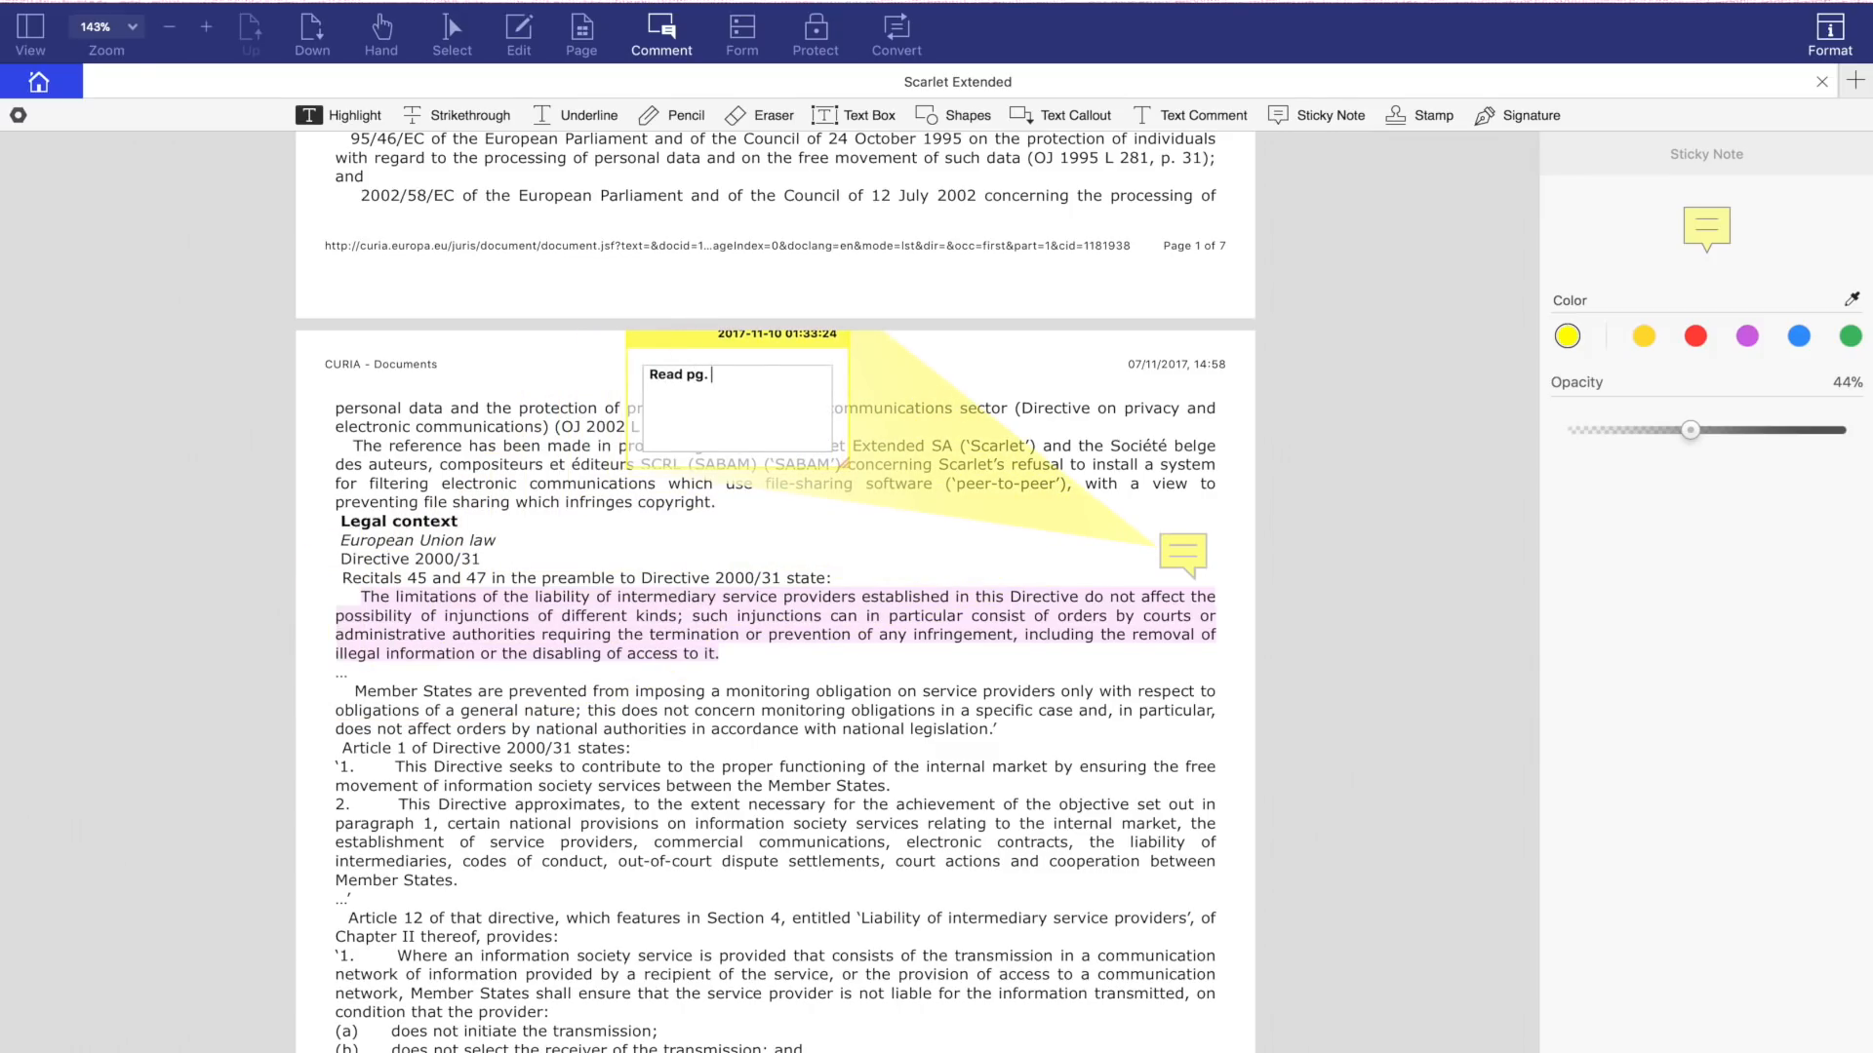
pyautogui.write('32-65')
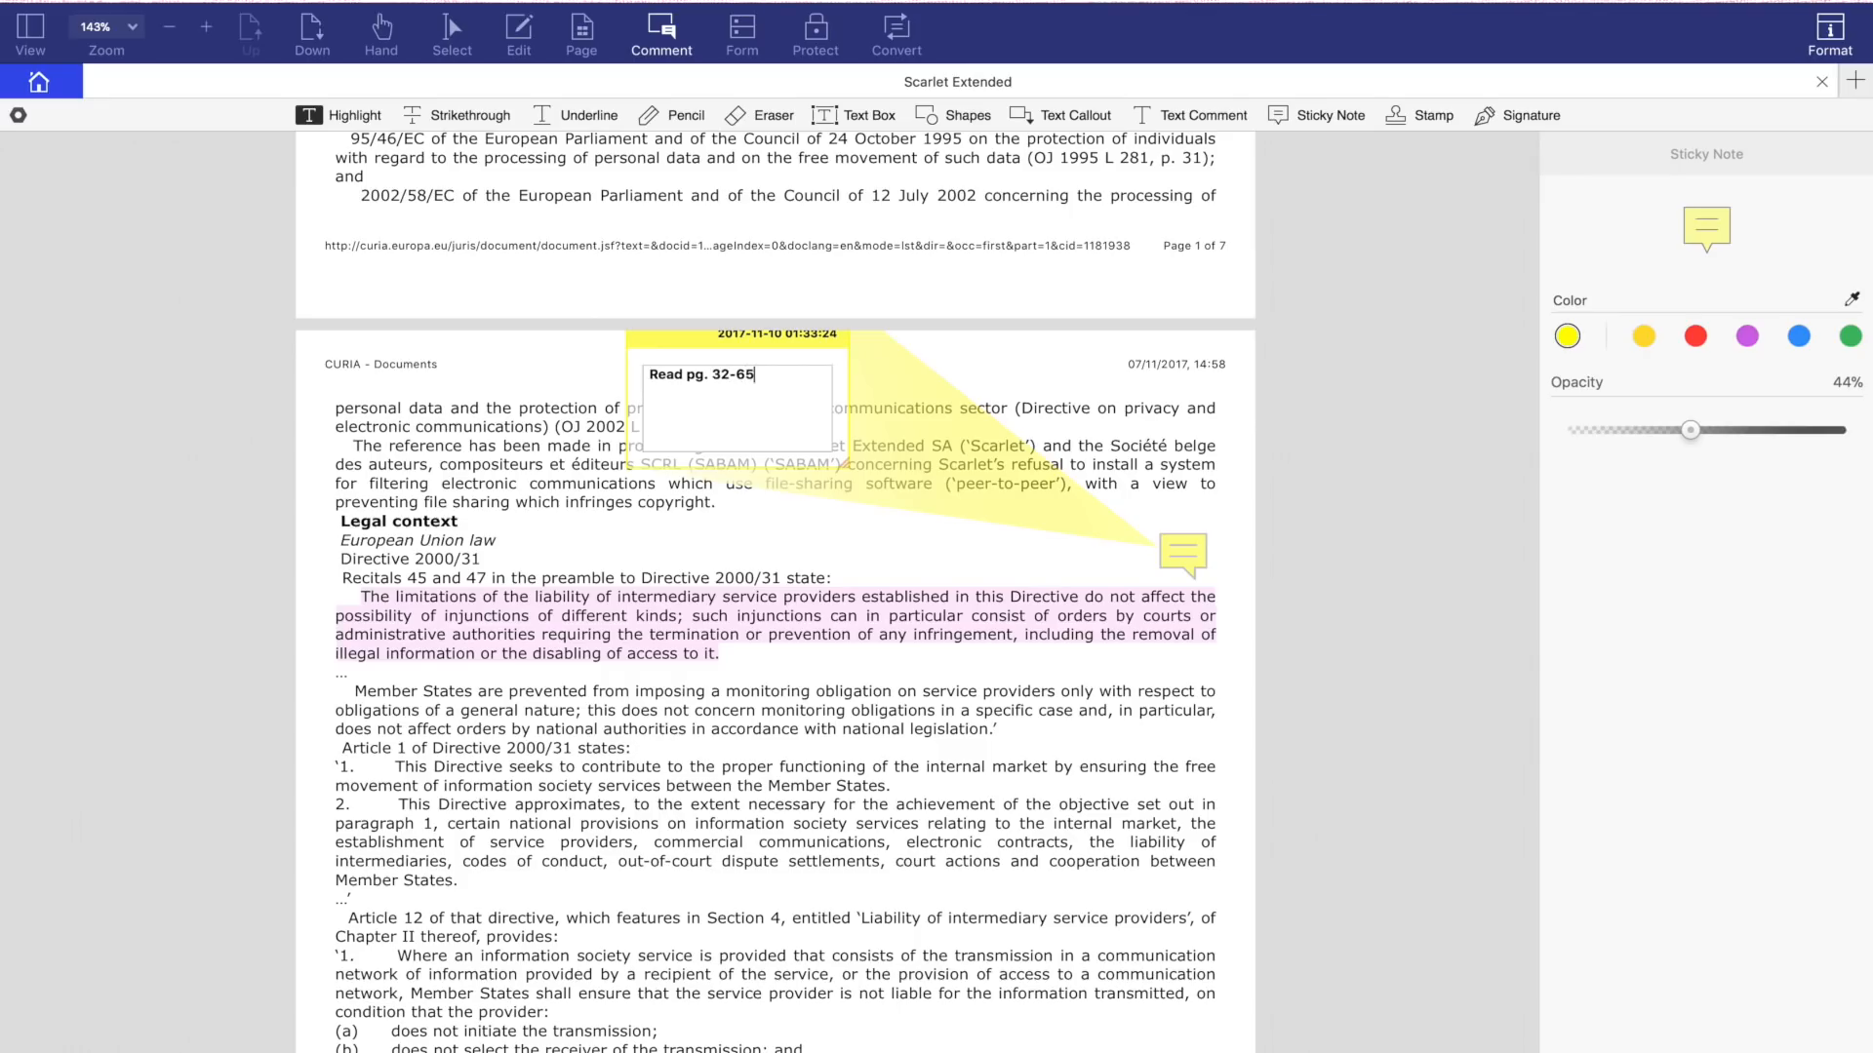
pyautogui.click(39, 82)
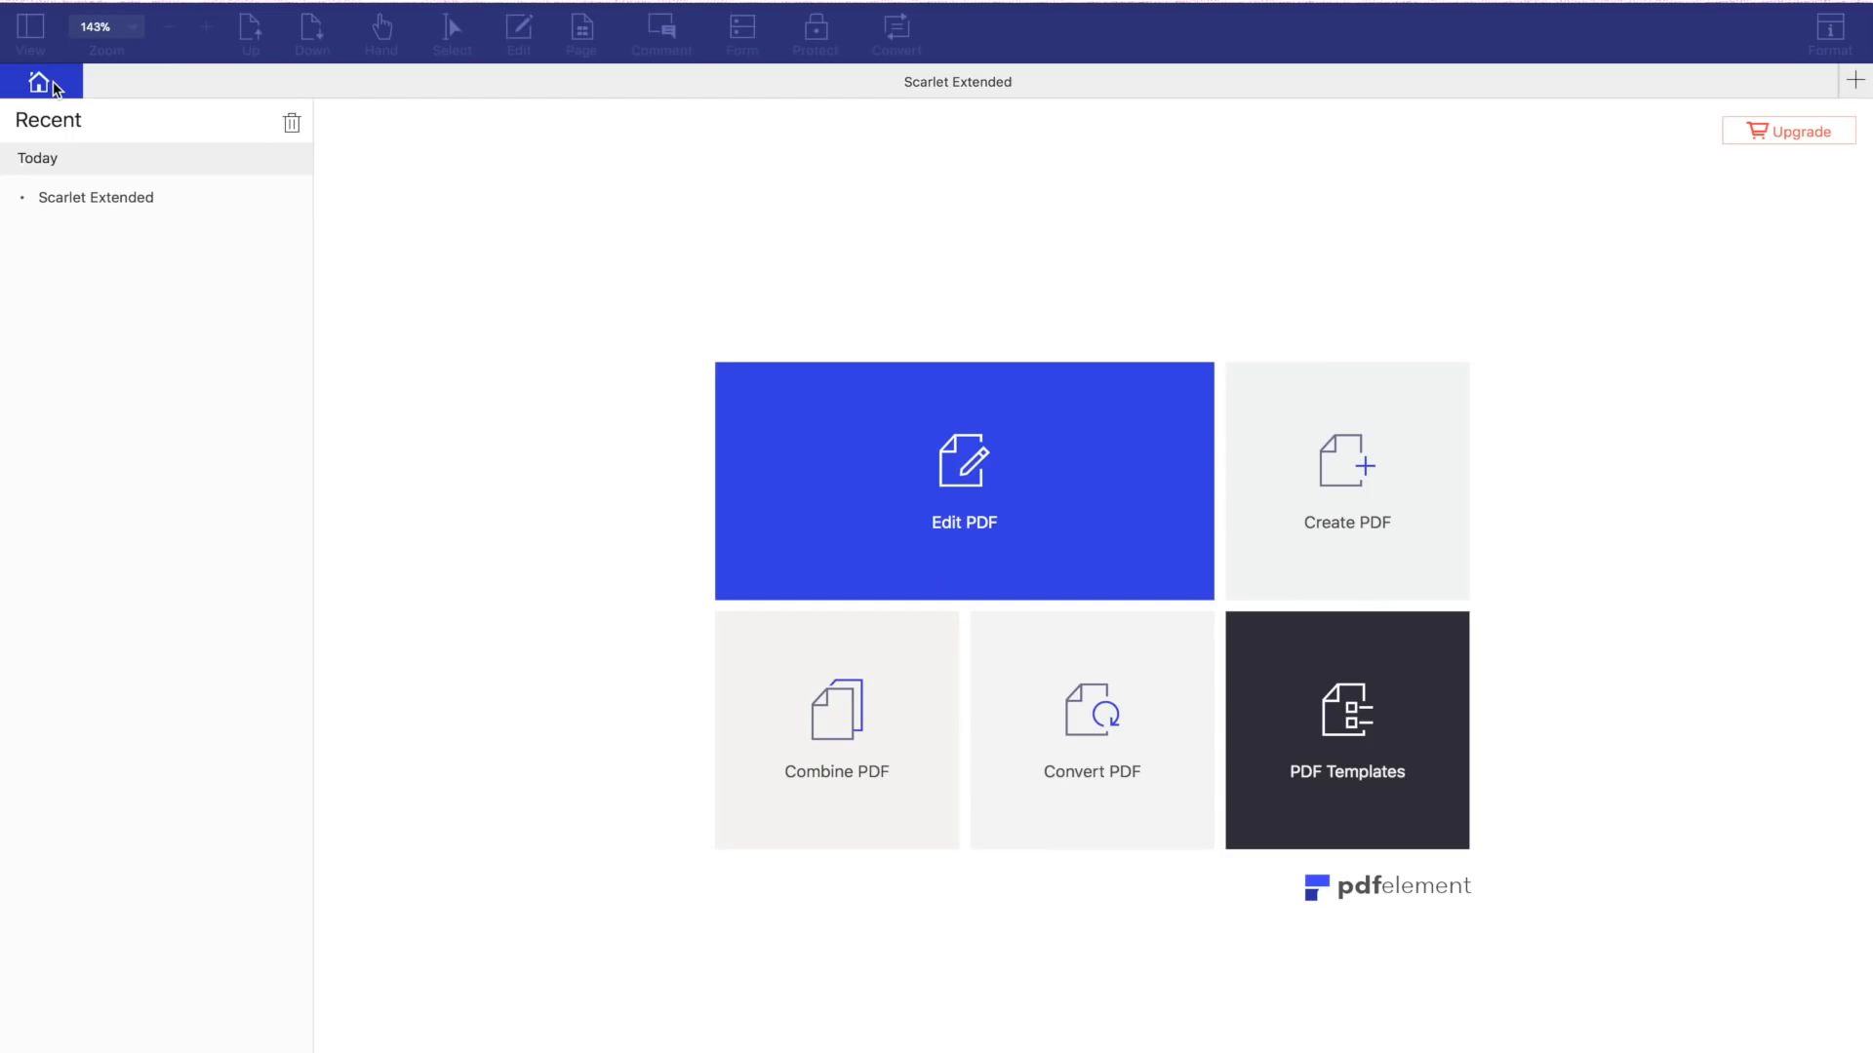
# Step: Combine the five law PDFs into one file saved as Combined(1)
pyautogui.click(837, 727)
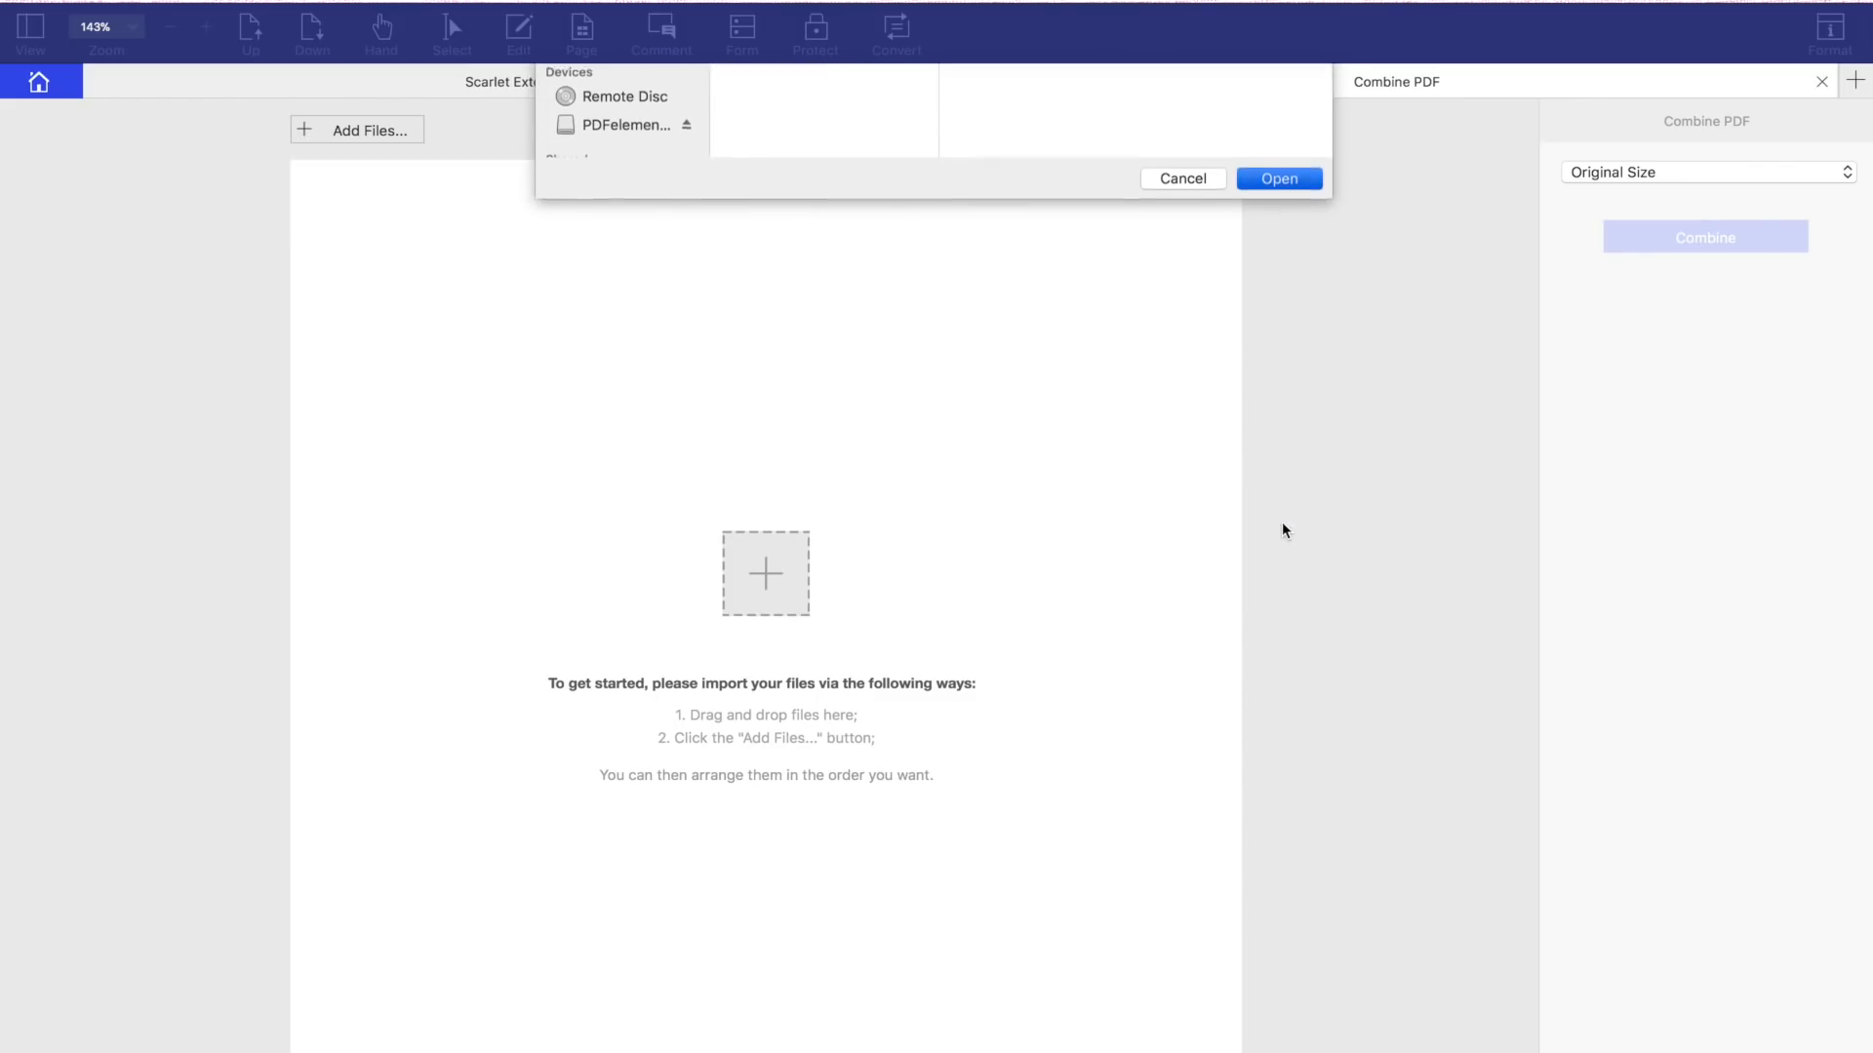
pyautogui.click(1278, 177)
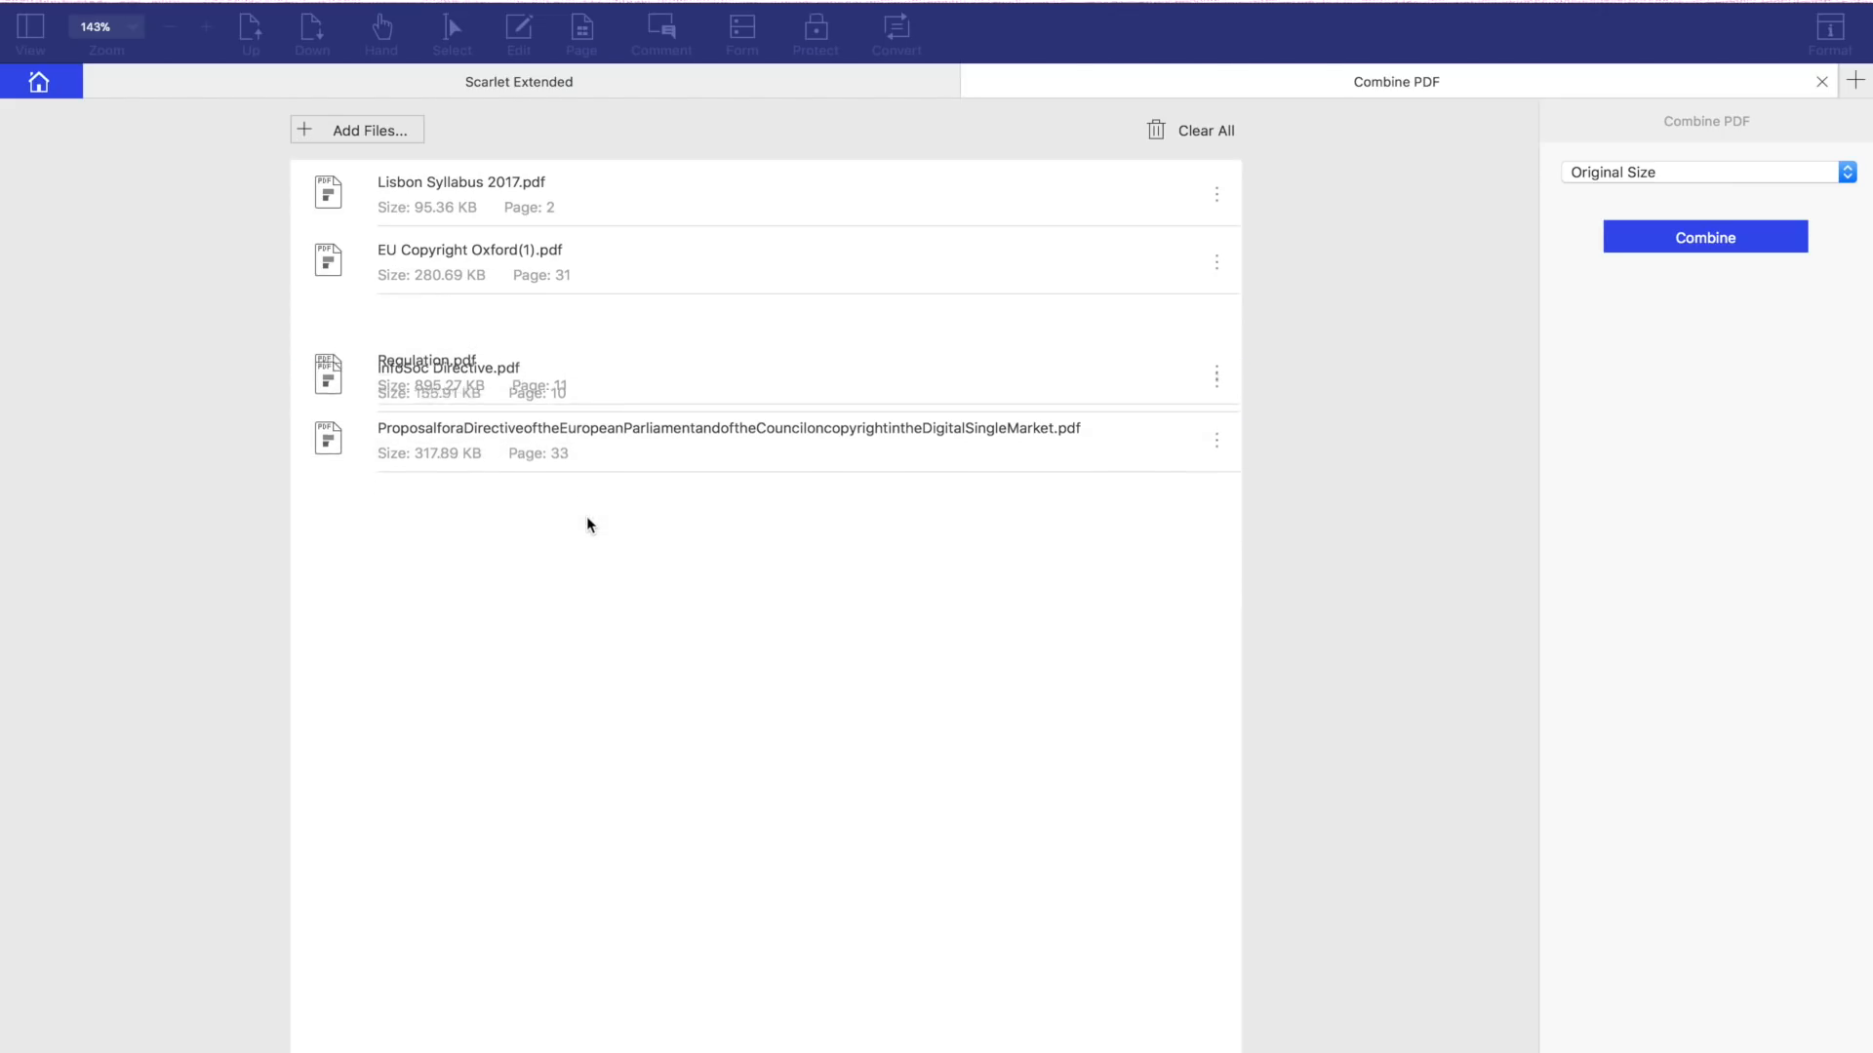
pyautogui.click(1705, 236)
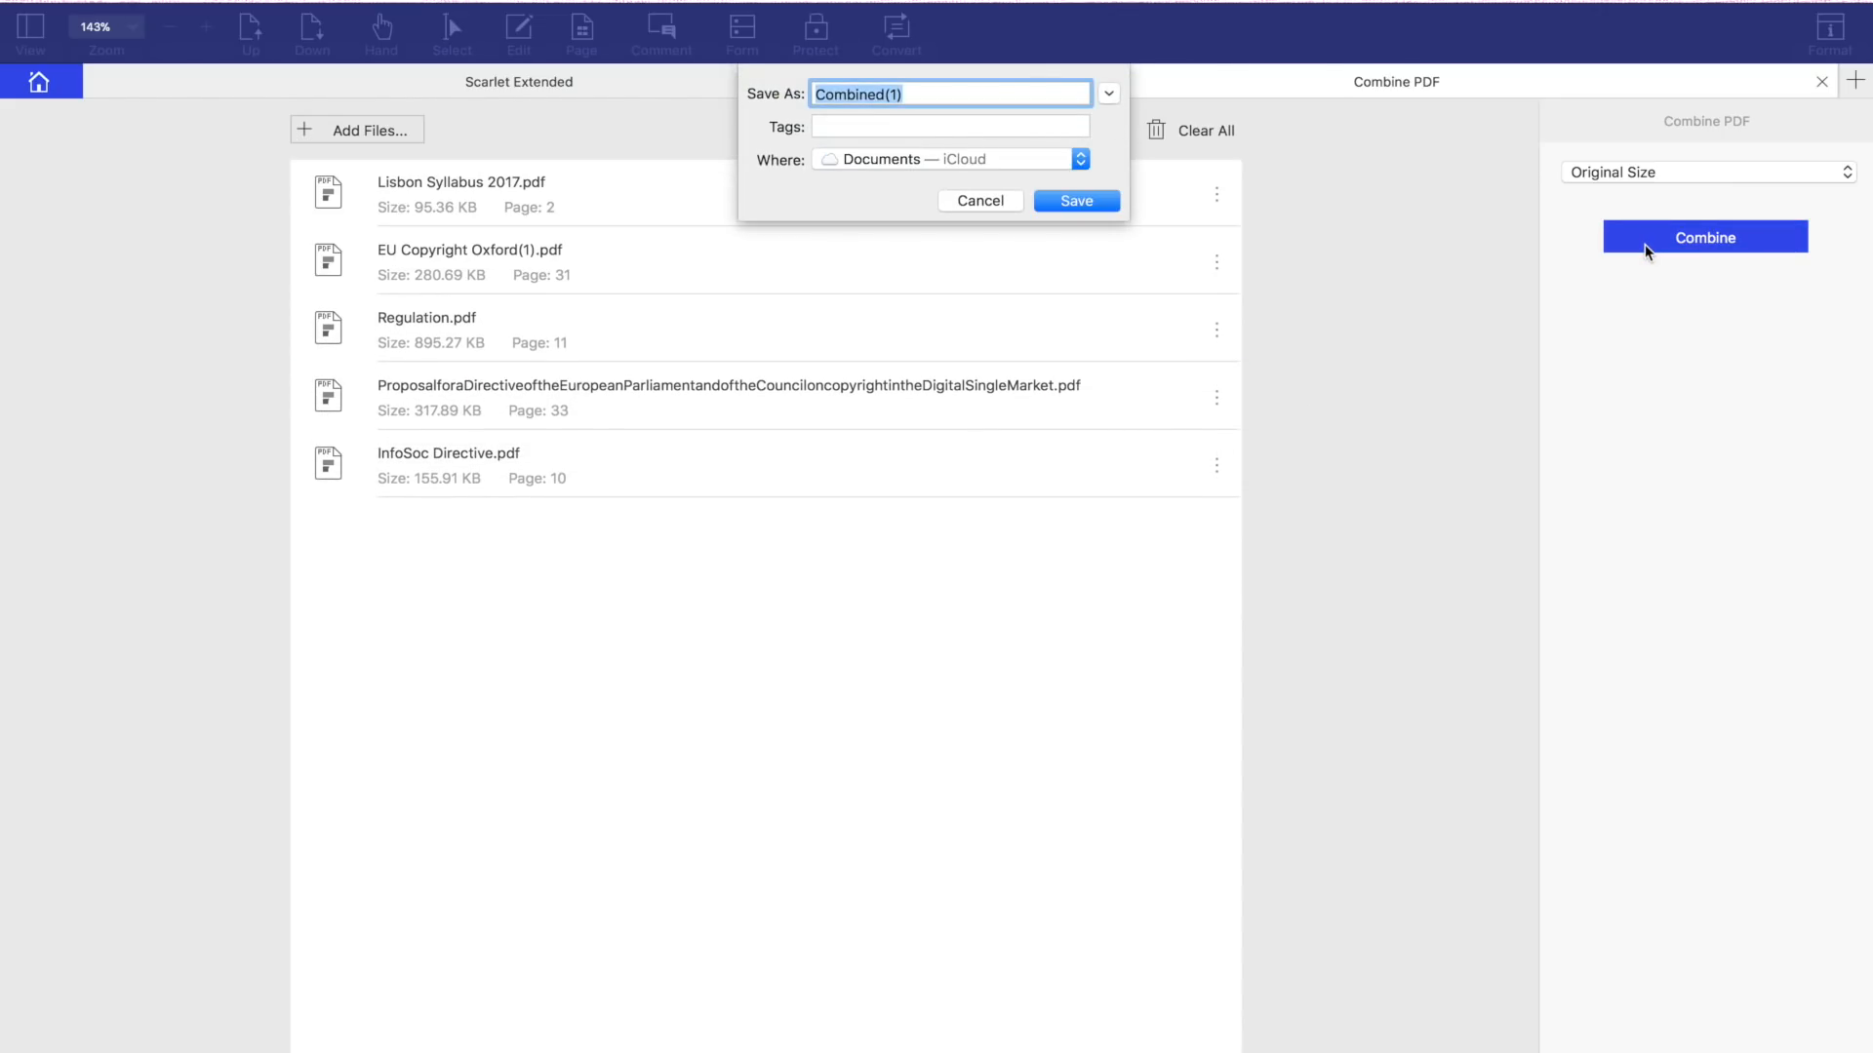
pyautogui.click(1072, 199)
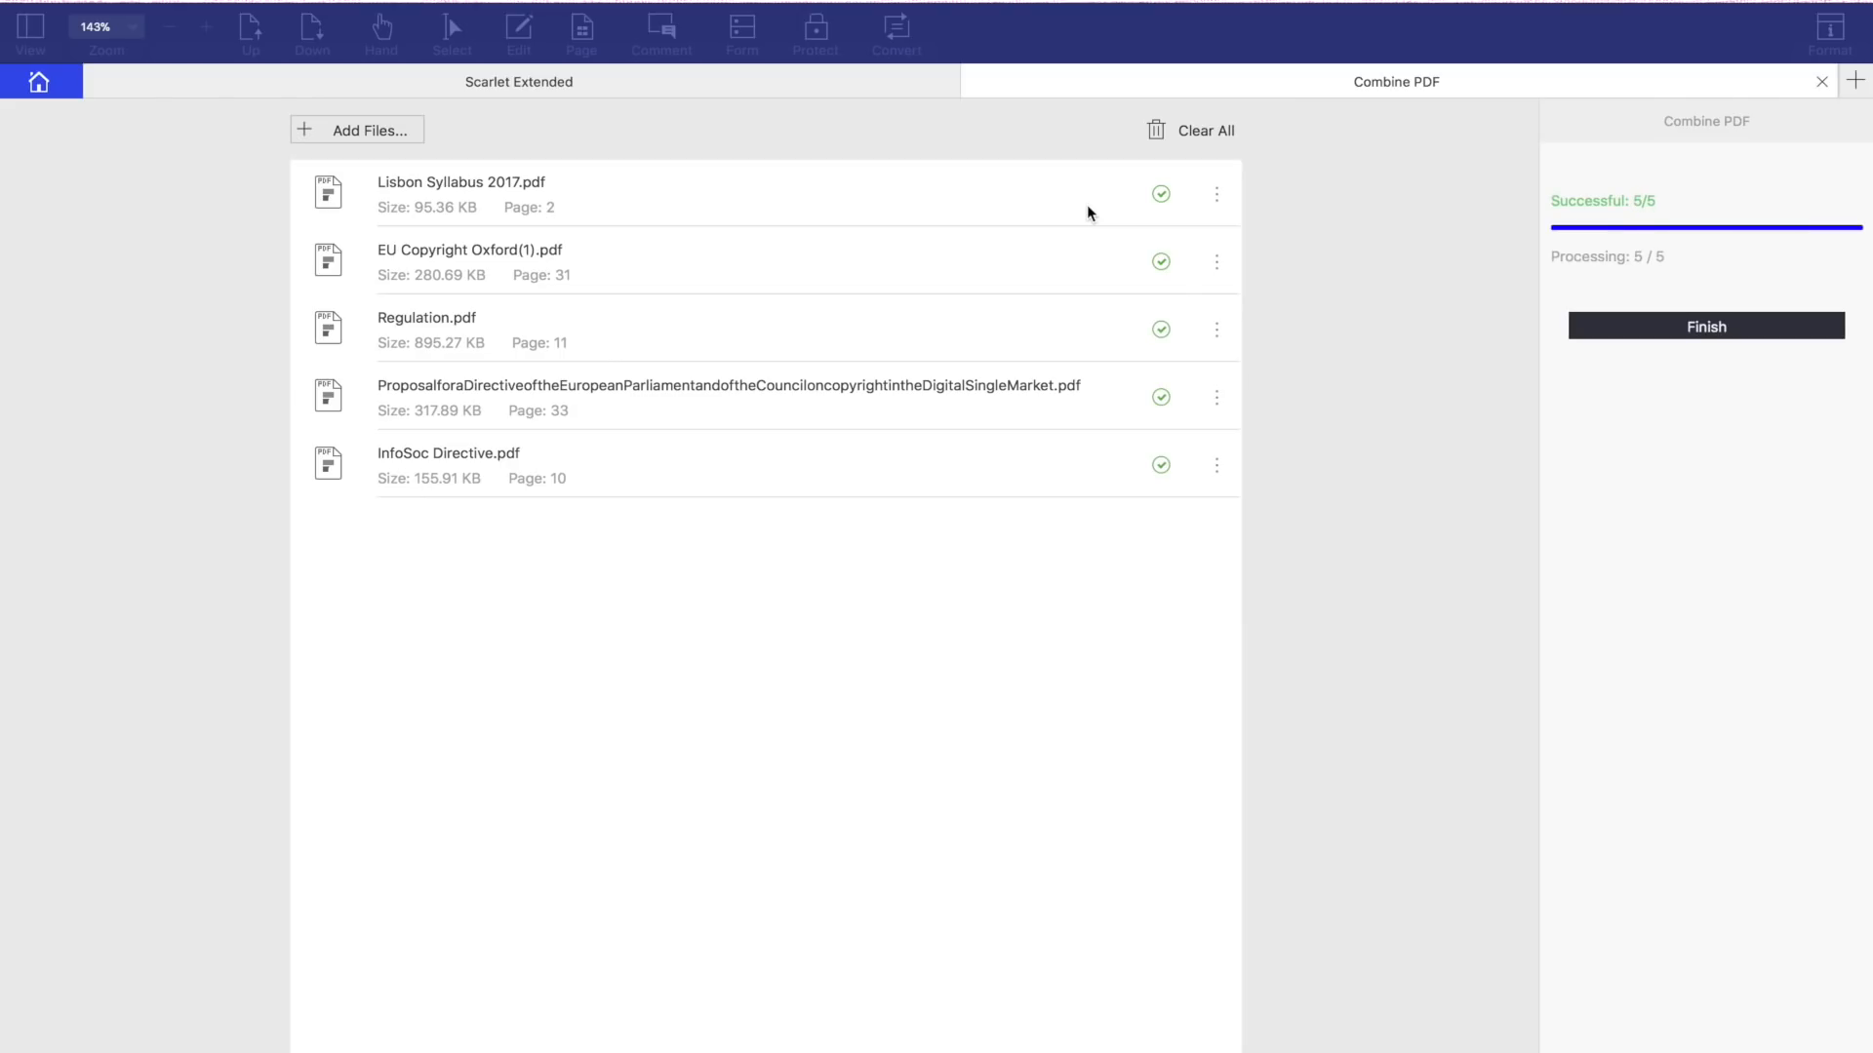
pyautogui.moveTo(1746, 271)
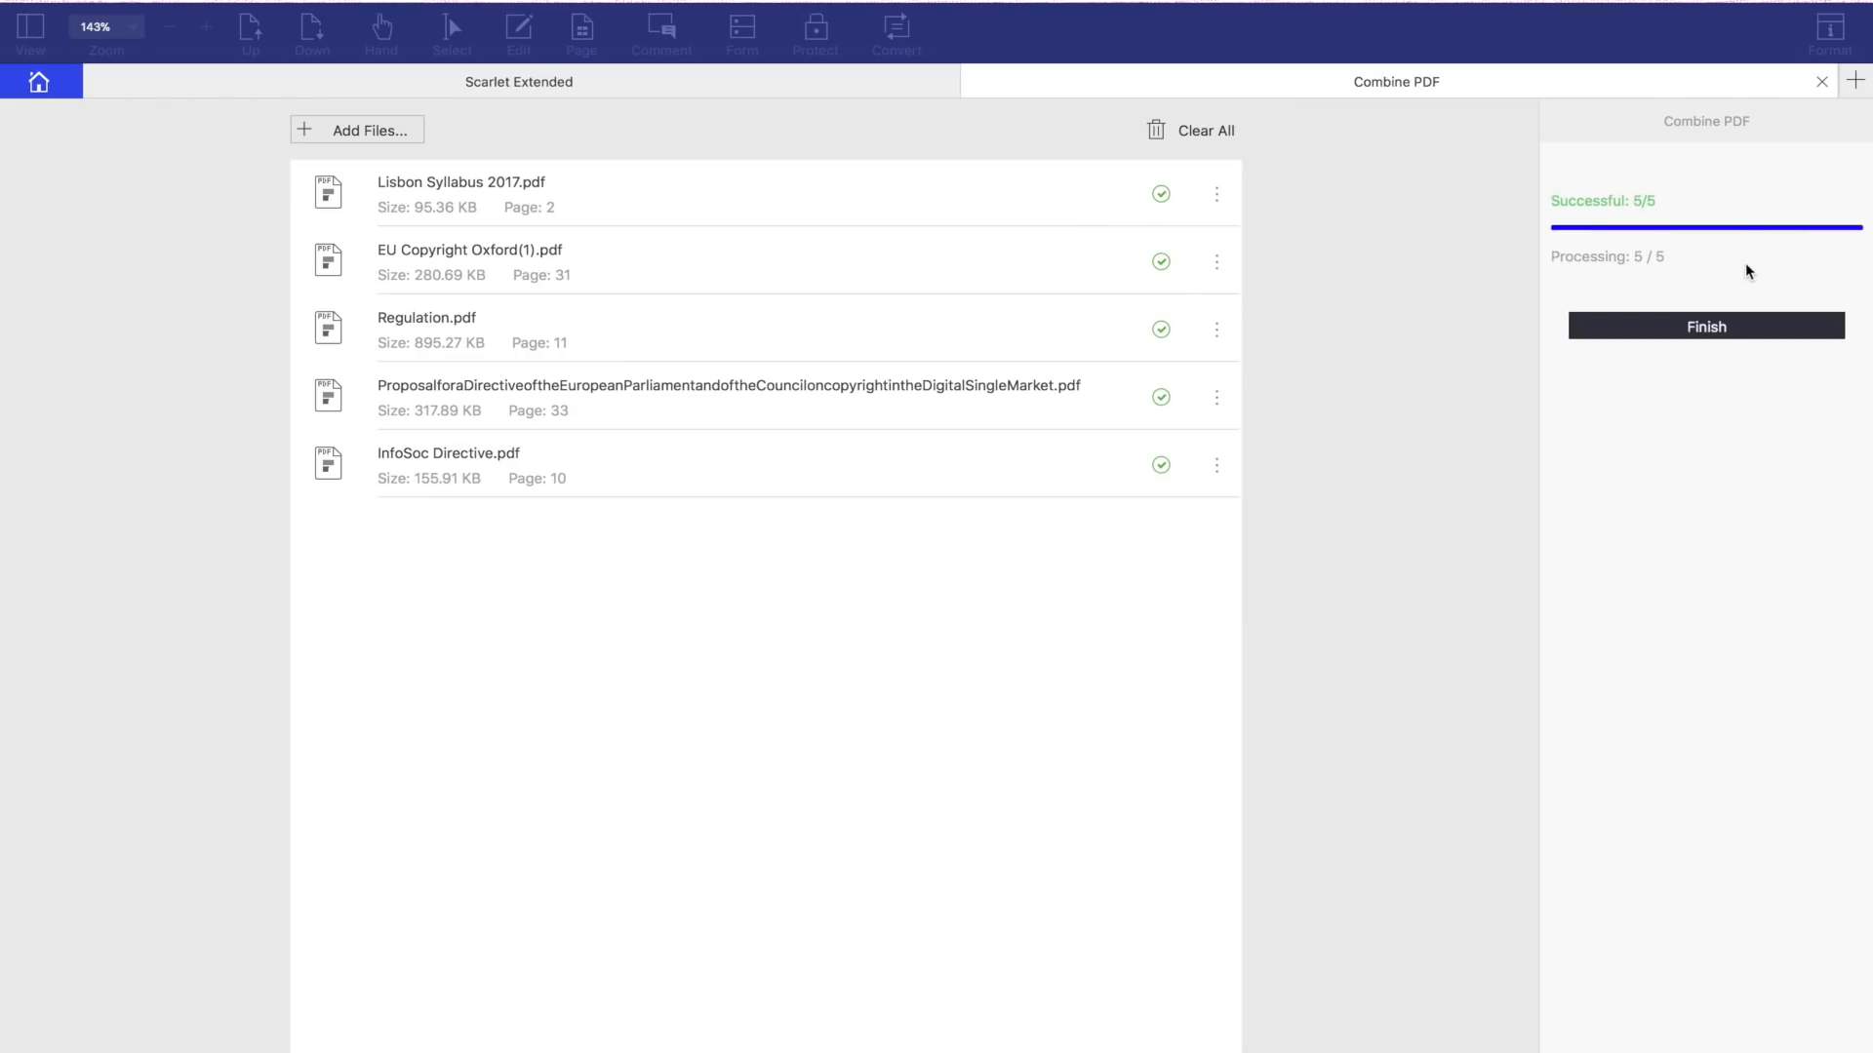
# Step: Finish to view the 87-page merged PDF, then return to the TakeOver paper
pyautogui.click(1705, 326)
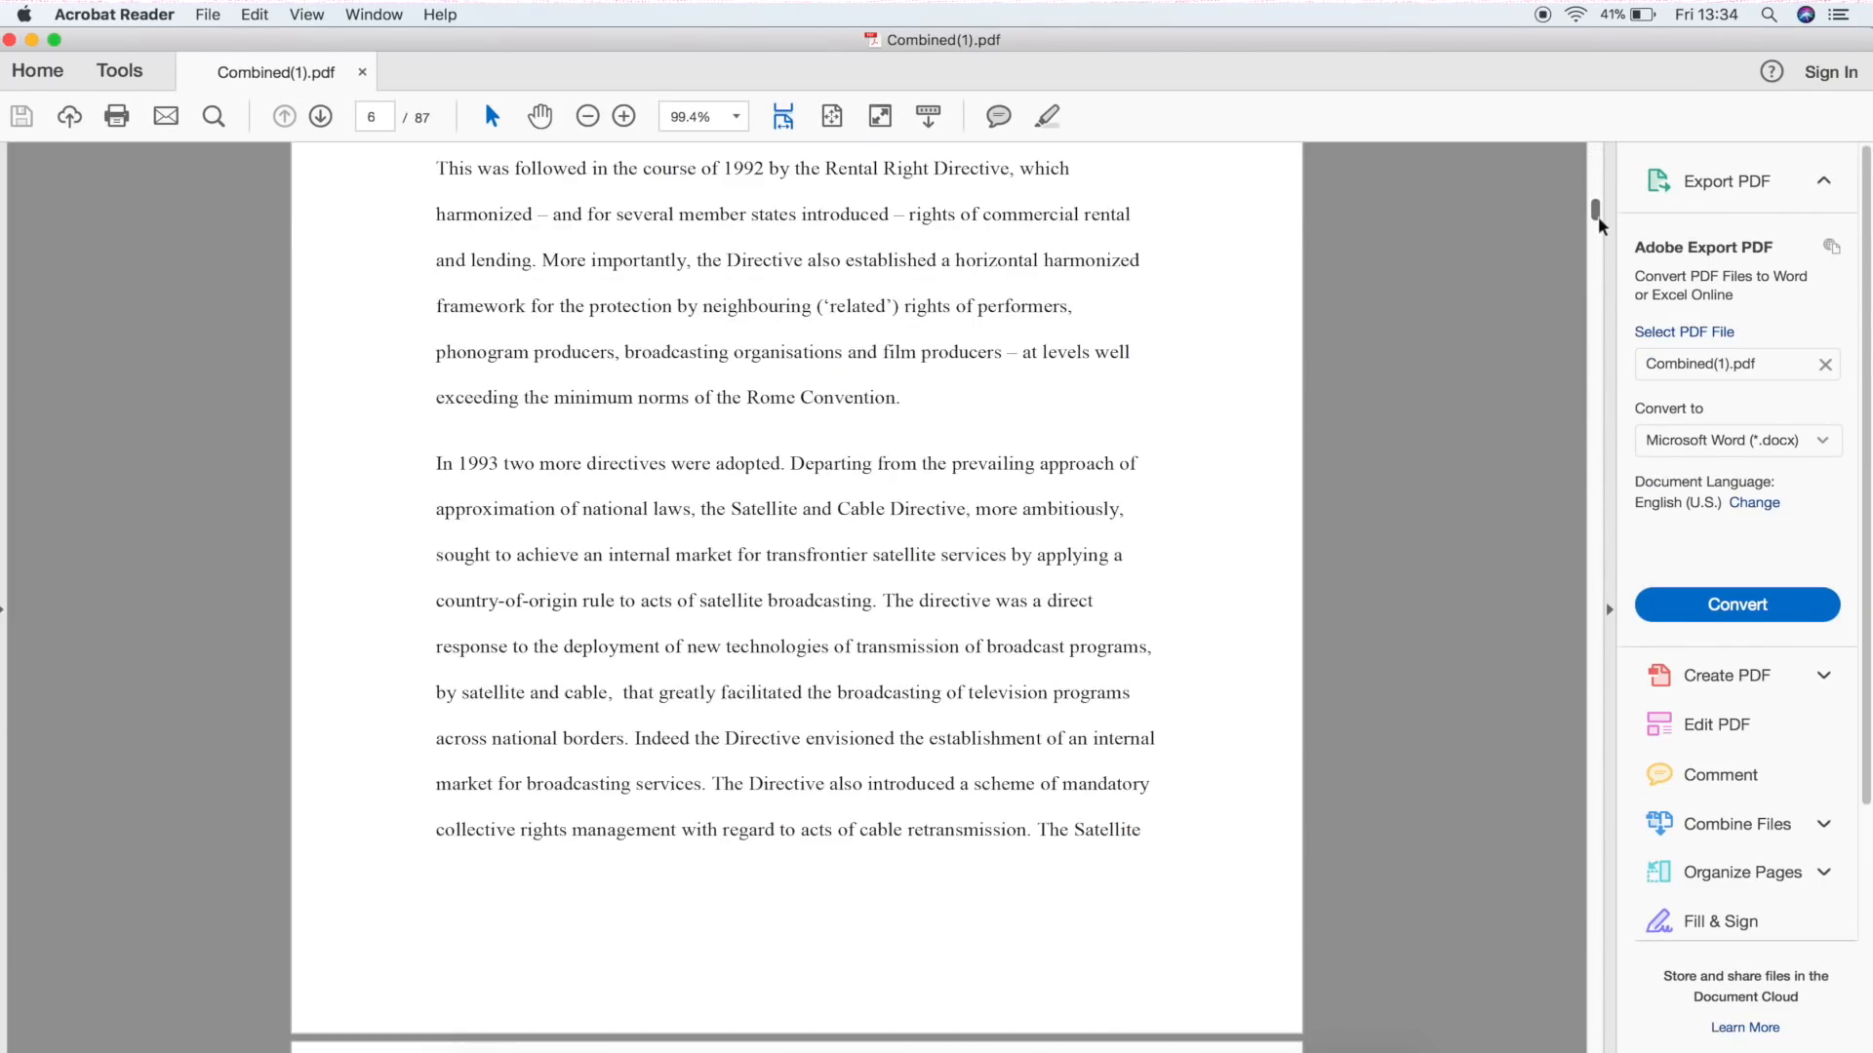
pyautogui.click(1737, 604)
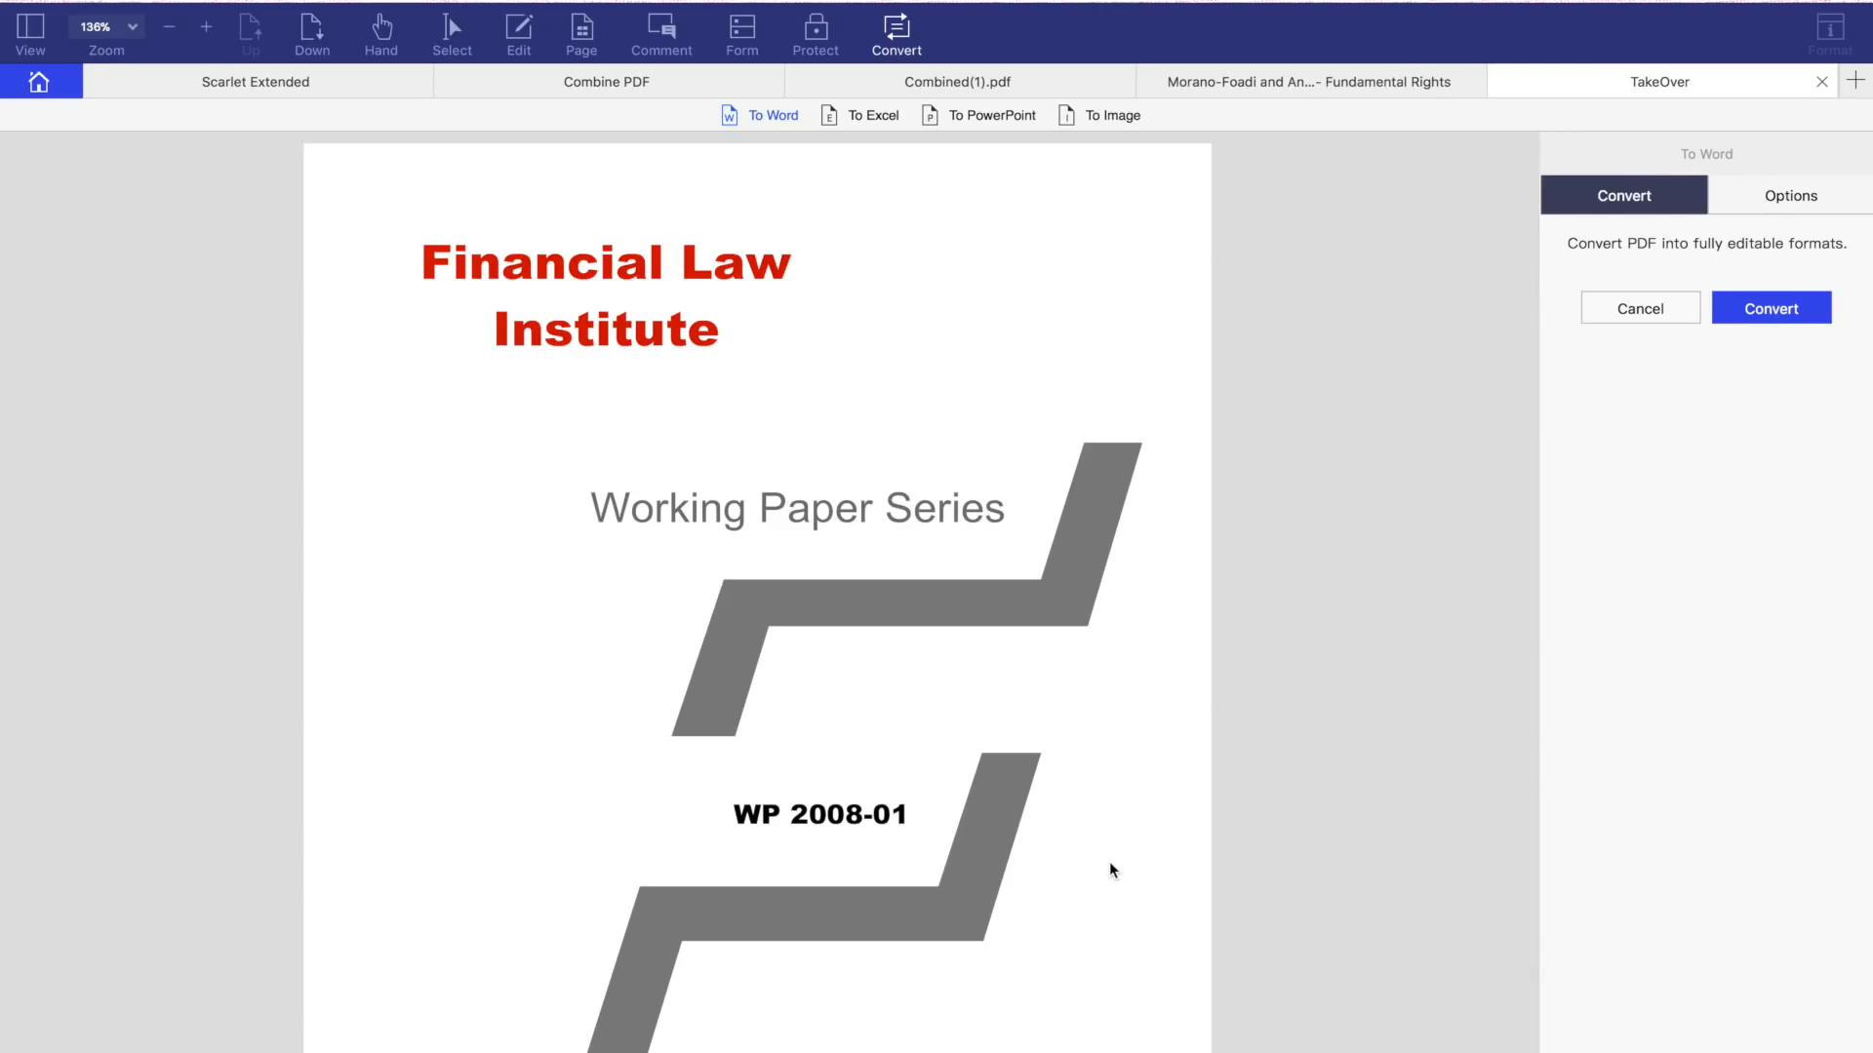
# Step: Enter text editing and select the TakeOver paper's first body paragraph
pyautogui.scroll(3)
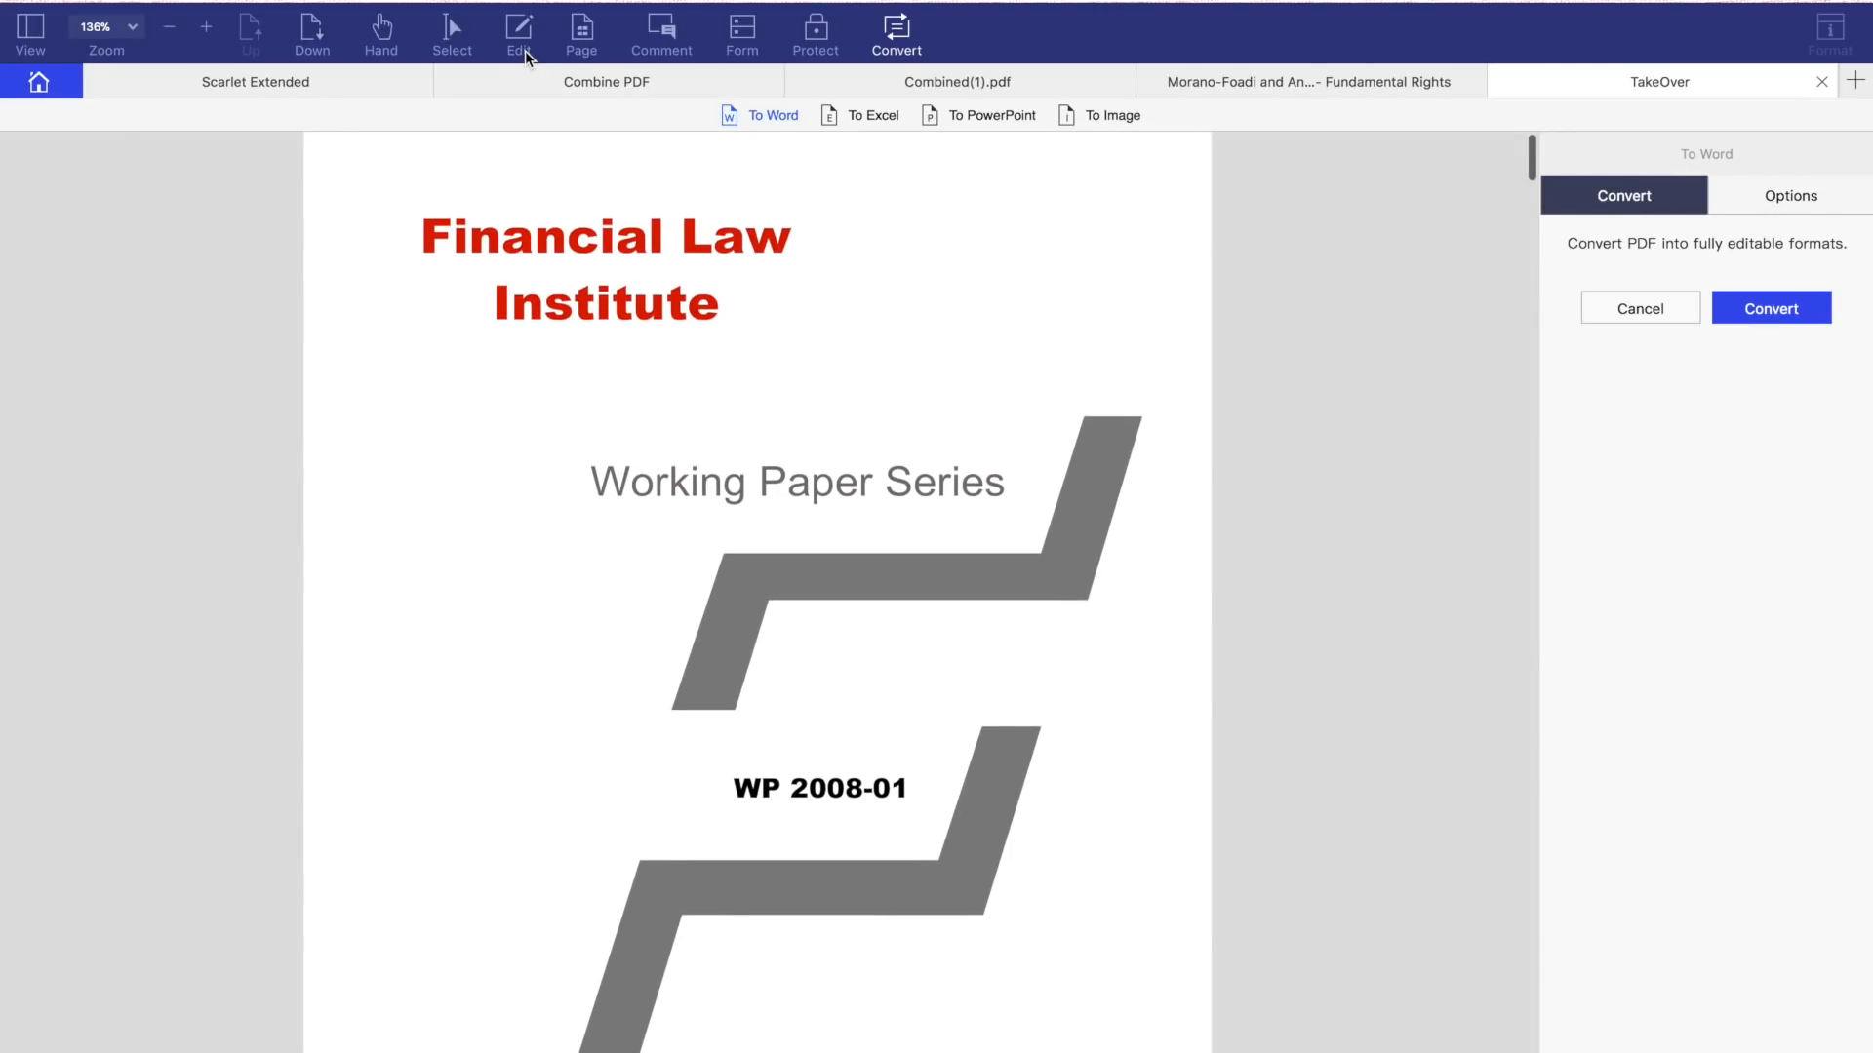
pyautogui.click(517, 33)
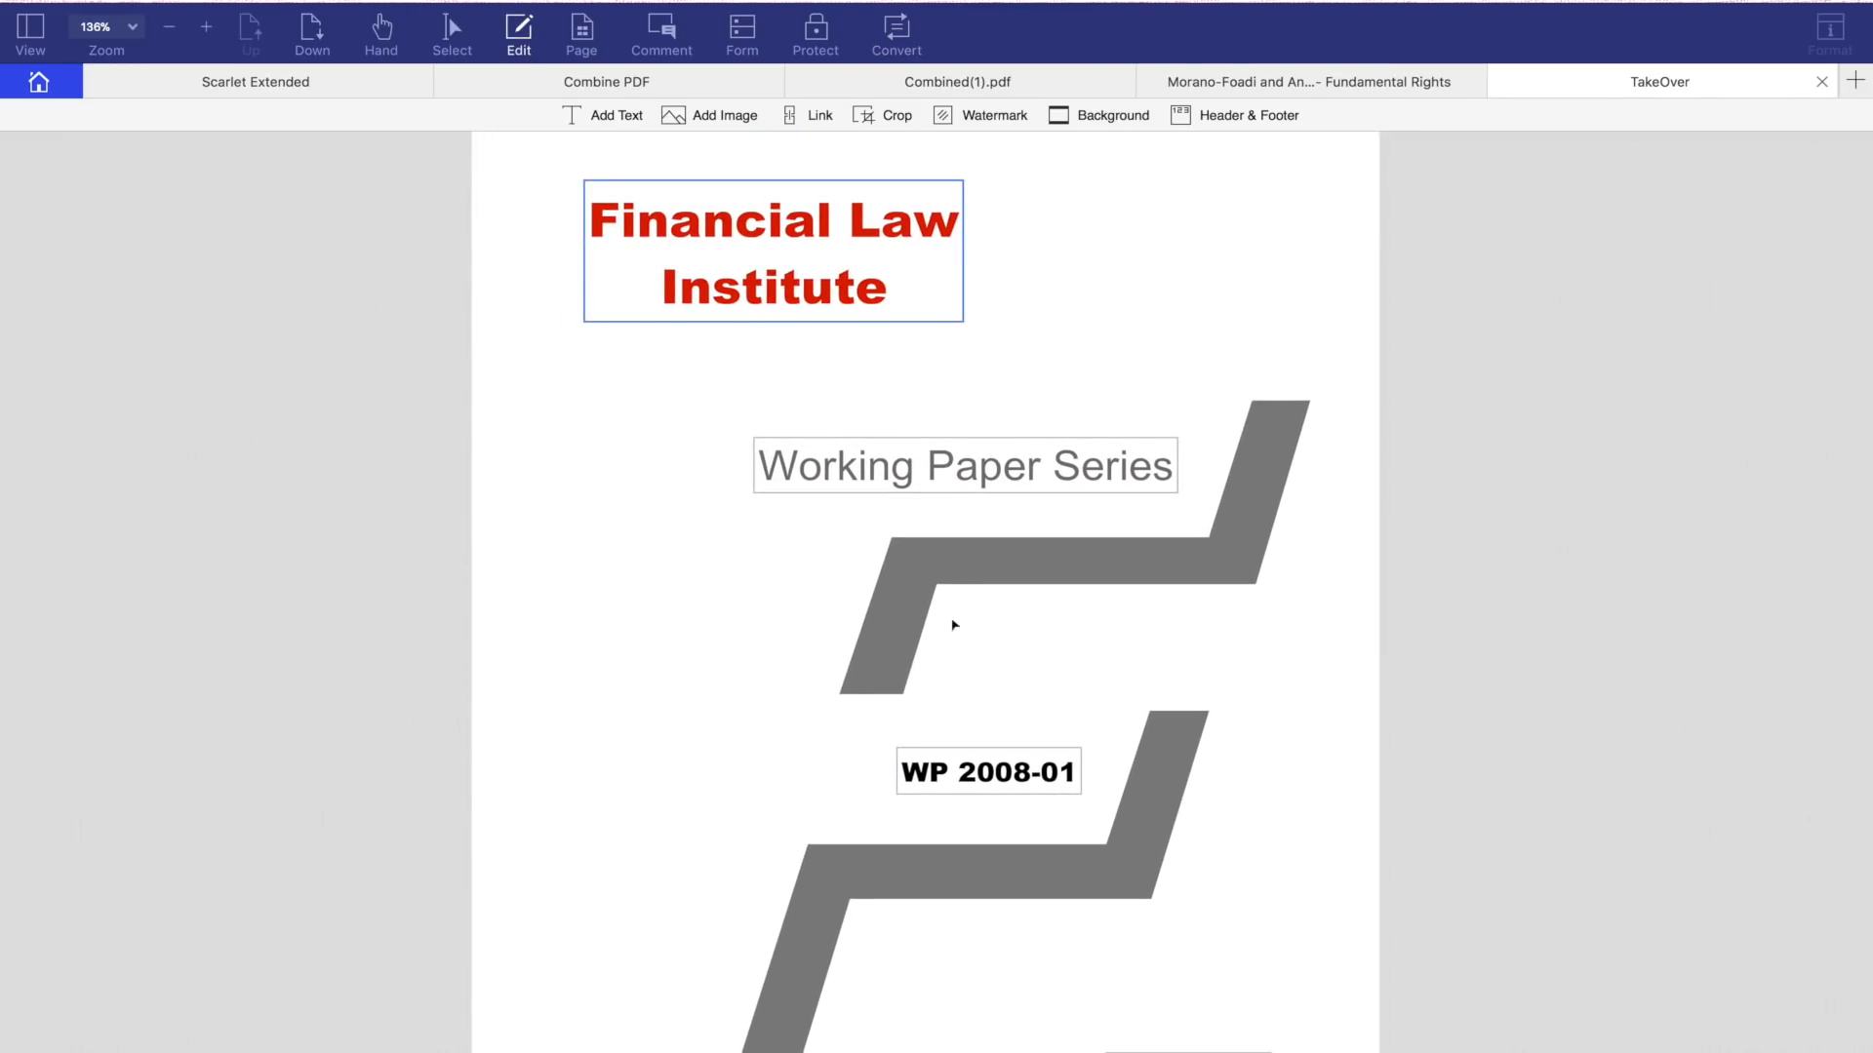
pyautogui.scroll(-3)
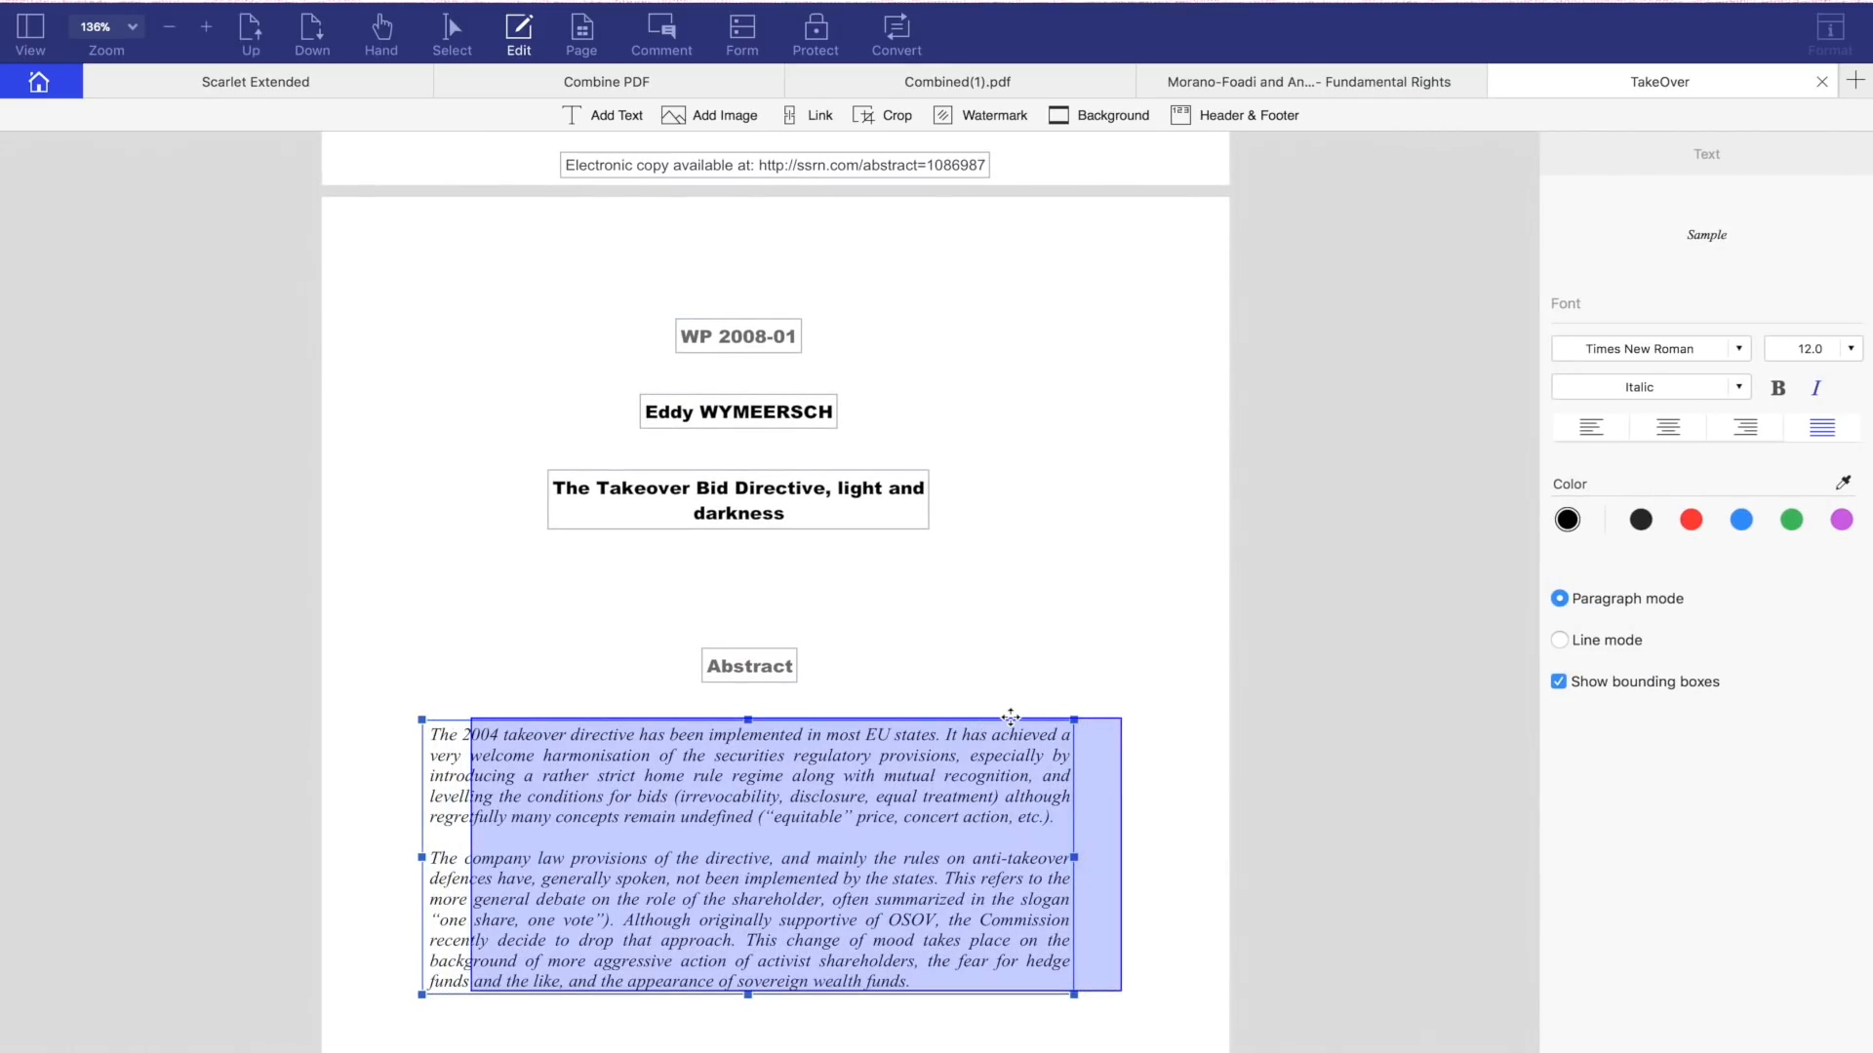
pyautogui.click(747, 665)
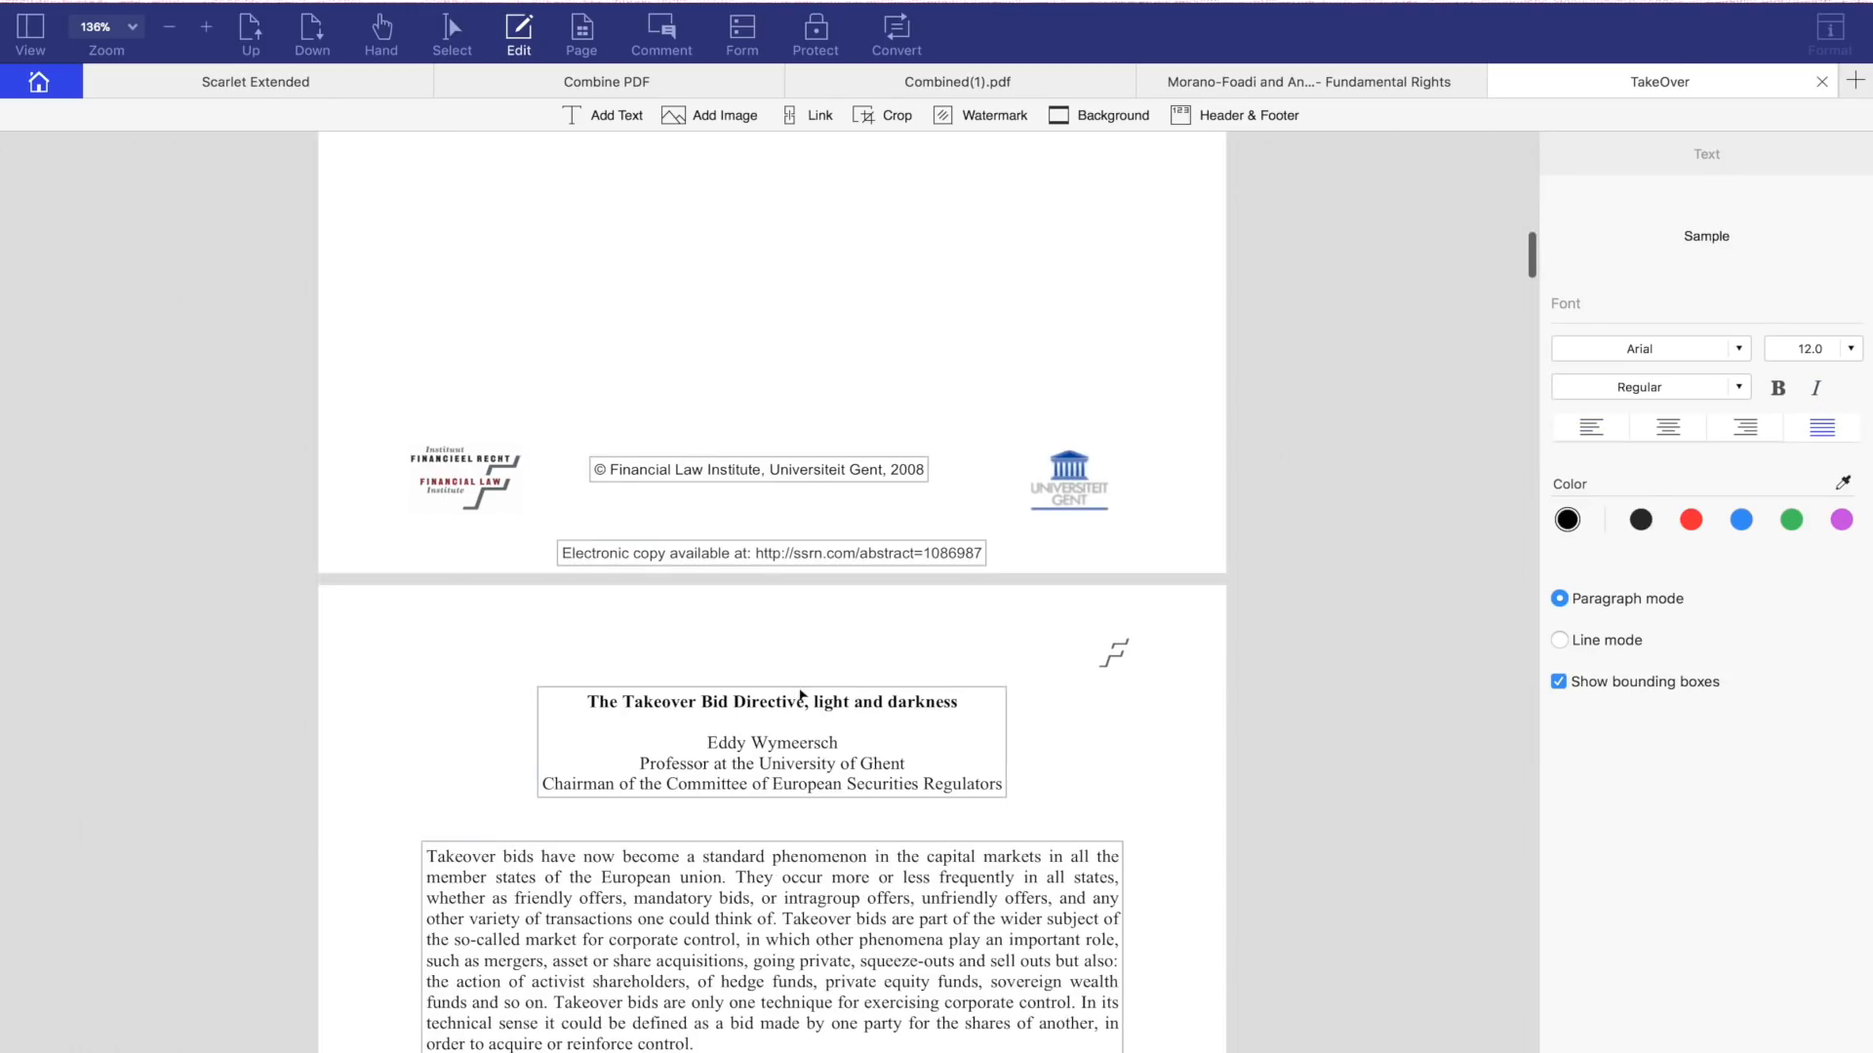
# Step: Set the paragraph font to Al Bayan, then American Typewriter instead
pyautogui.click(771, 531)
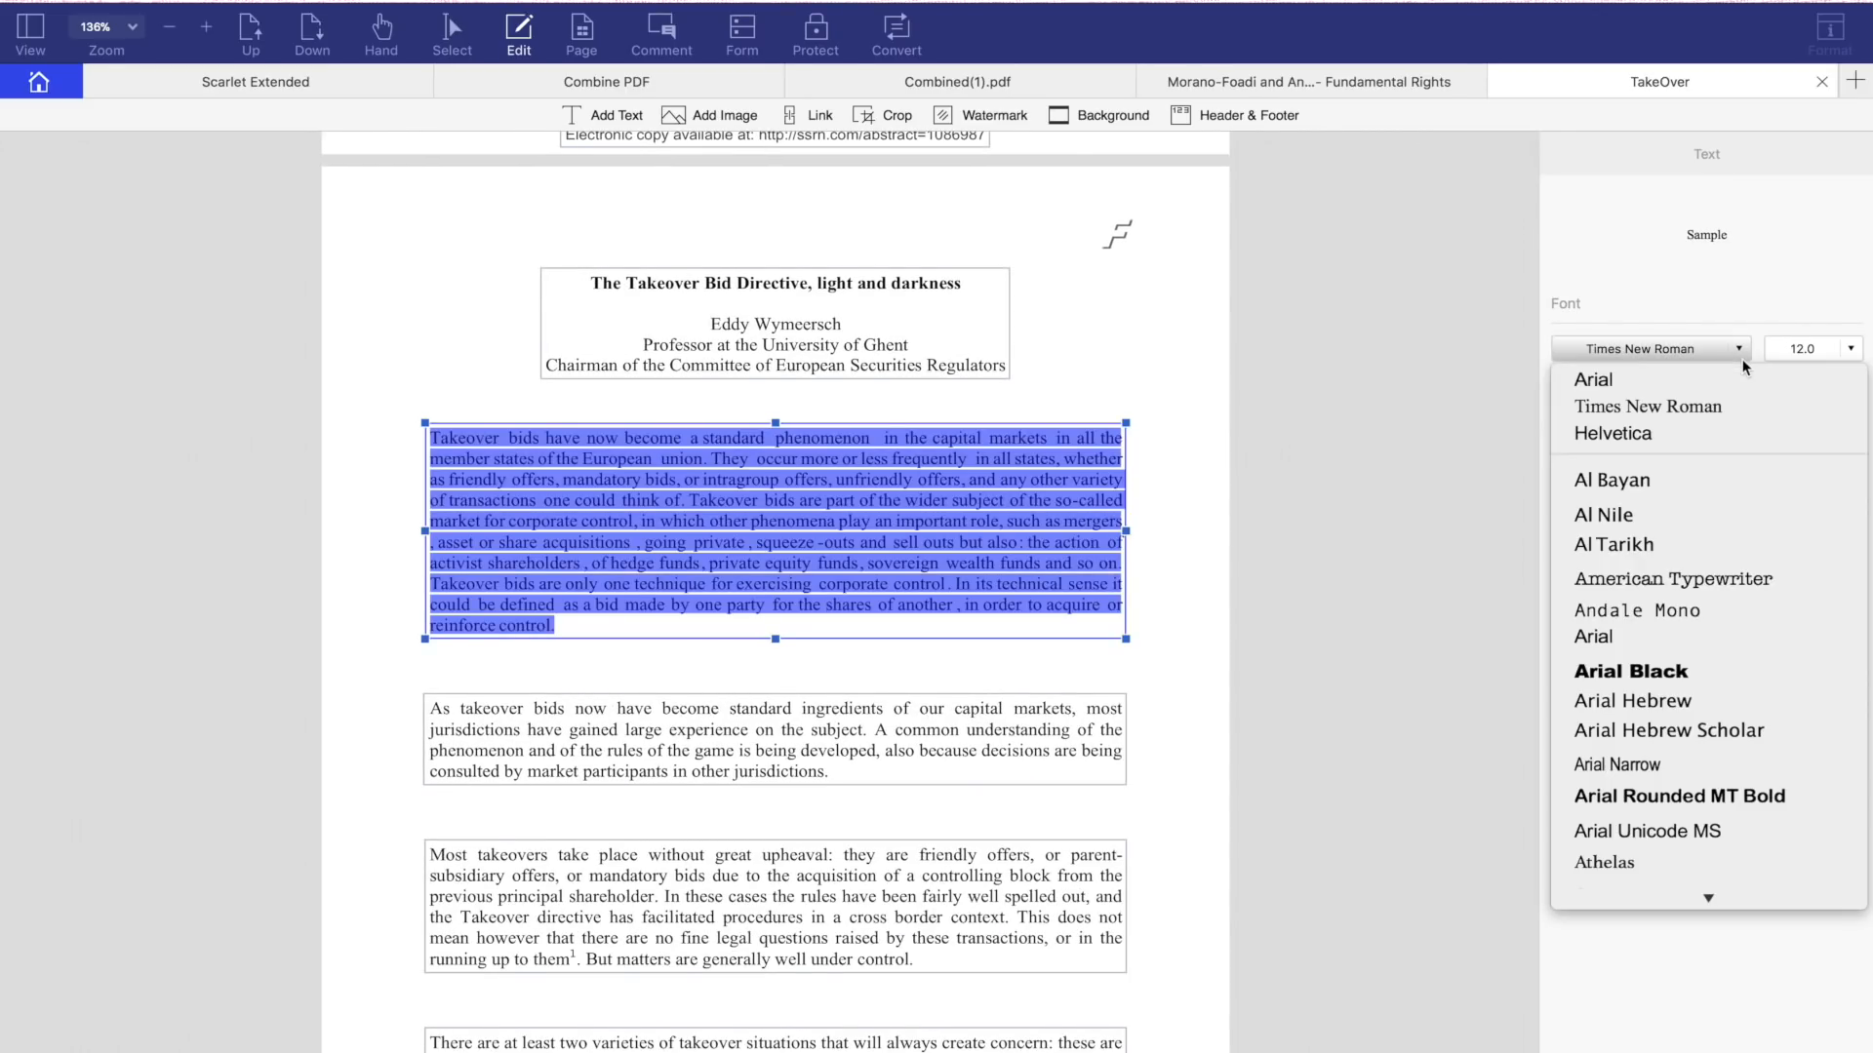
pyautogui.click(1612, 480)
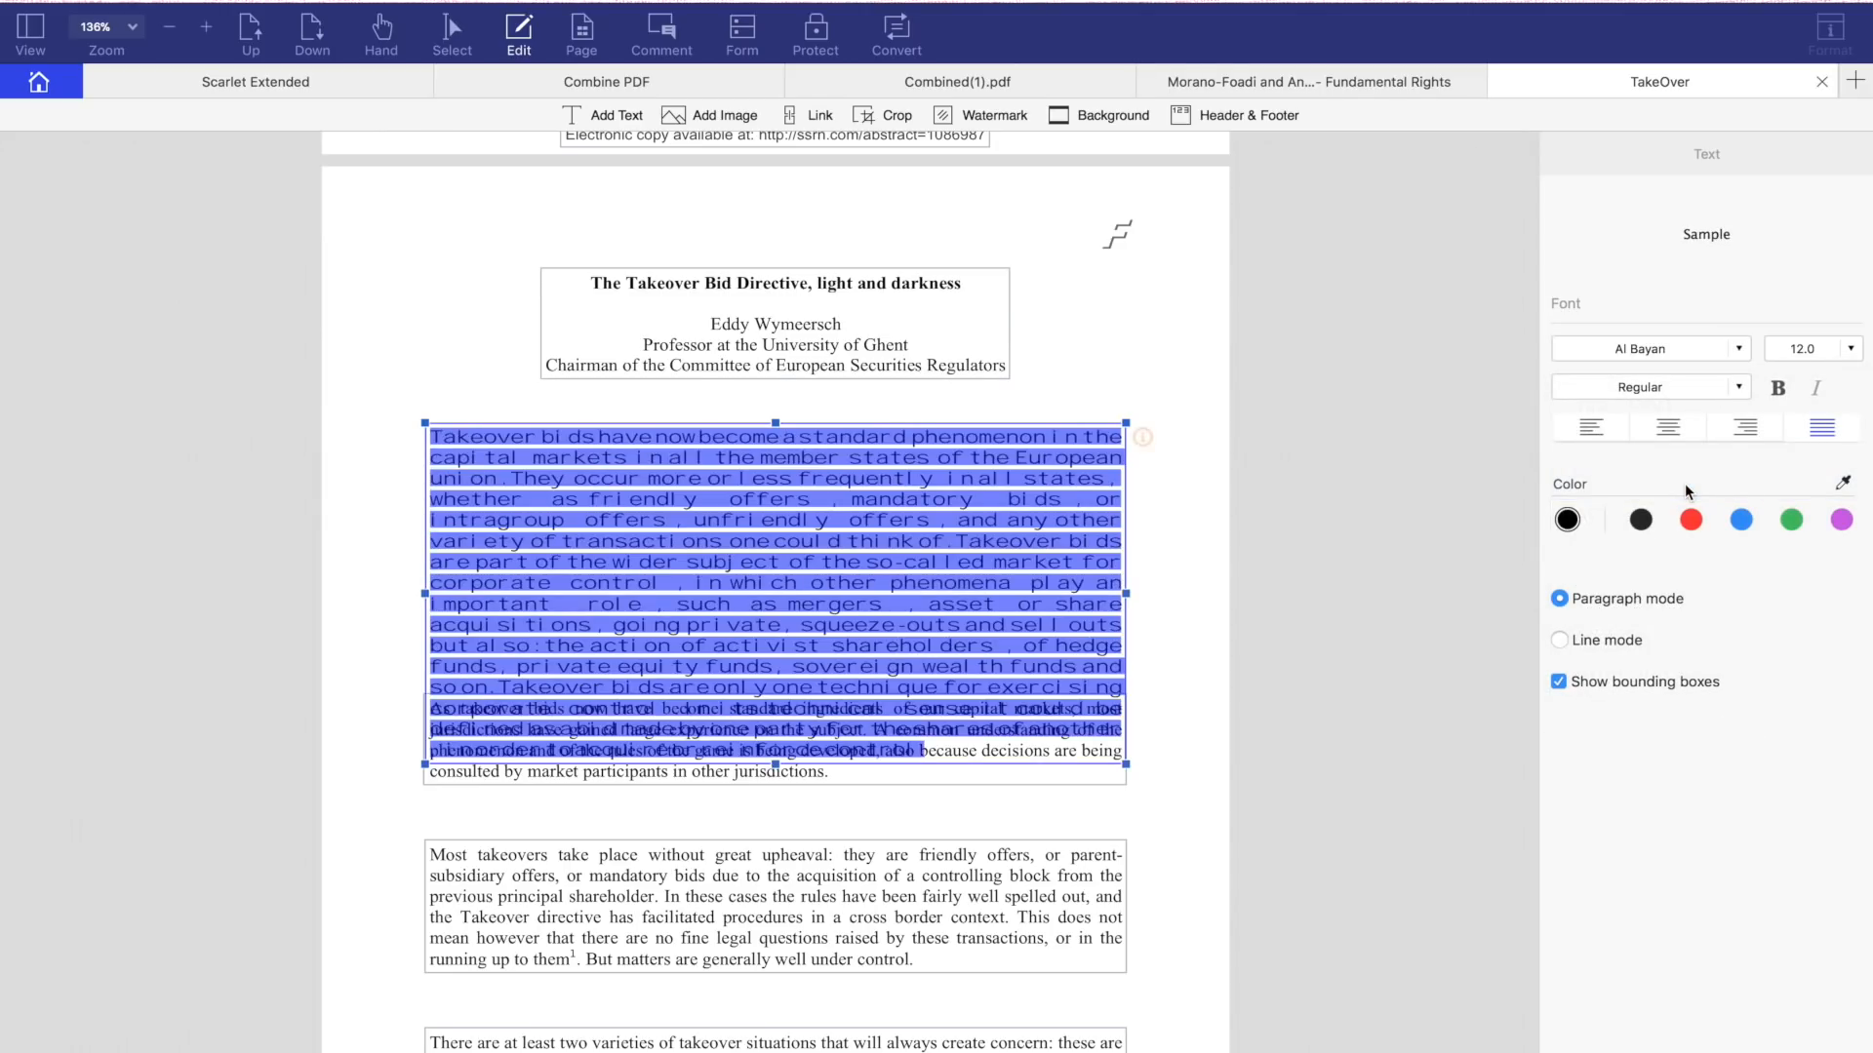
pyautogui.moveTo(1699, 370)
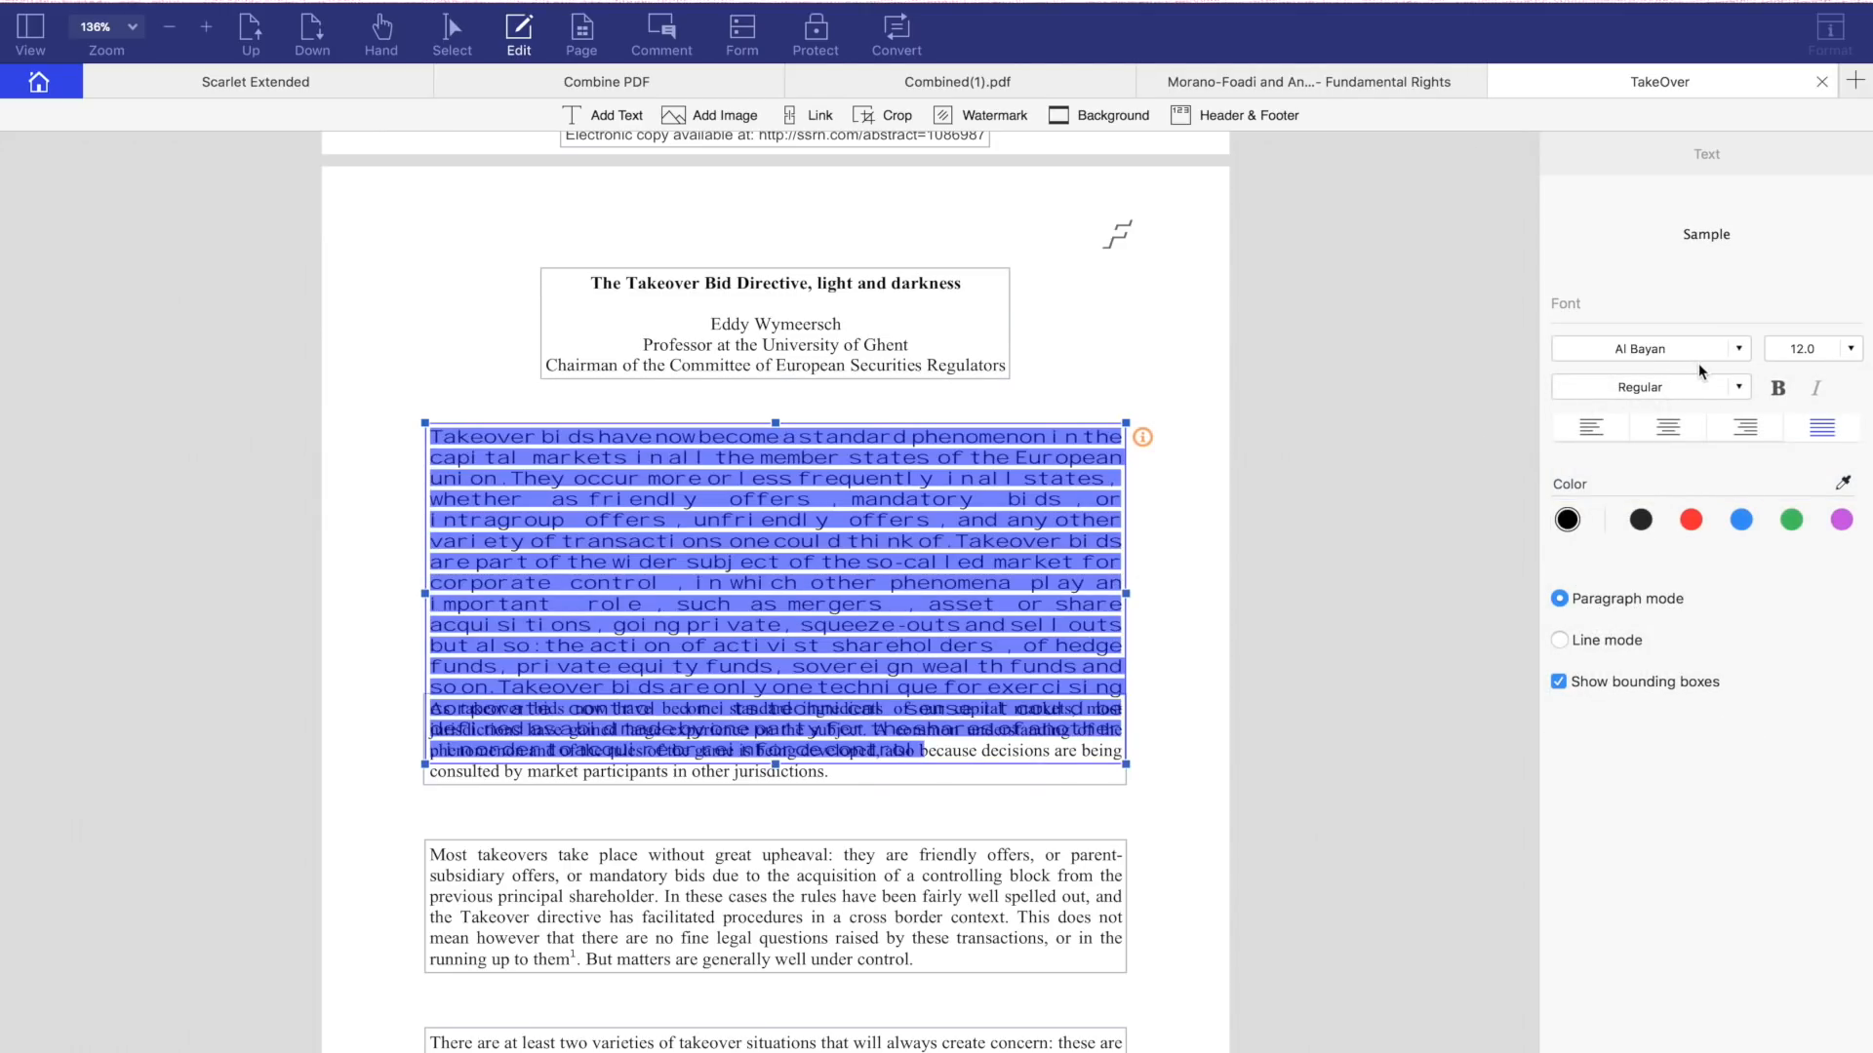
pyautogui.click(1648, 347)
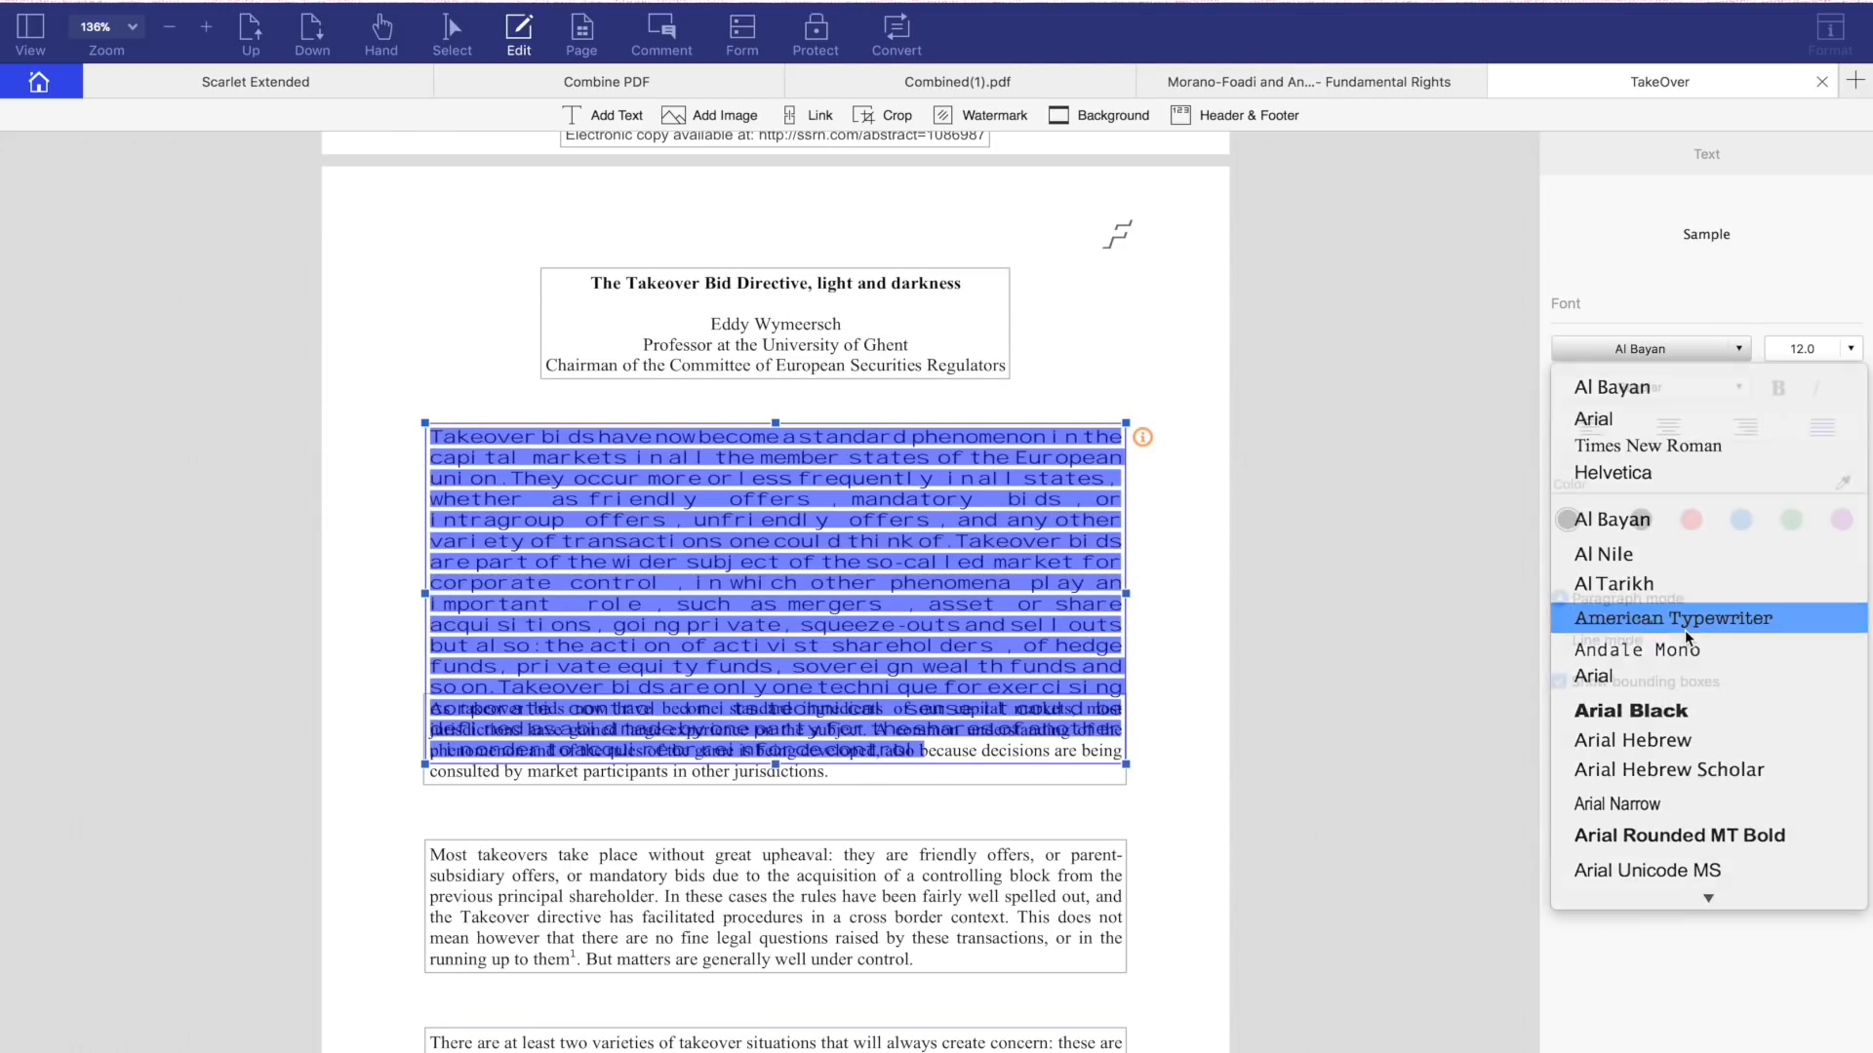
pyautogui.click(1672, 618)
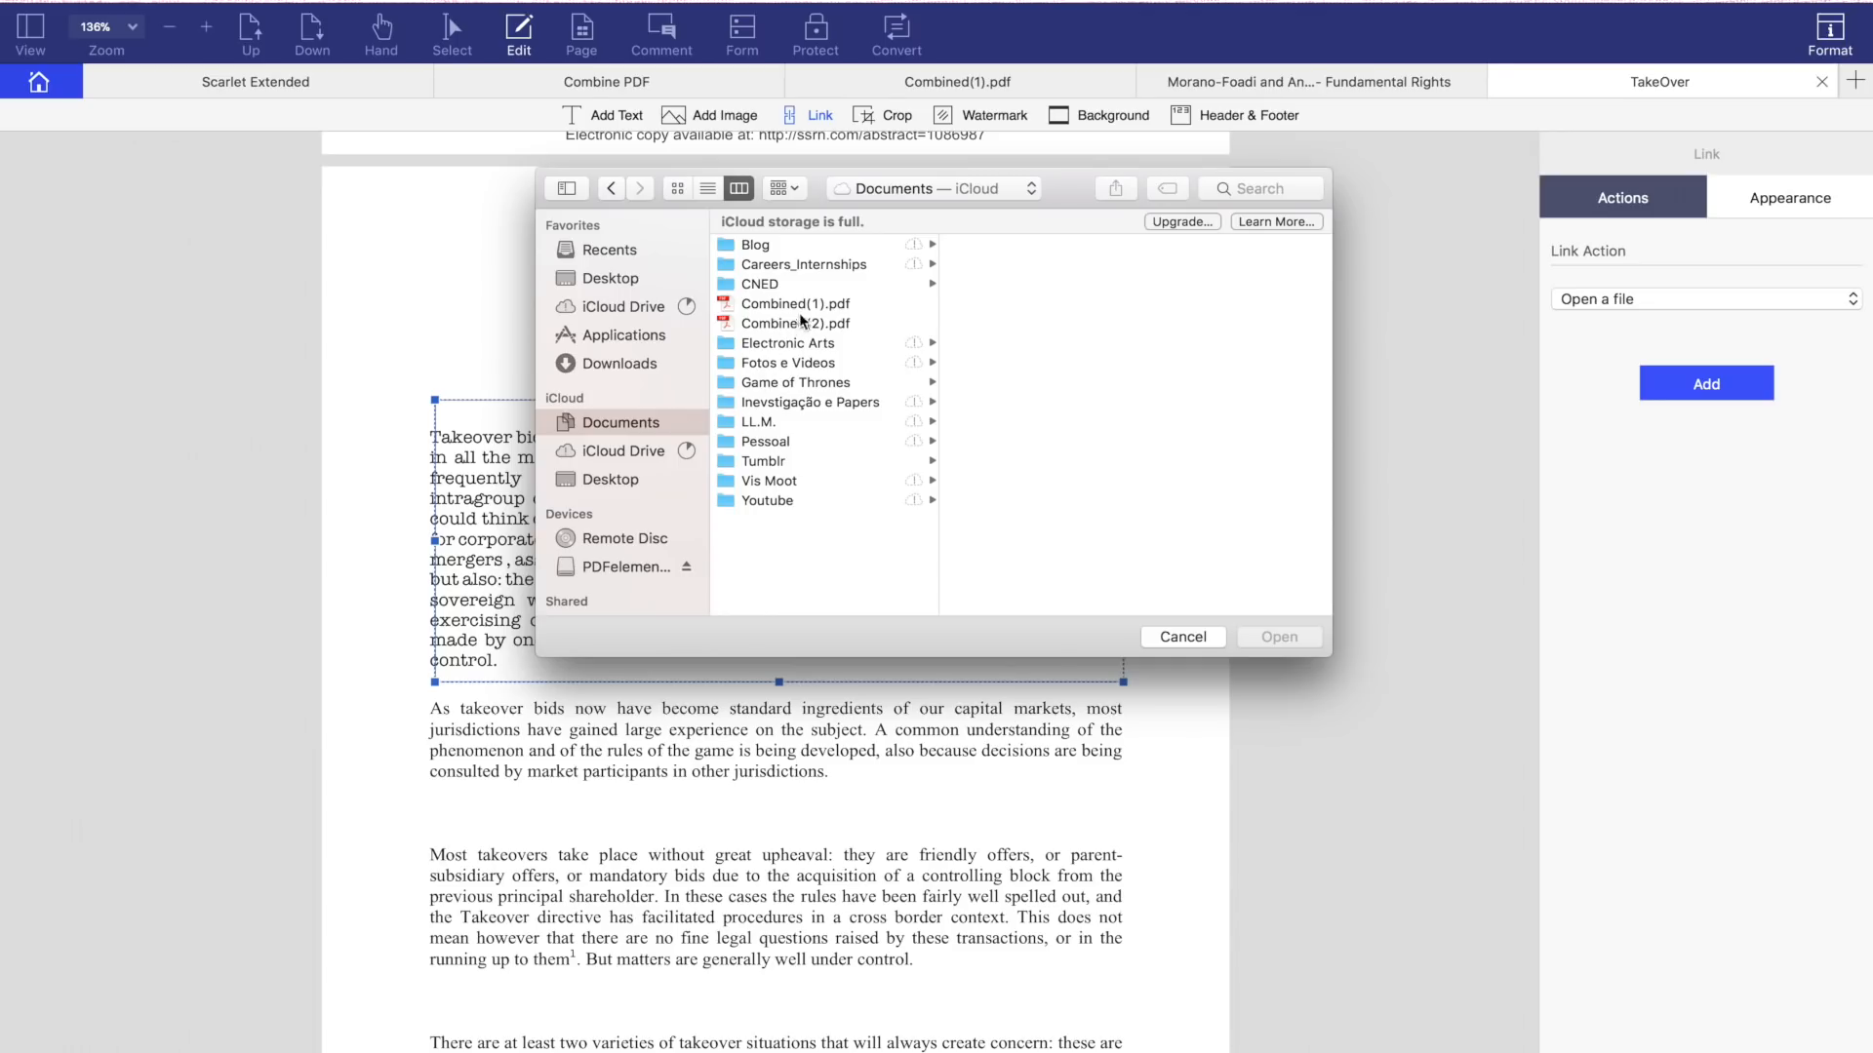
# Step: Link the paragraph to Combined(1).pdf and give the link a dashed border
pyautogui.click(1277, 636)
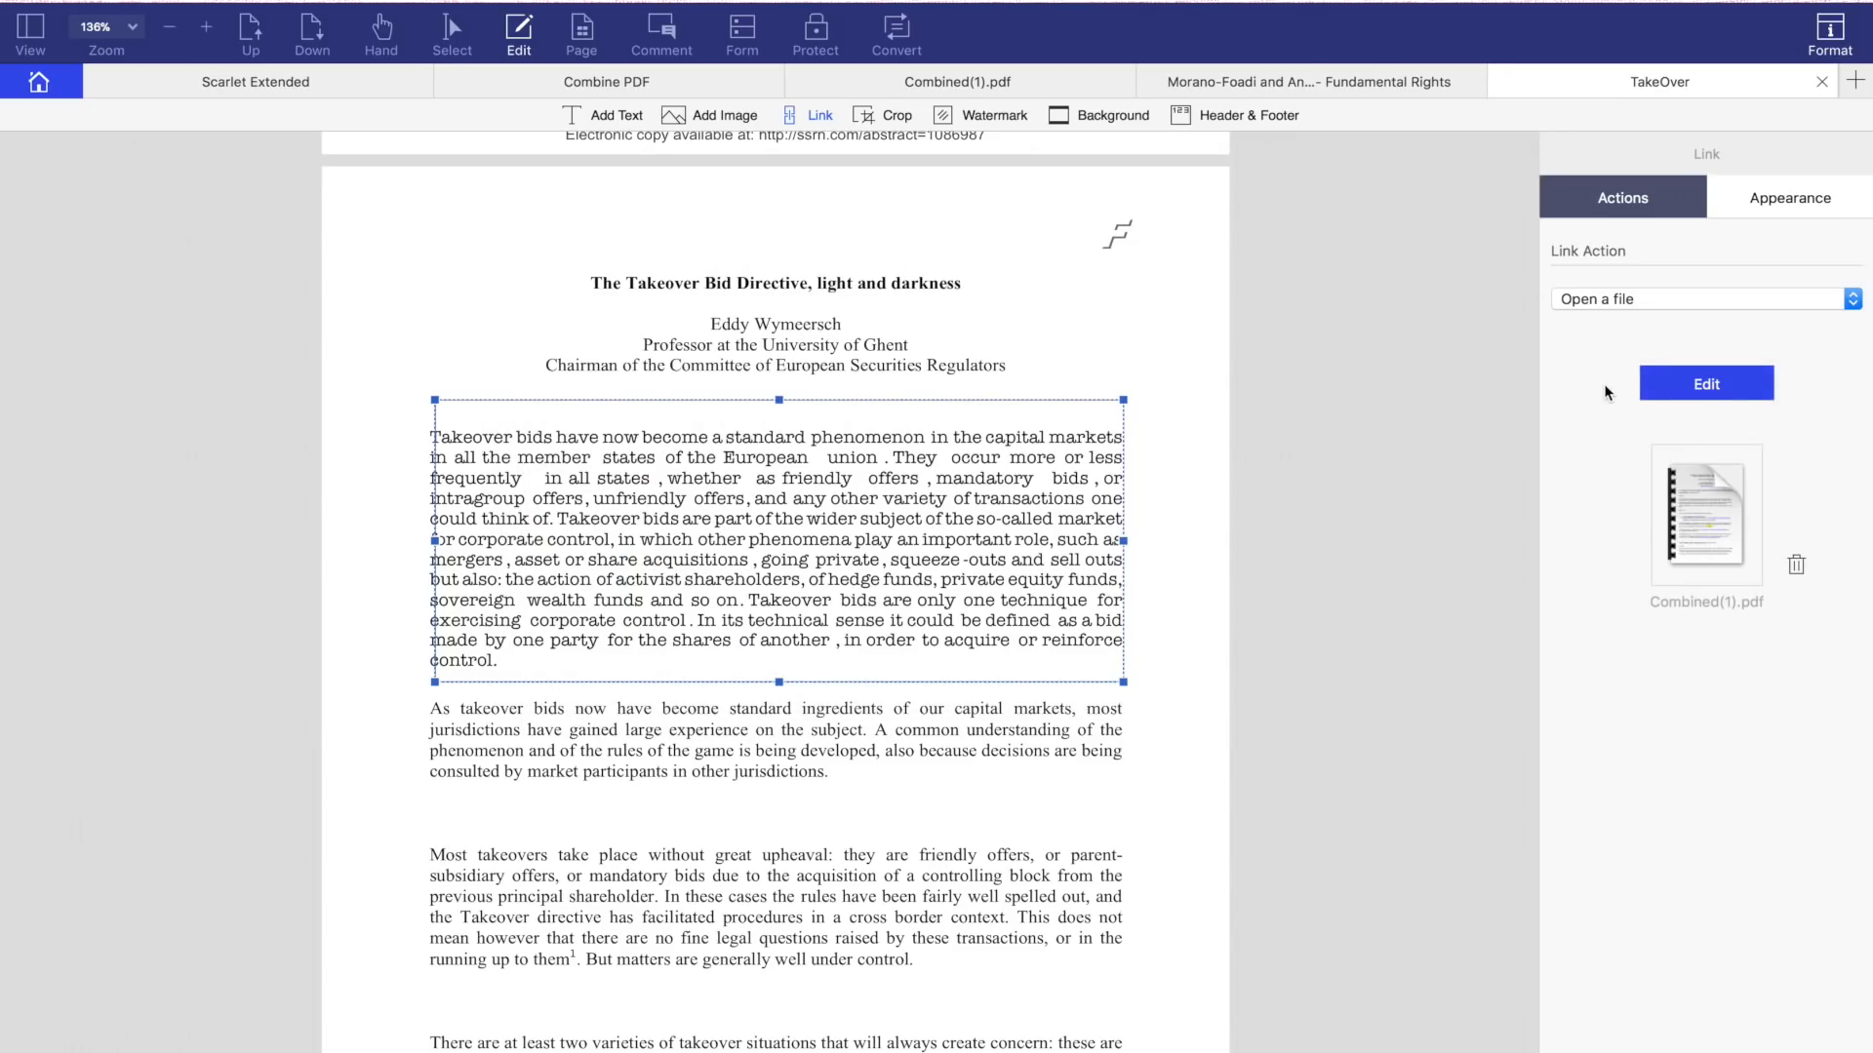
pyautogui.click(1789, 197)
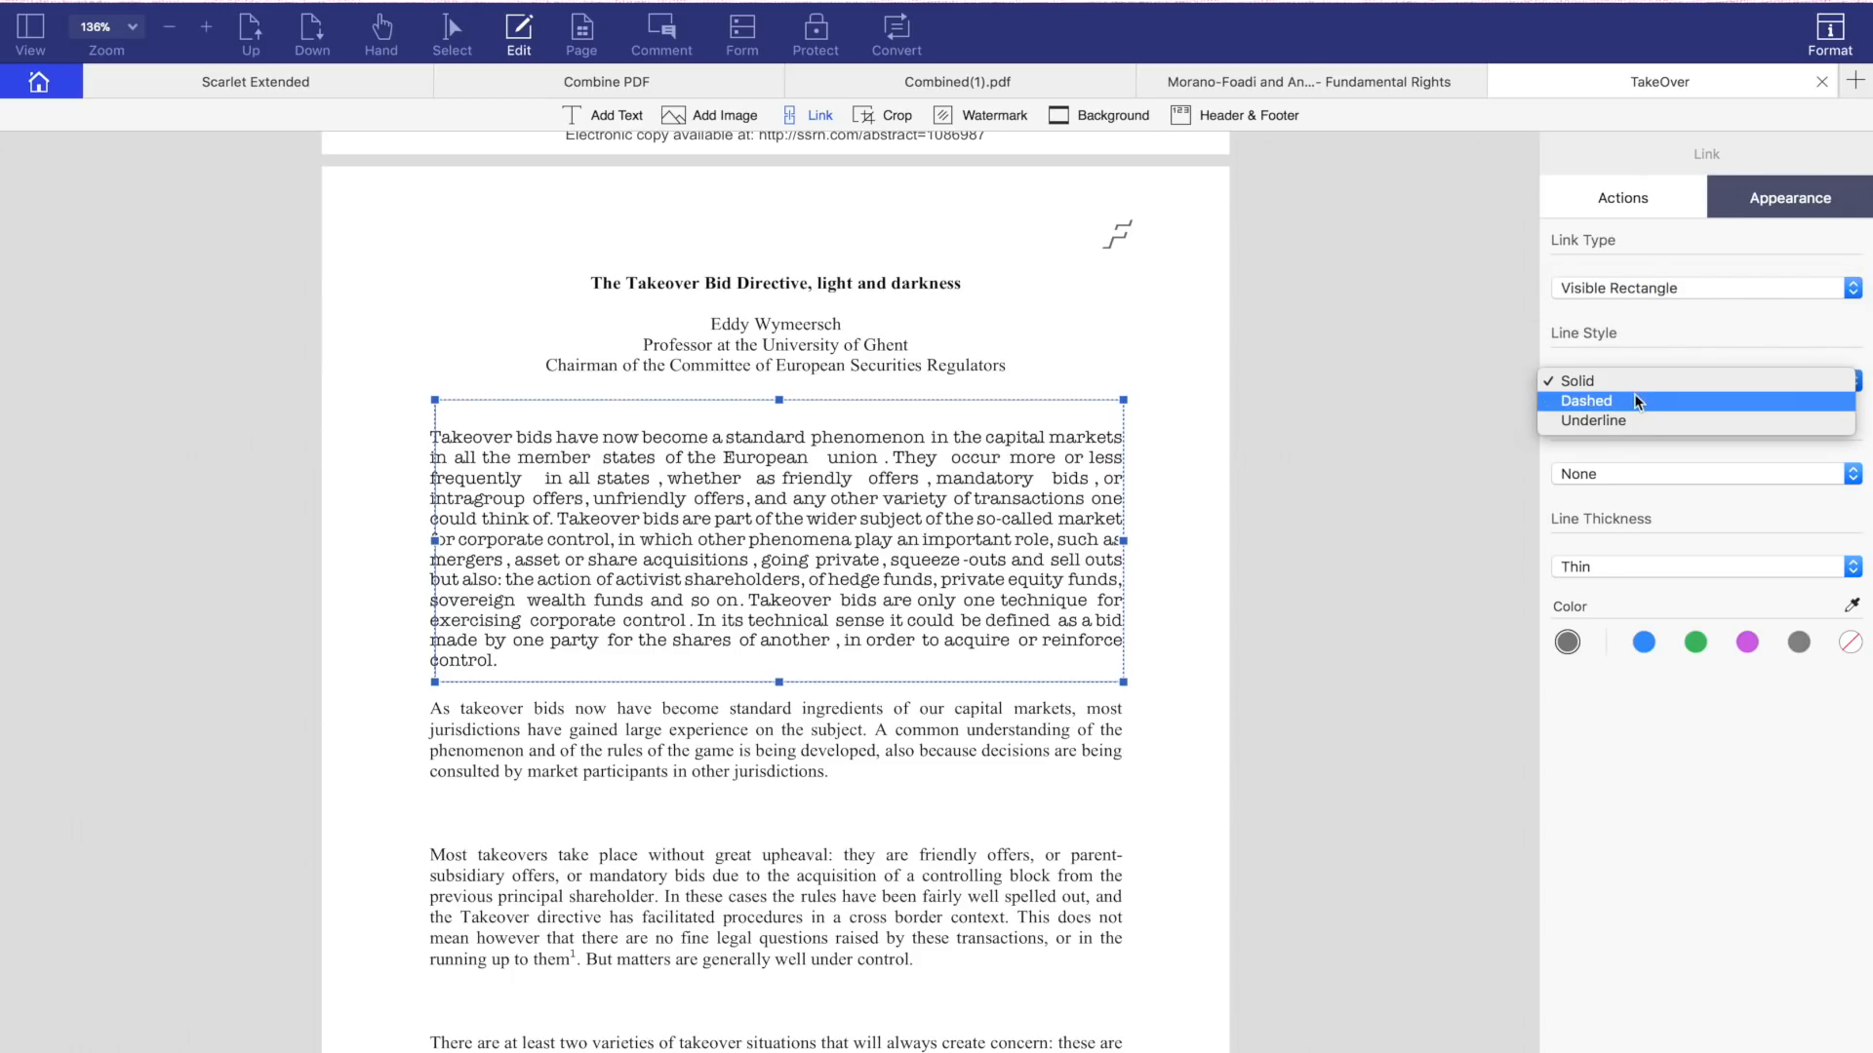
pyautogui.click(1586, 400)
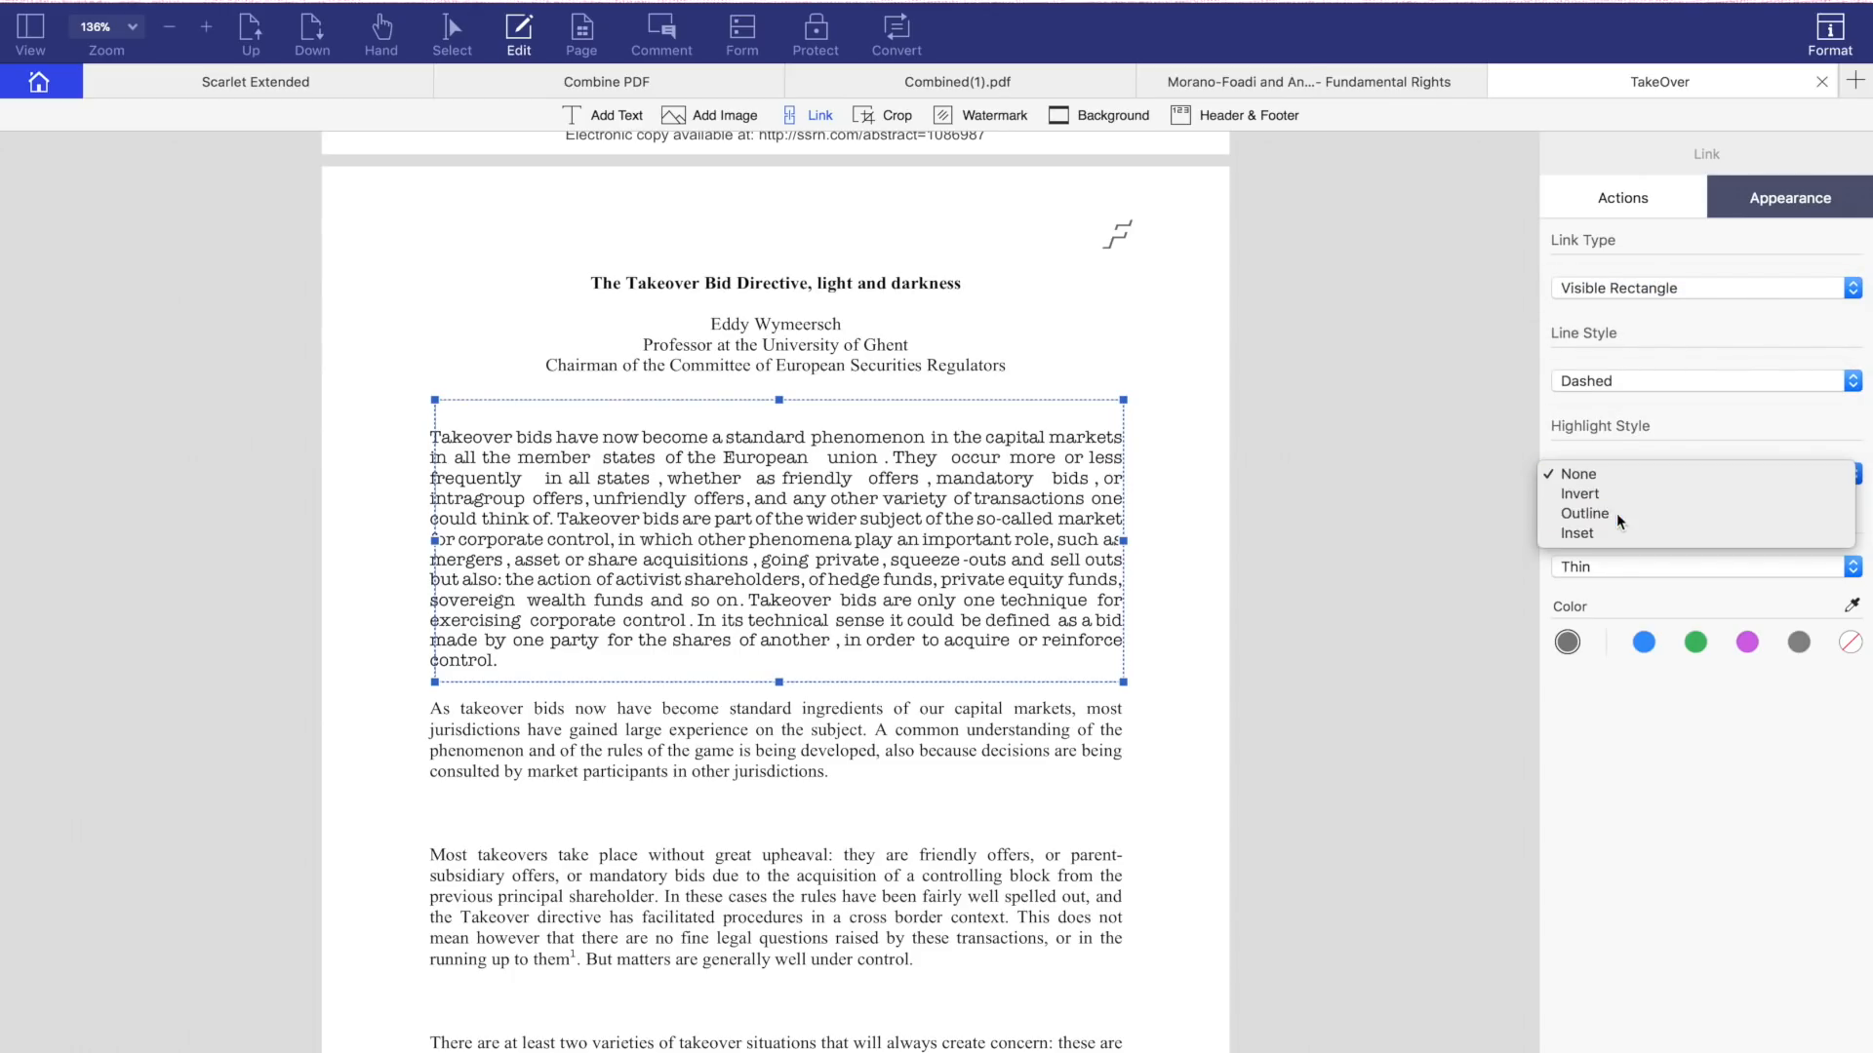